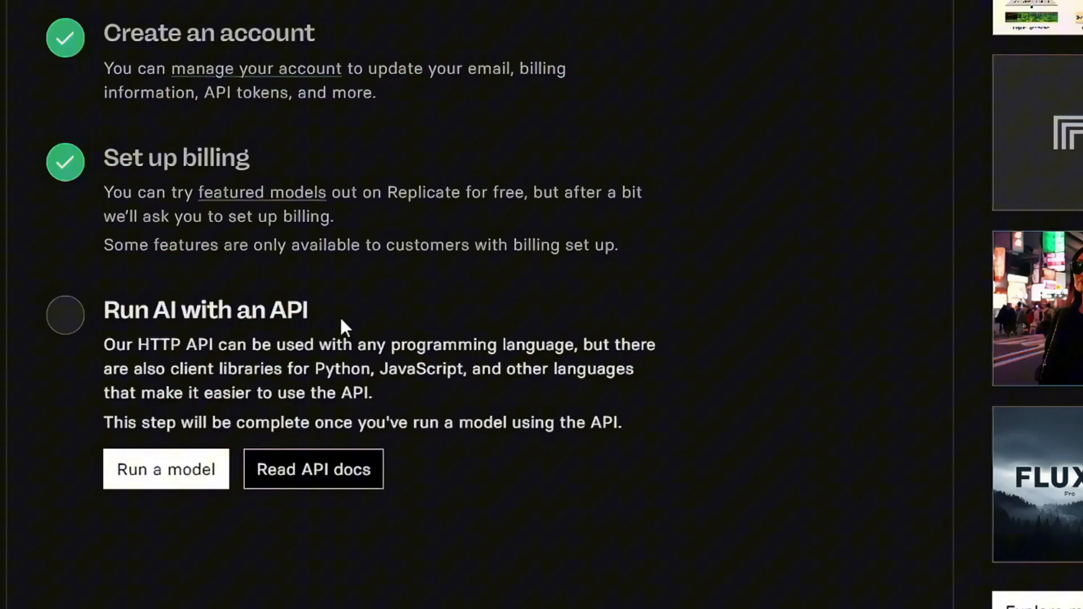
mouse_move(446, 298)
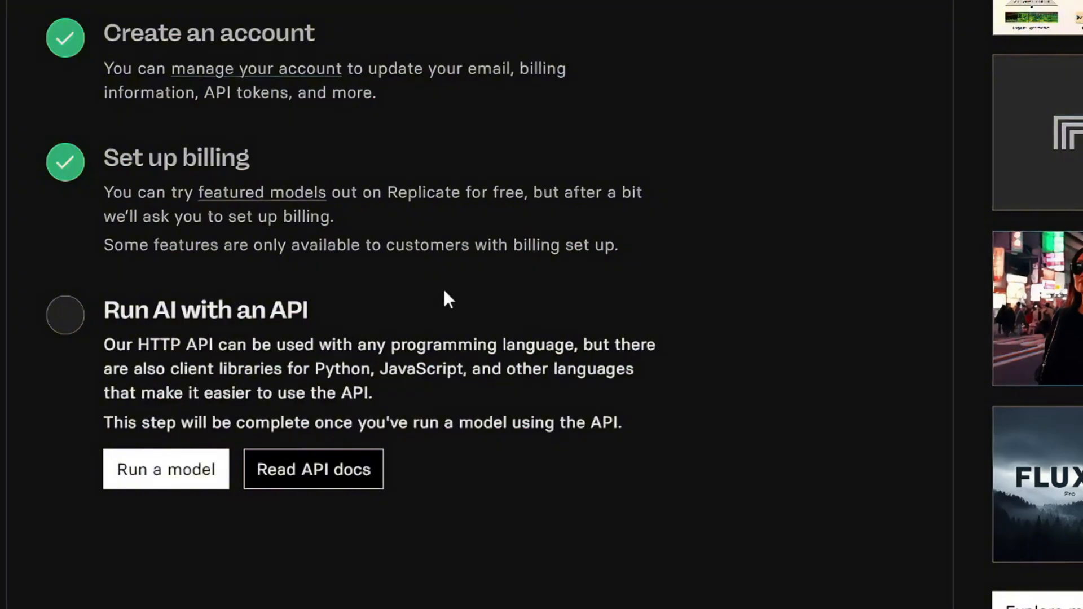
mouse_move(261, 341)
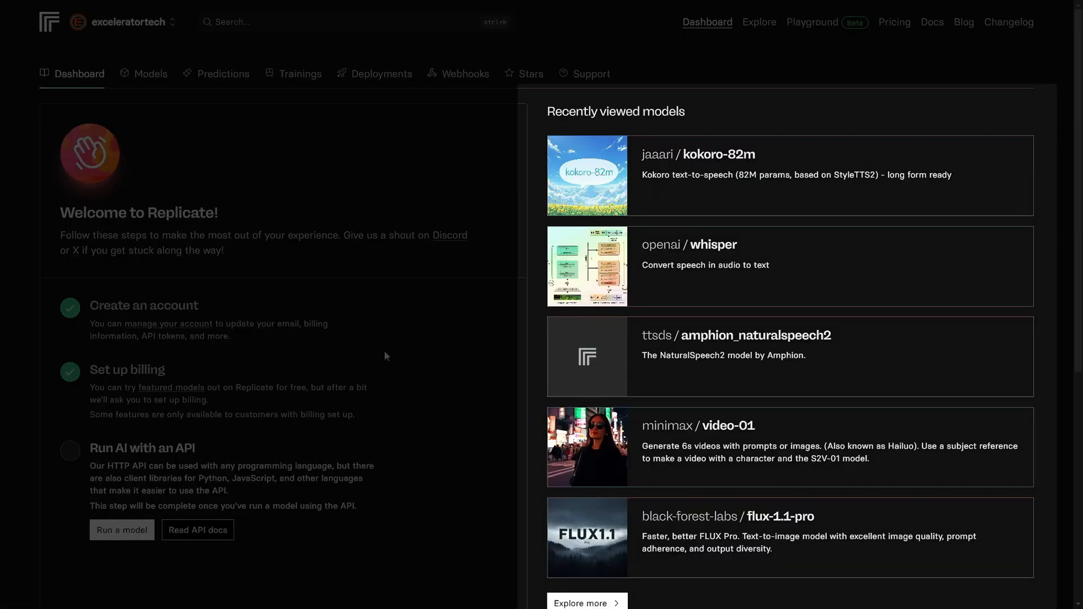
- Review the invoices and billing details and the monthly spend limit, then return to the dashboard
scroll(down, 3)
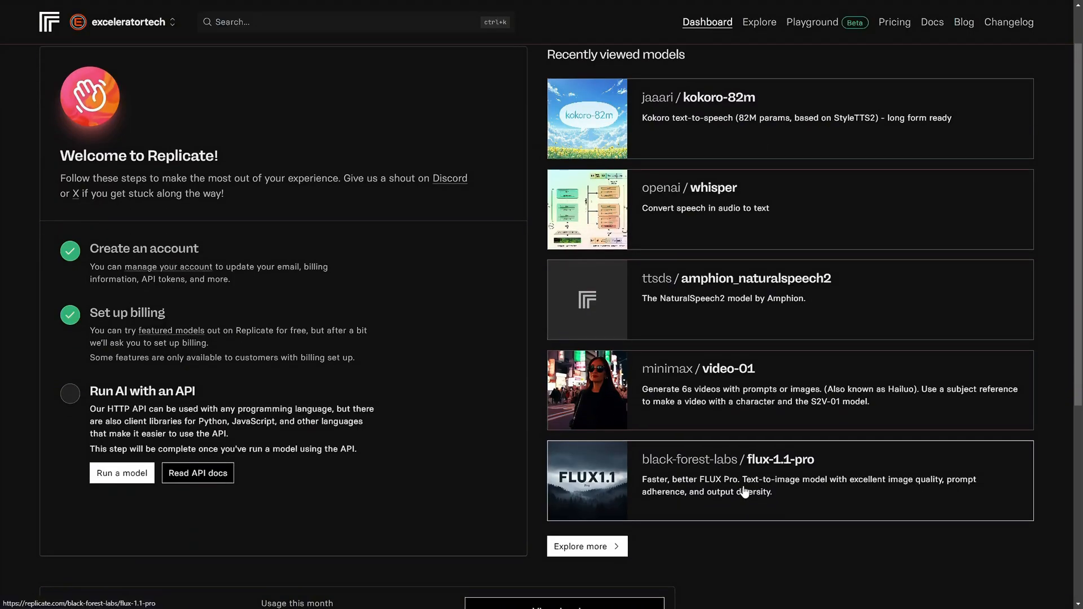
scroll(down, 3)
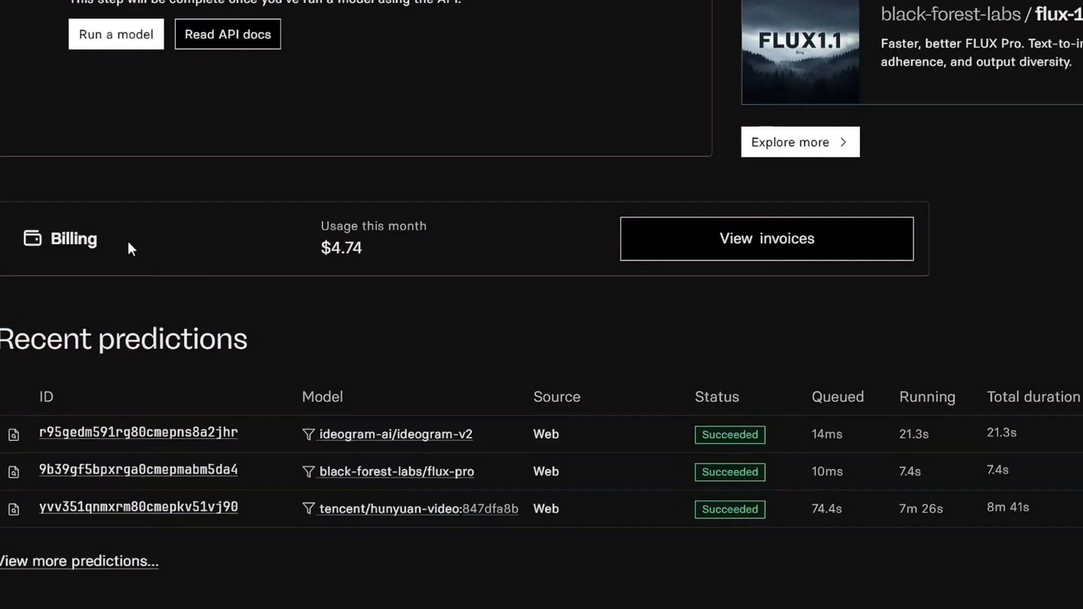
mouse_move(387, 256)
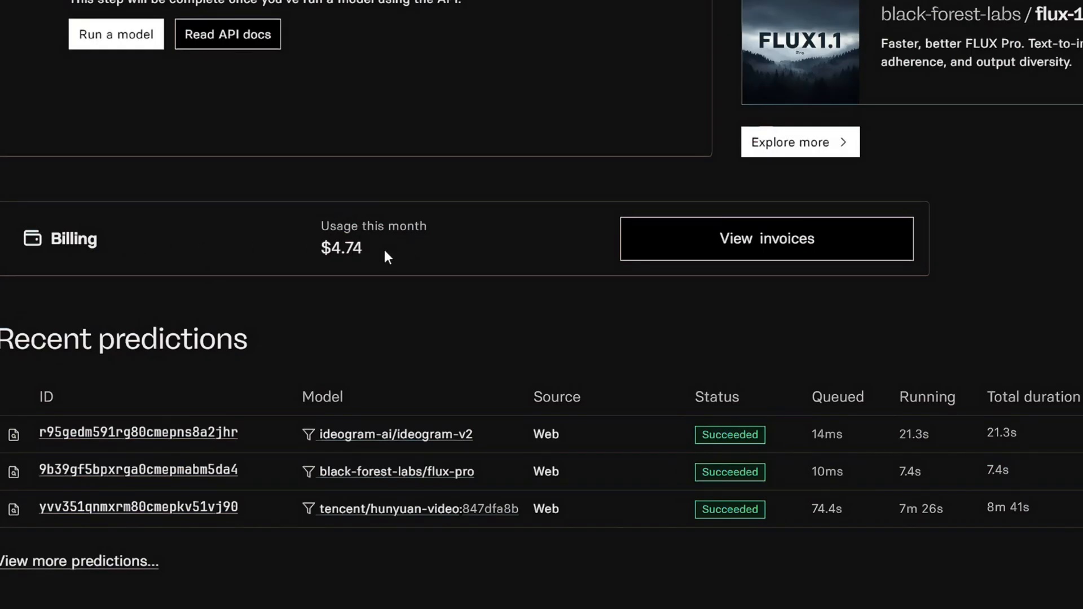
mouse_move(375, 253)
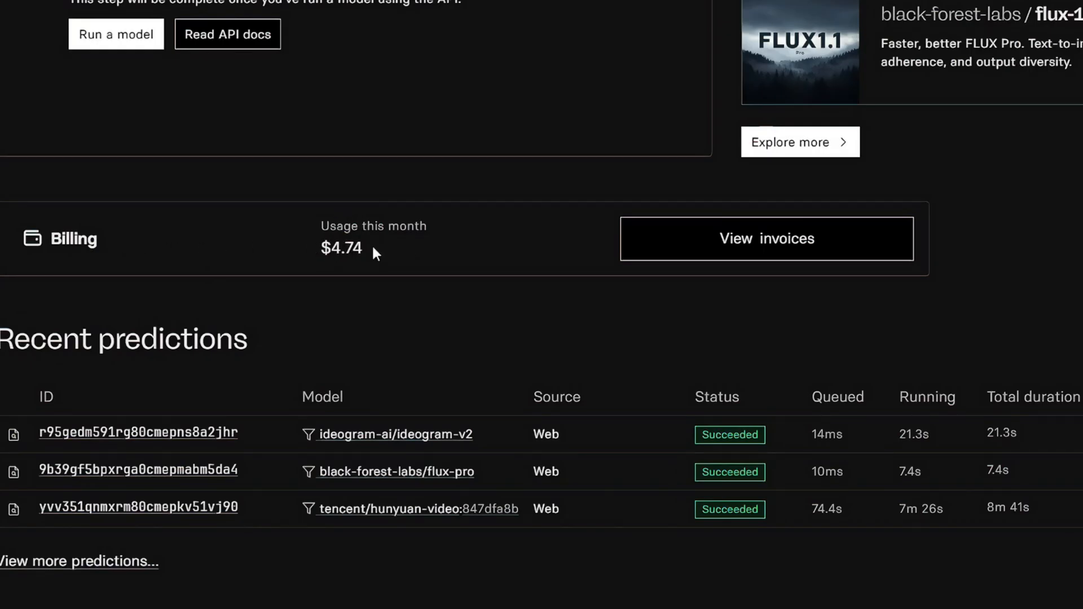
mouse_move(767, 238)
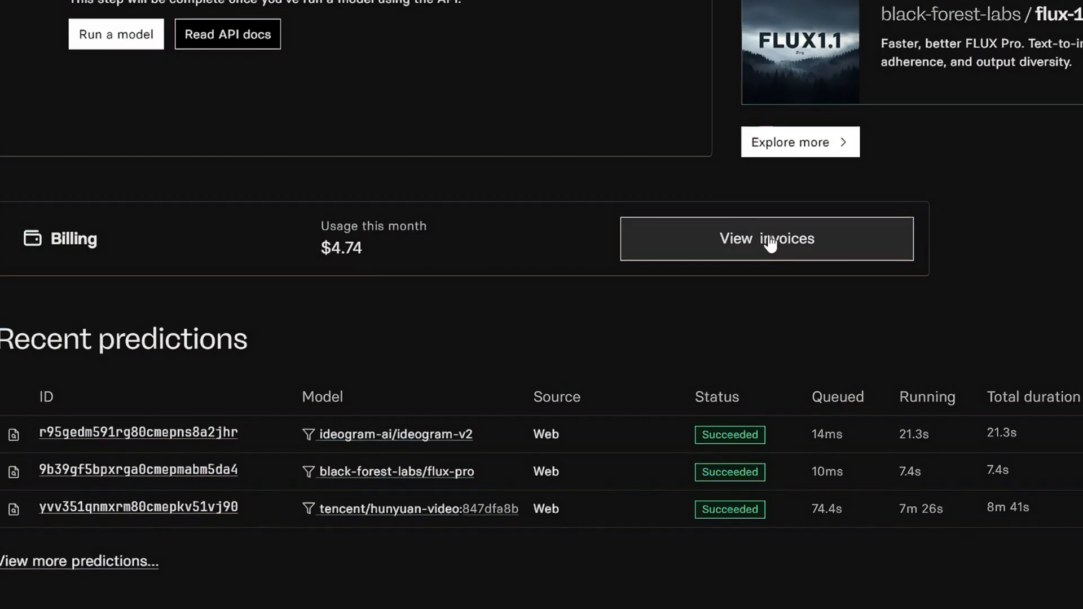
click(765, 238)
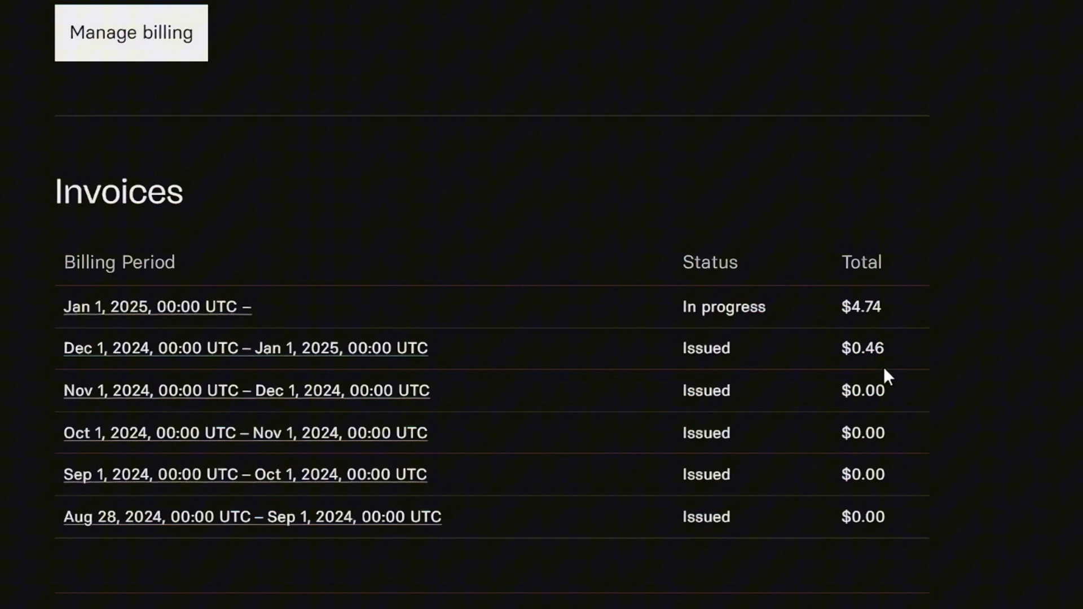
mouse_move(859, 510)
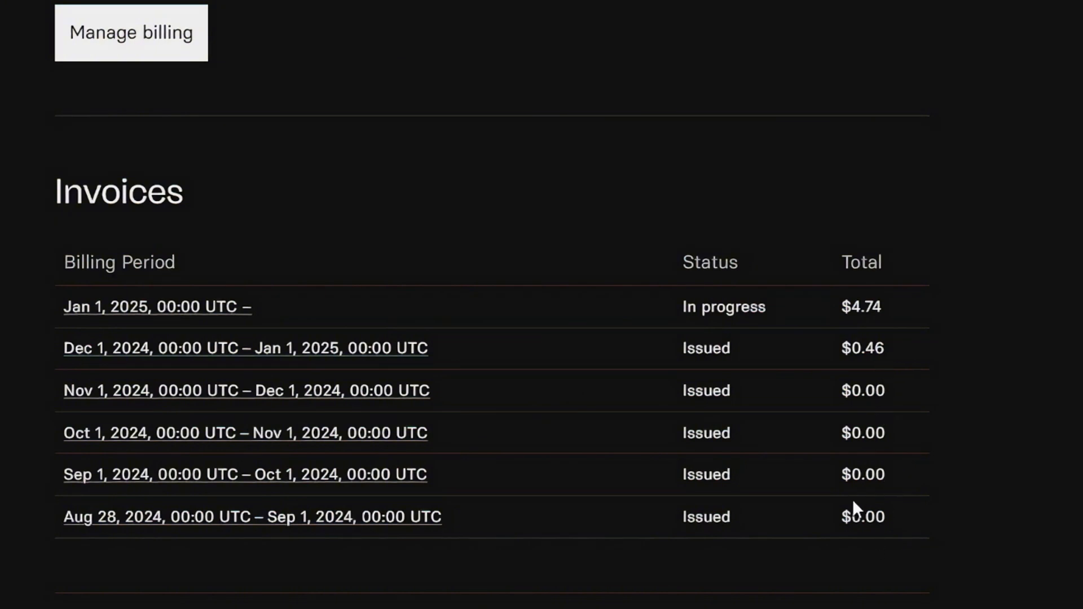
scroll(down, 3)
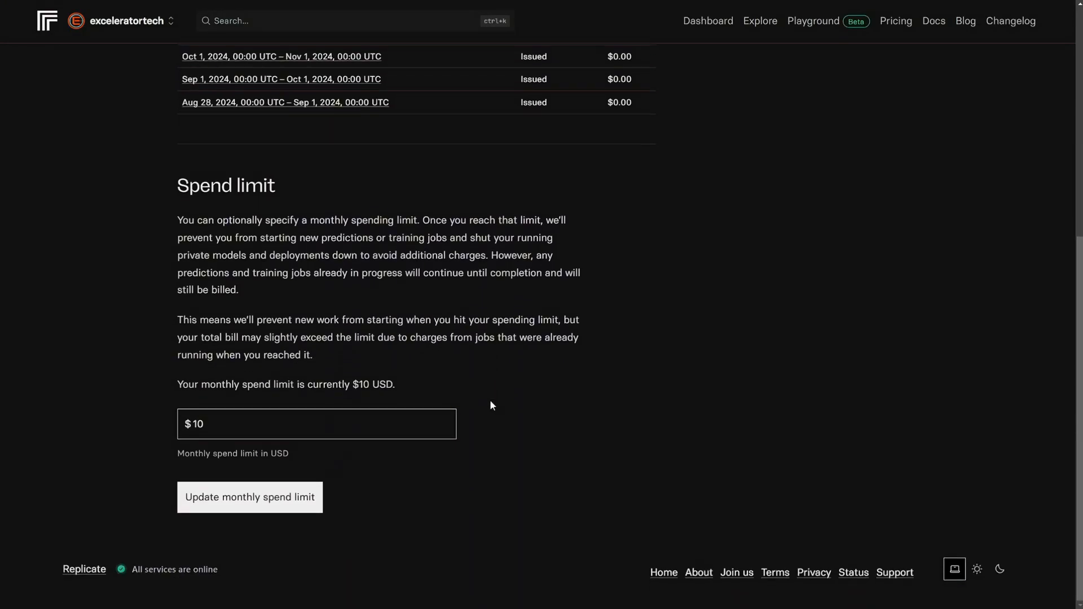
click(311, 424)
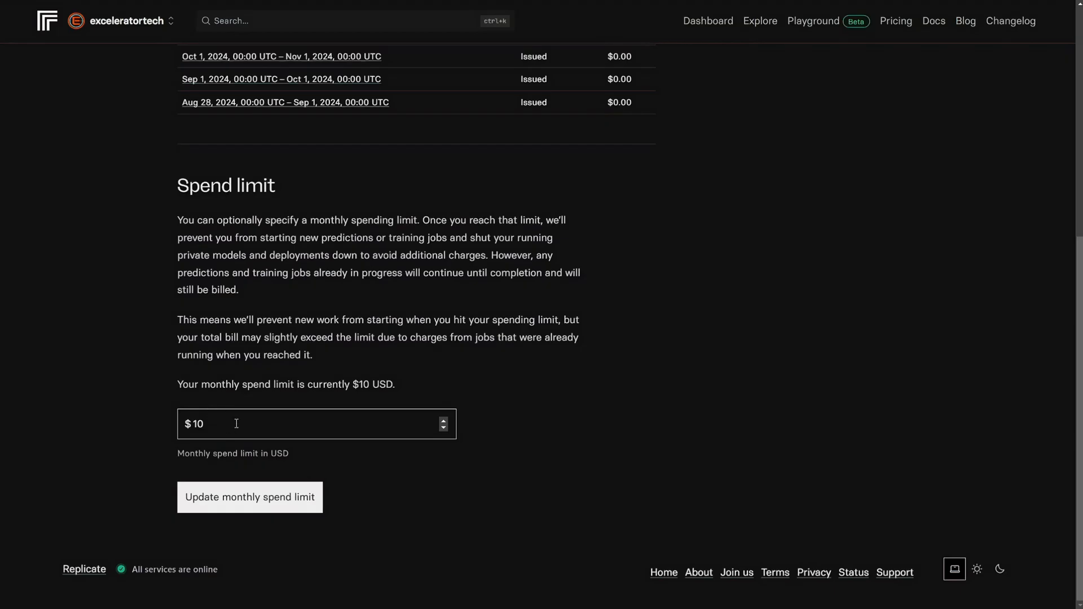
click(707, 20)
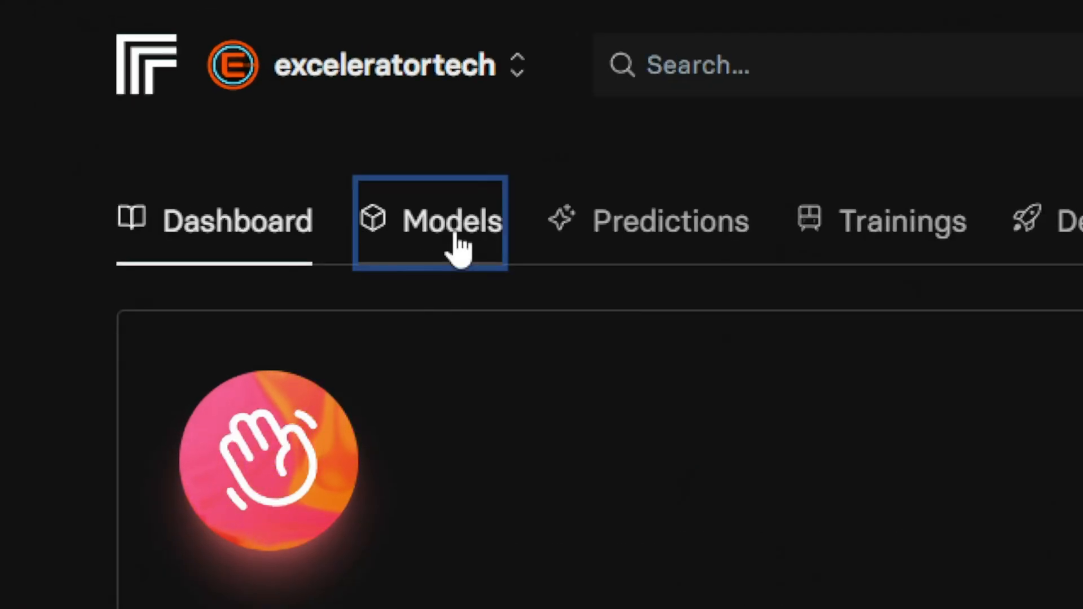
- From Models choose 'I just want to run models' and browse the Explore page of featured models
click(430, 221)
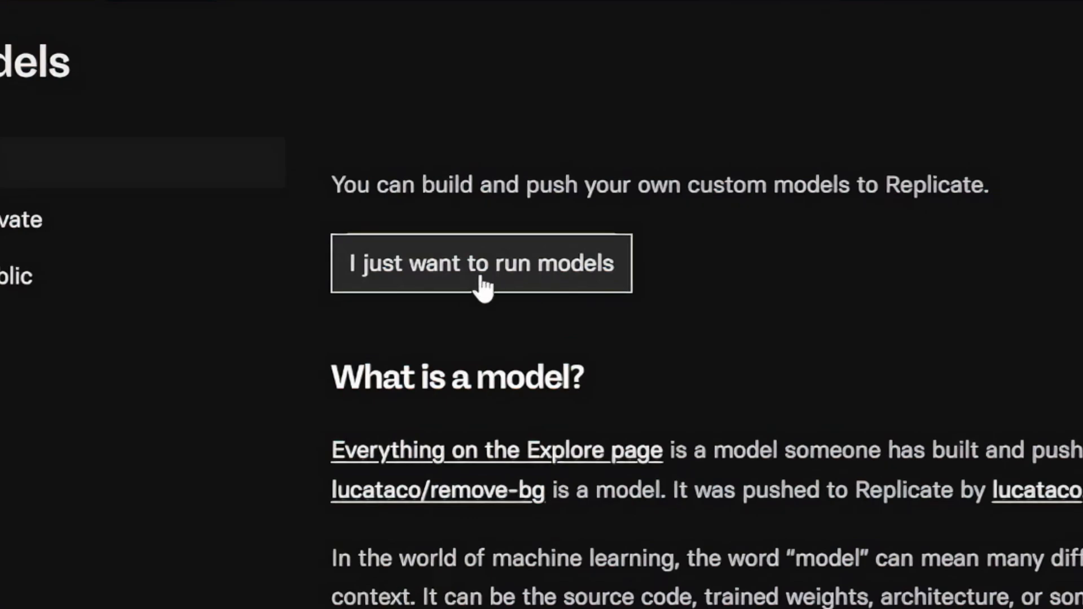
click(481, 263)
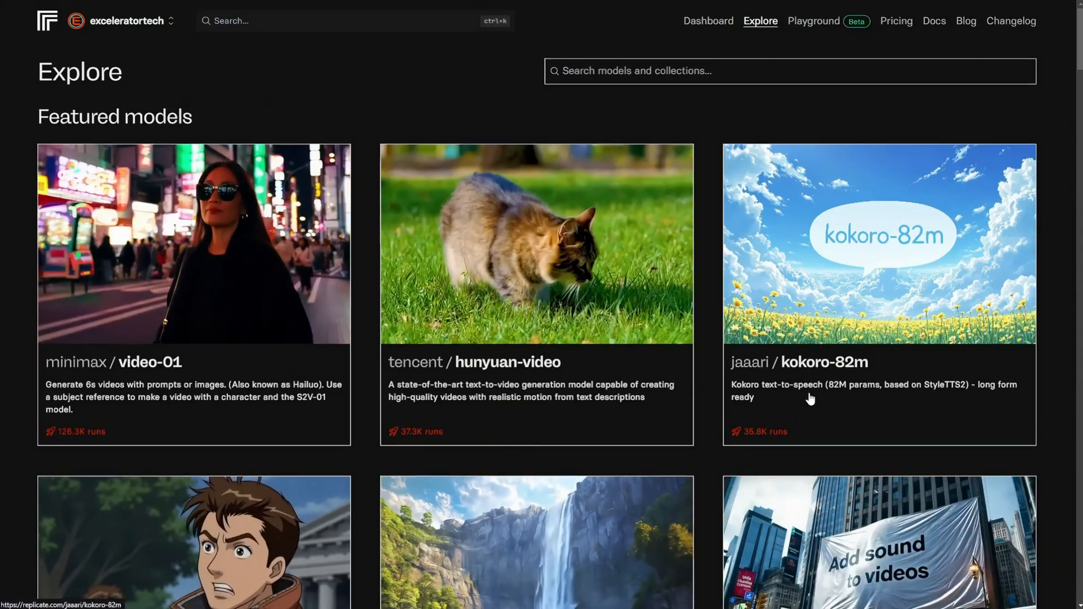
scroll(down, 3)
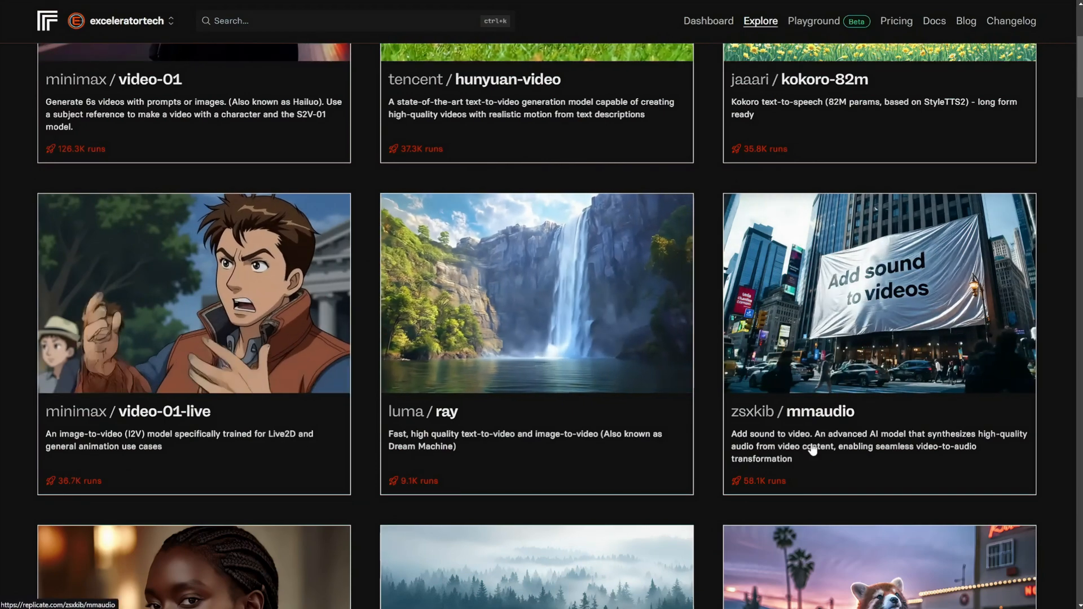
scroll(down, 3)
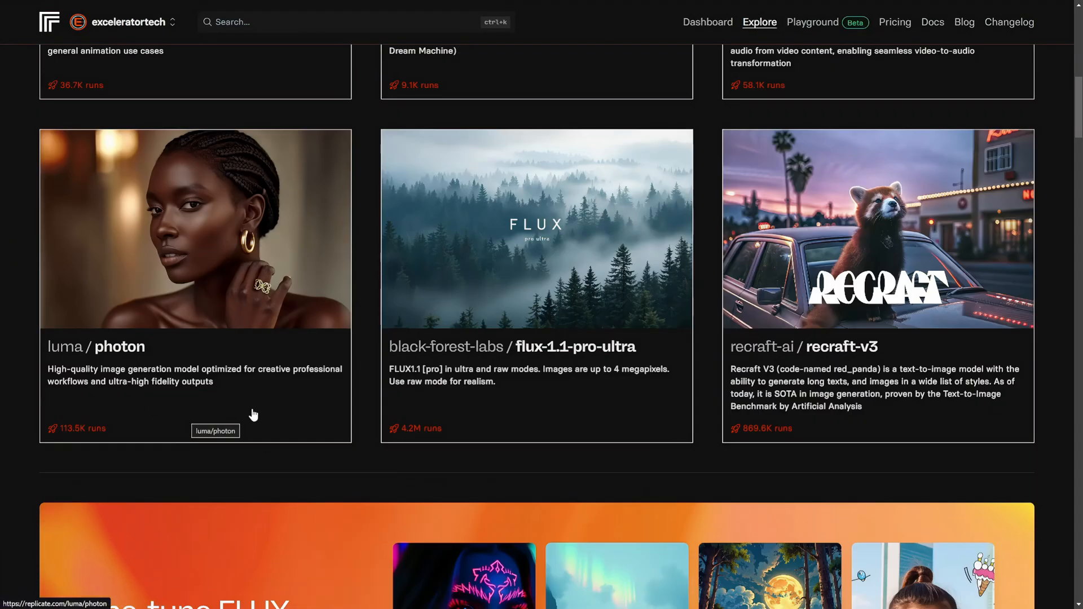
mouse_move(488, 393)
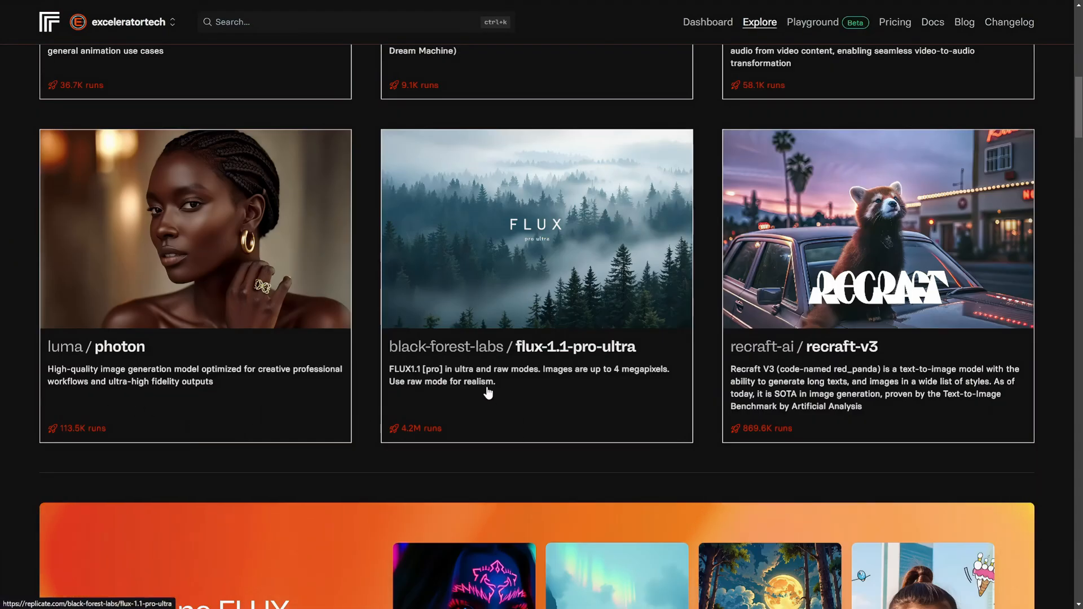
mouse_move(602, 405)
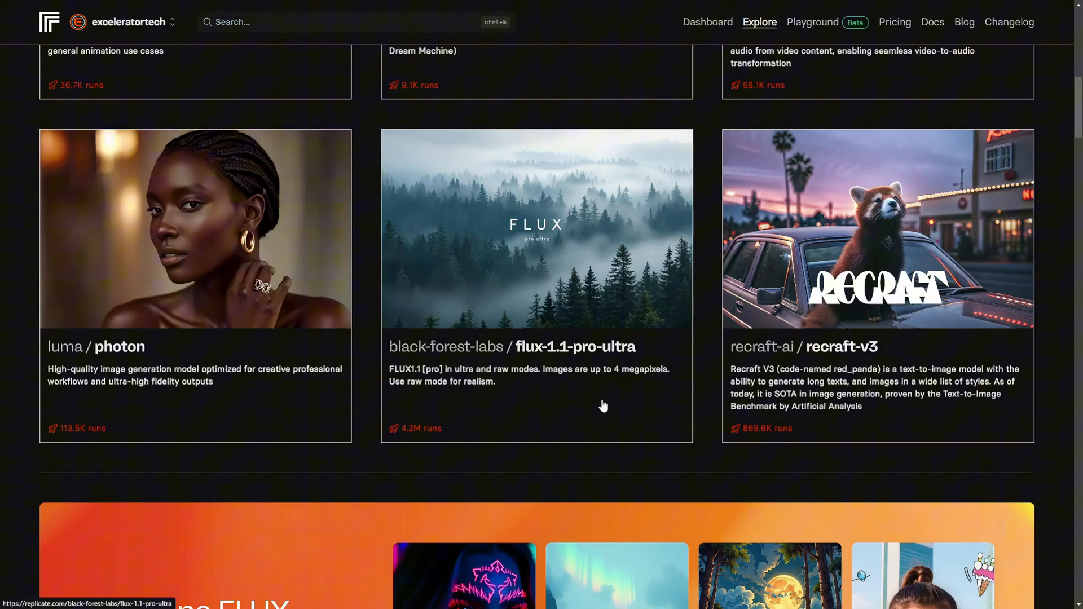
mouse_move(891, 373)
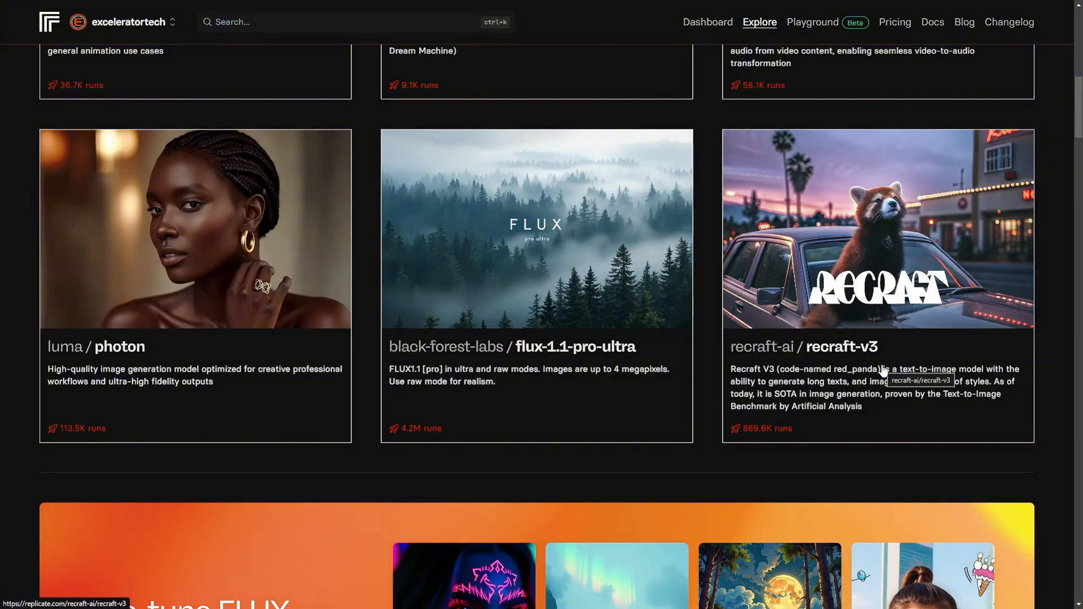
mouse_move(268, 103)
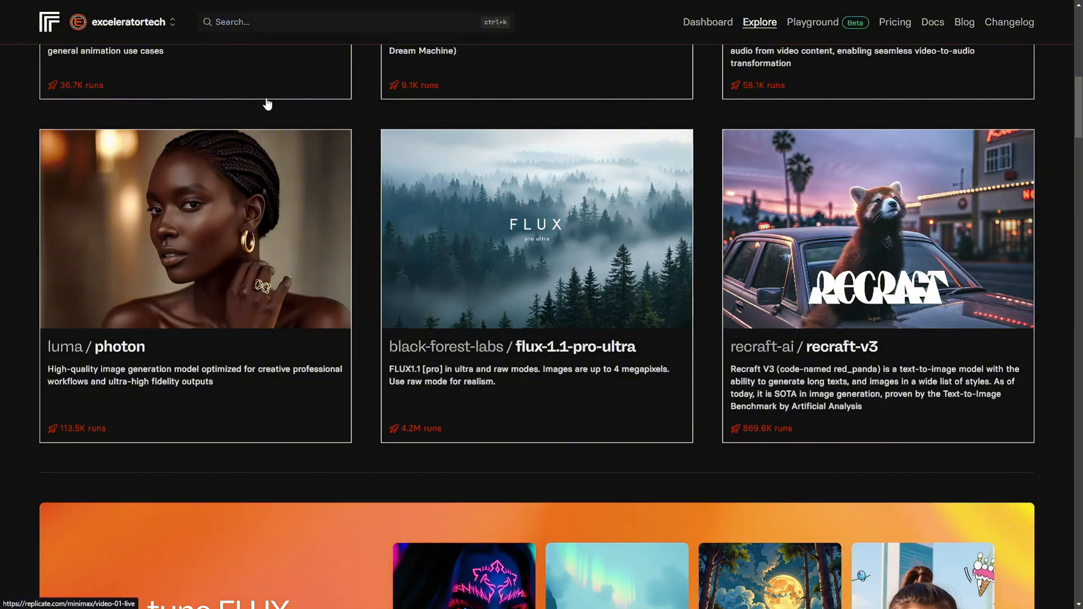
mouse_move(704, 386)
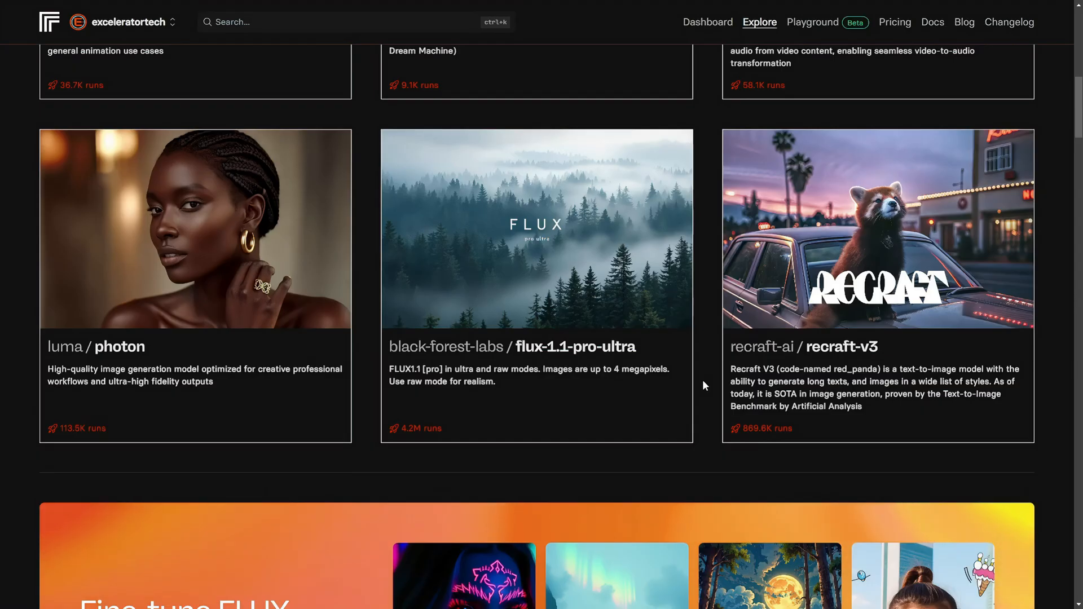
scroll(up, 3)
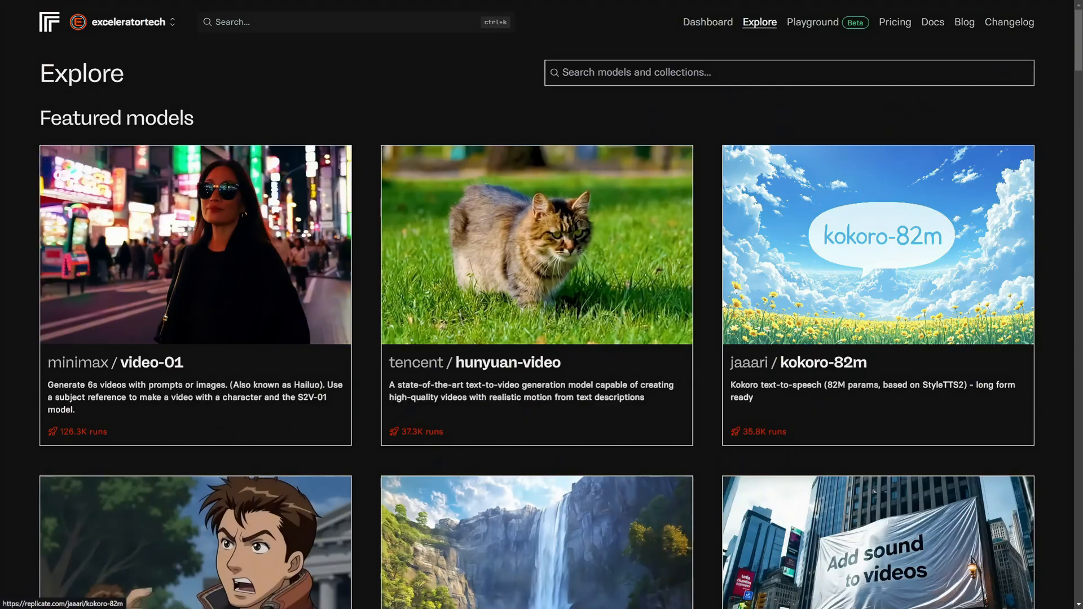
scroll(down, 3)
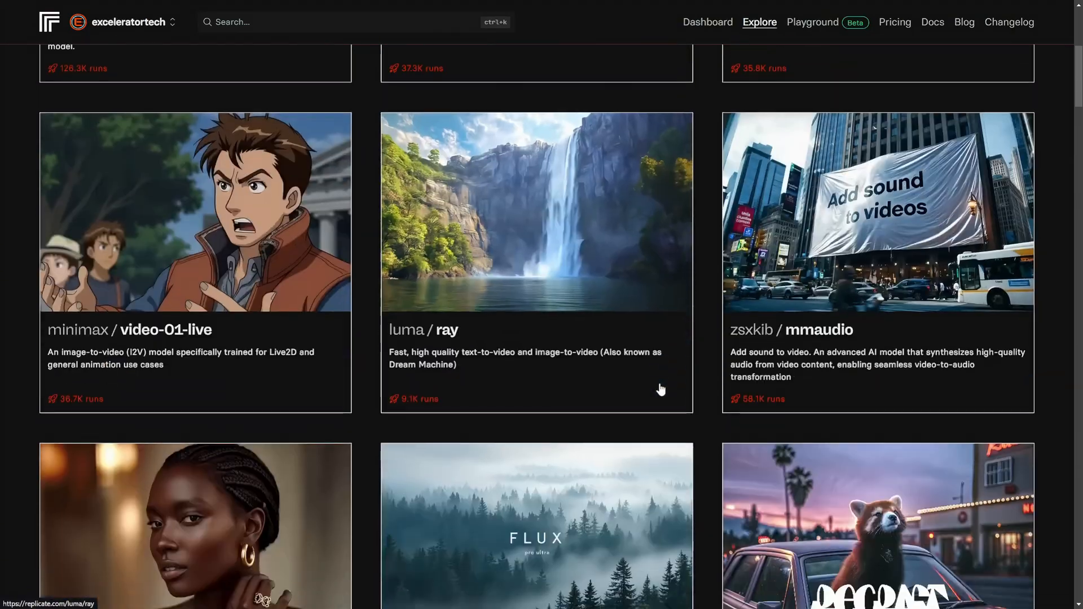
scroll(up, 3)
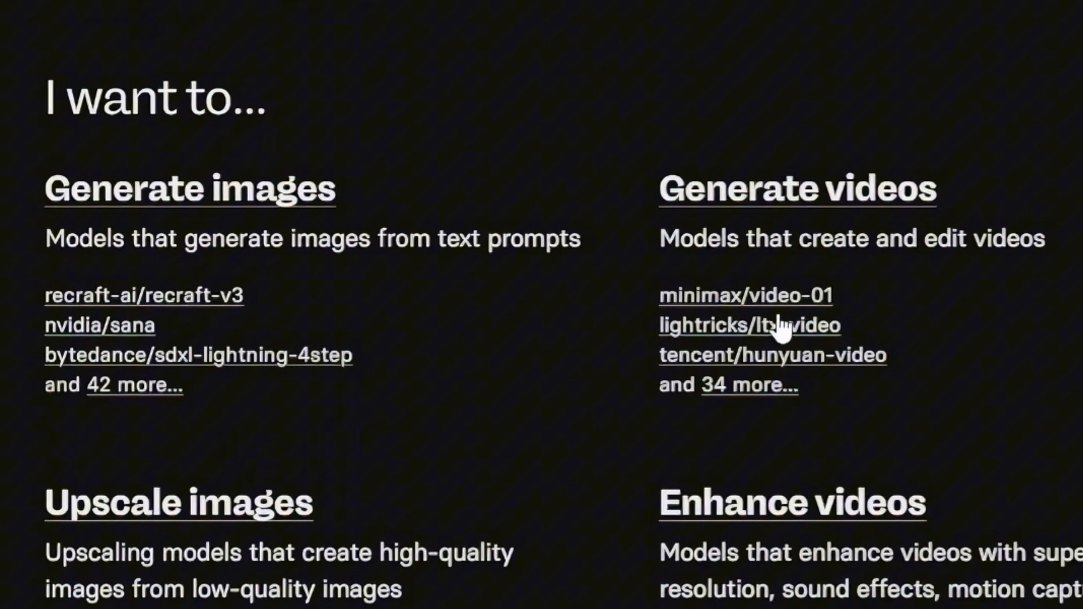
mouse_move(377, 309)
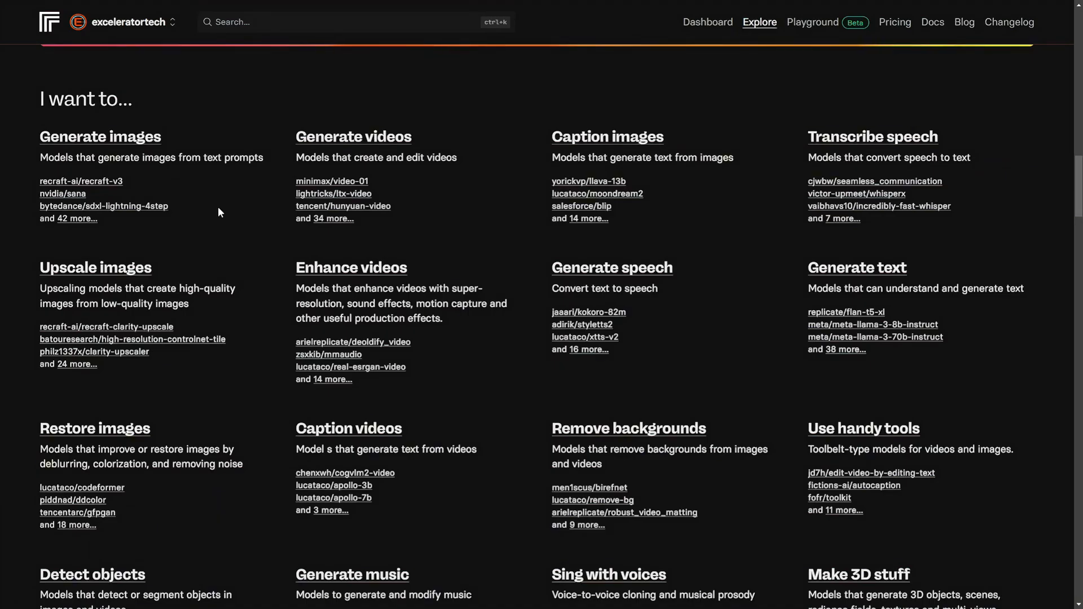
scroll(down, 3)
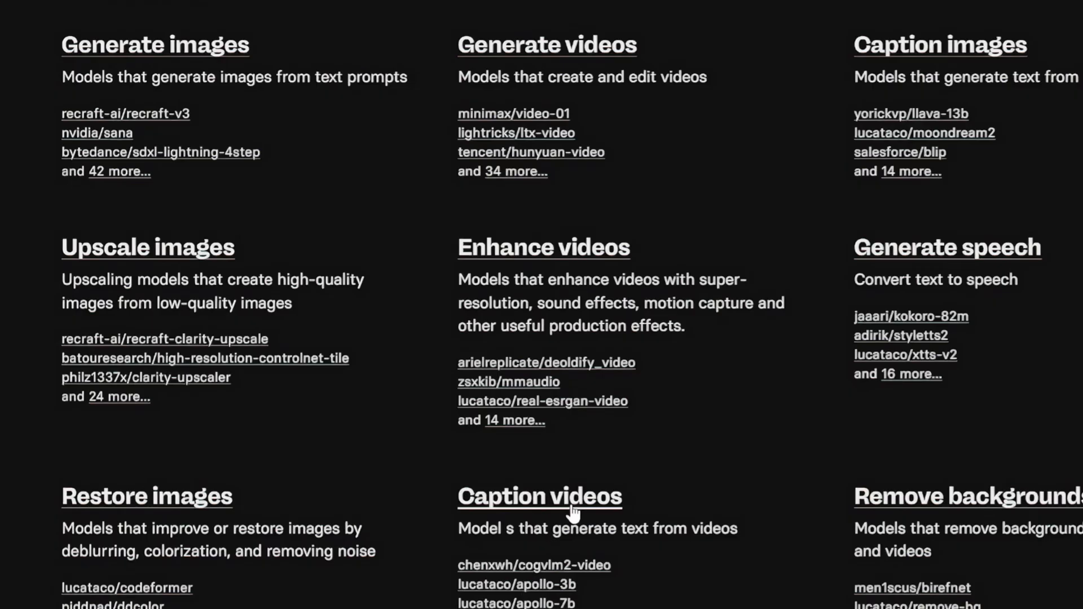
scroll(down, 3)
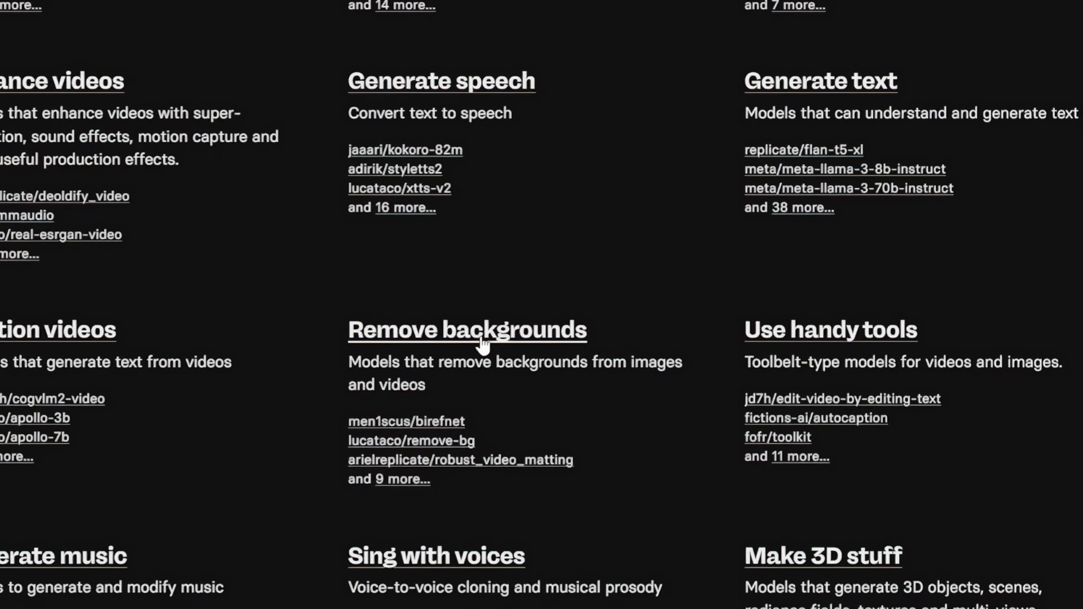
scroll(down, 3)
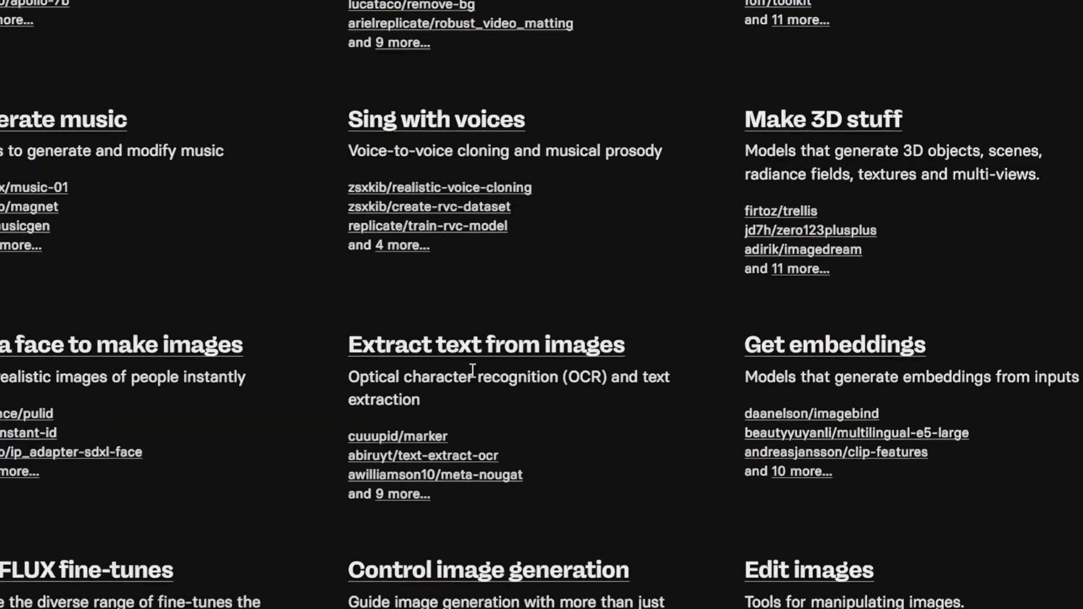
scroll(up, 3)
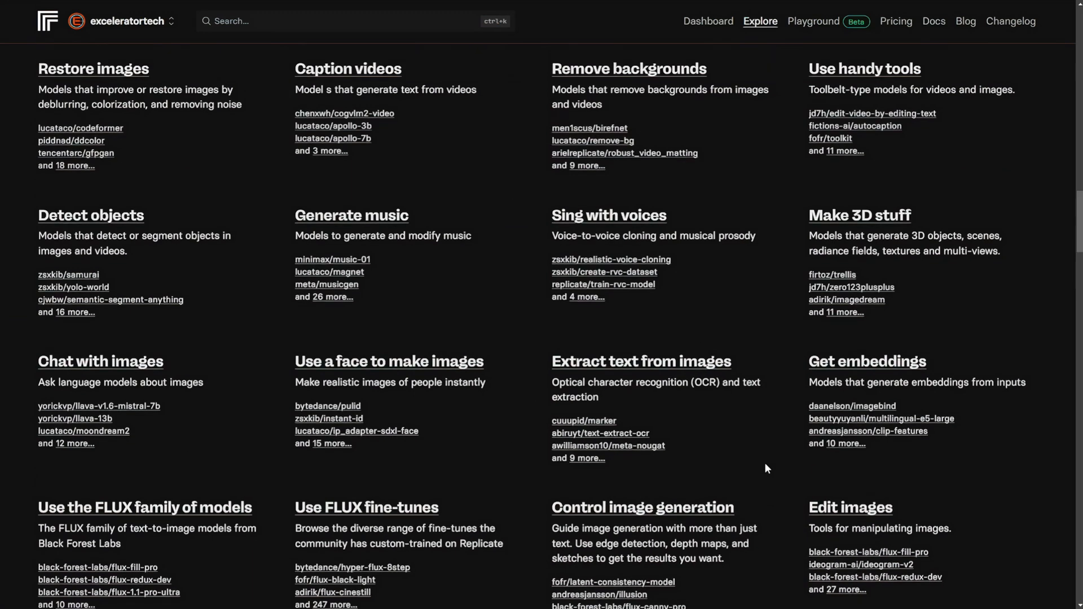
scroll(up, 3)
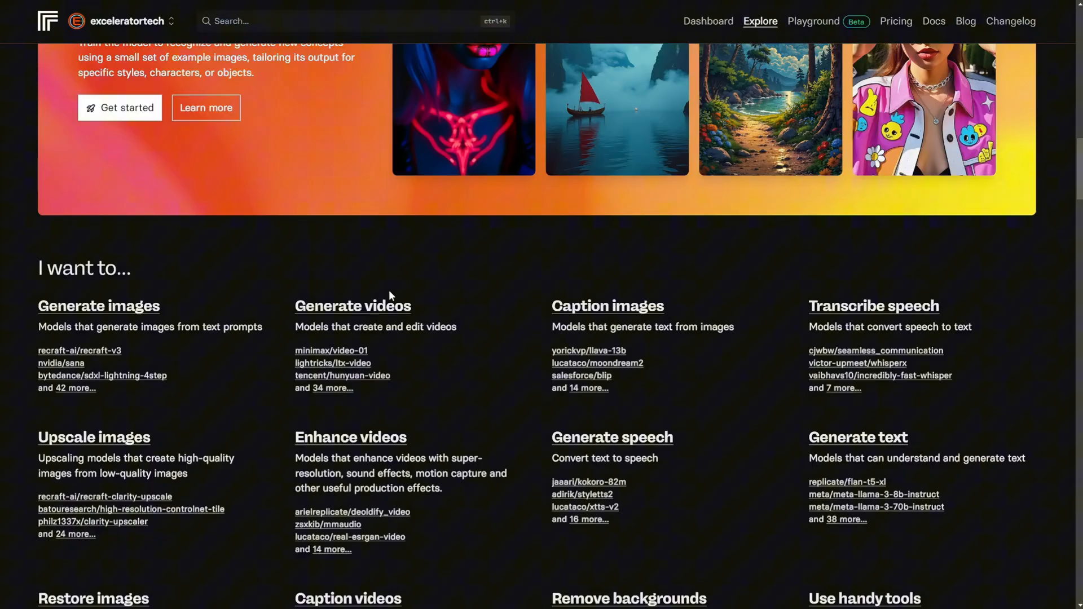
- Open the Generate images collection and look through its featured and recommended model cards
click(98, 305)
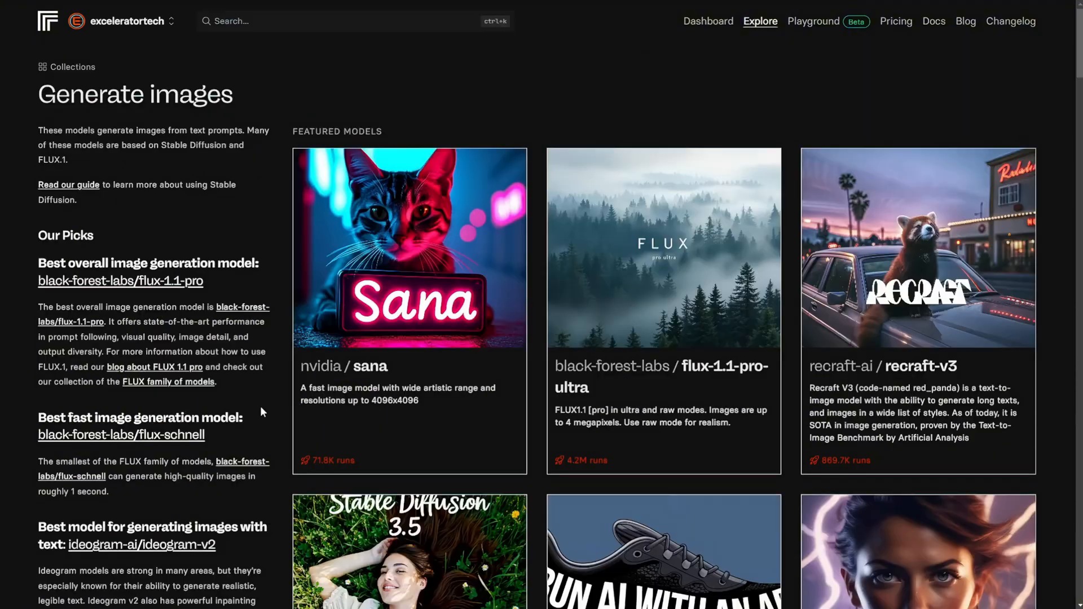
mouse_move(257, 426)
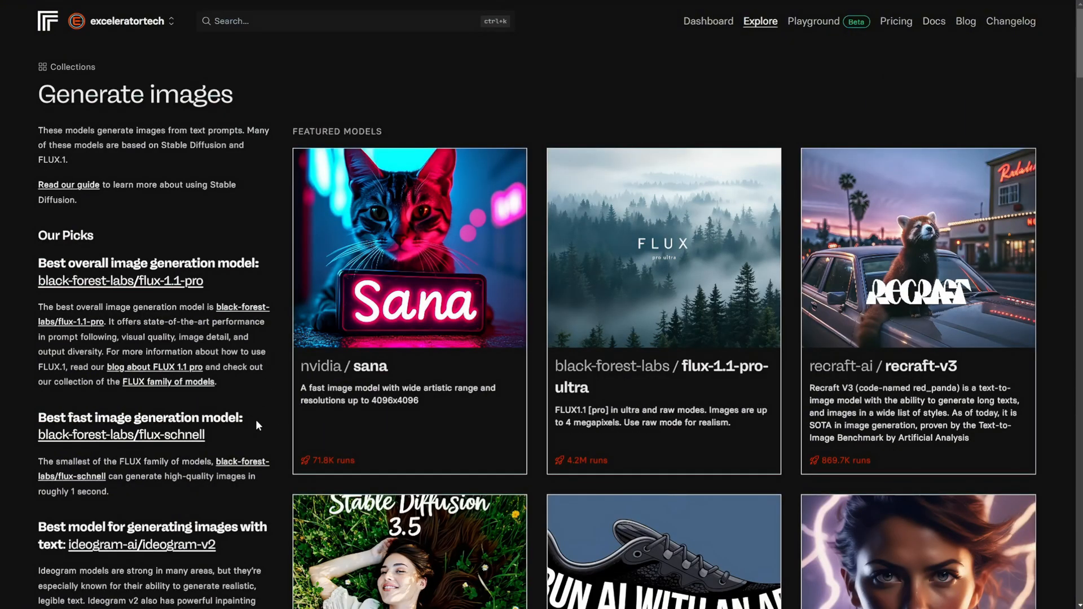
scroll(down, 3)
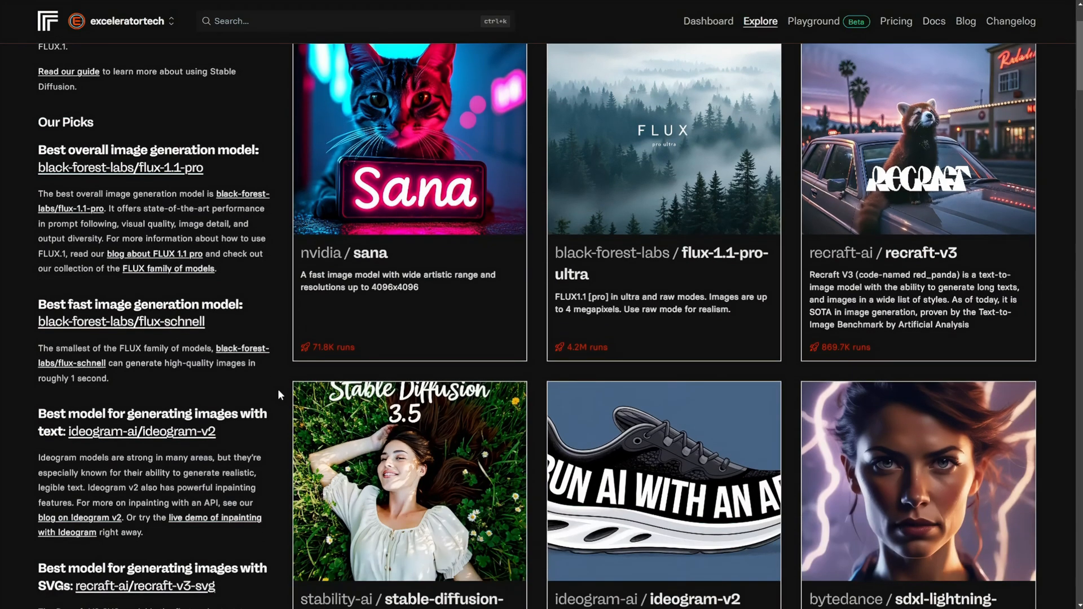
scroll(down, 3)
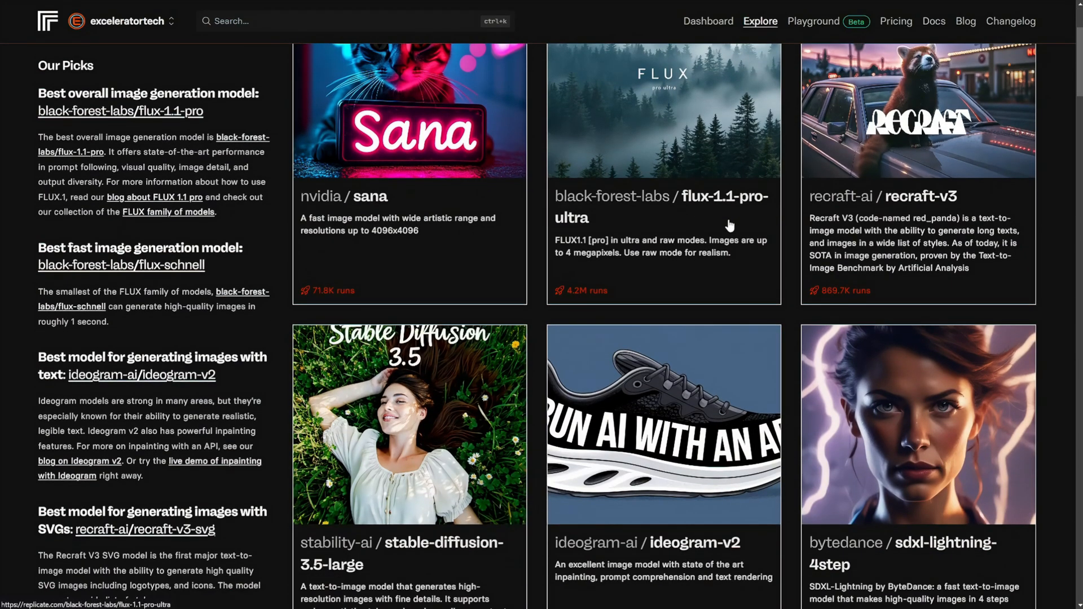
mouse_move(688, 227)
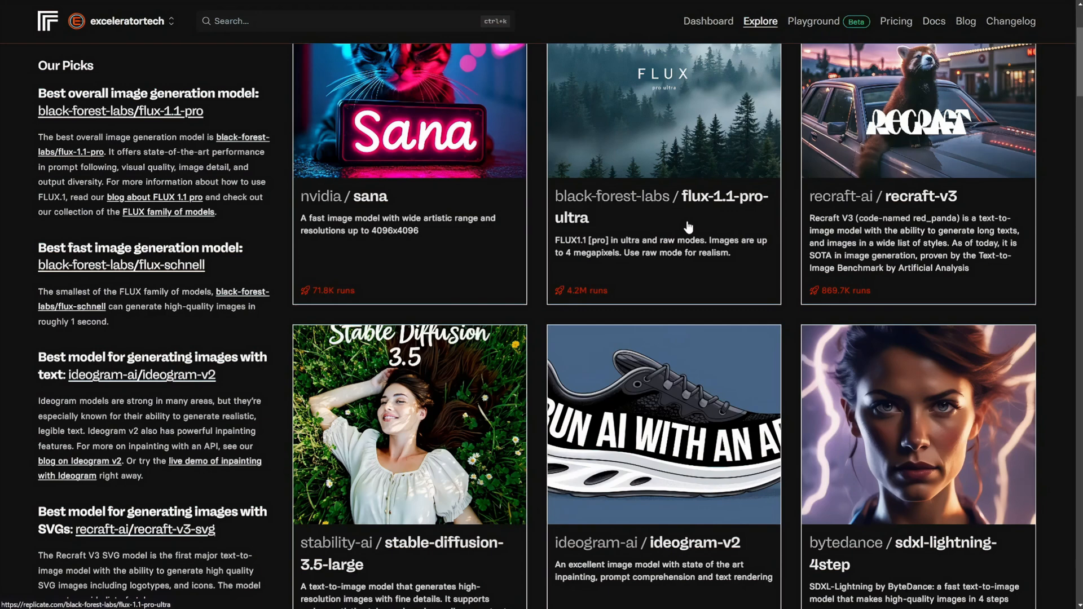
mouse_move(918, 228)
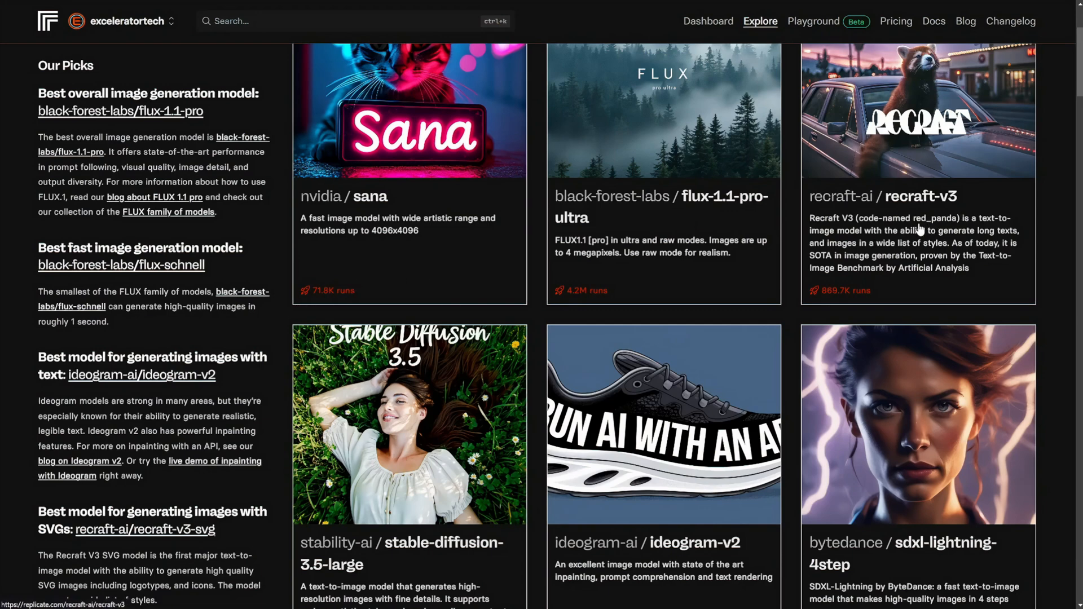
mouse_move(287, 328)
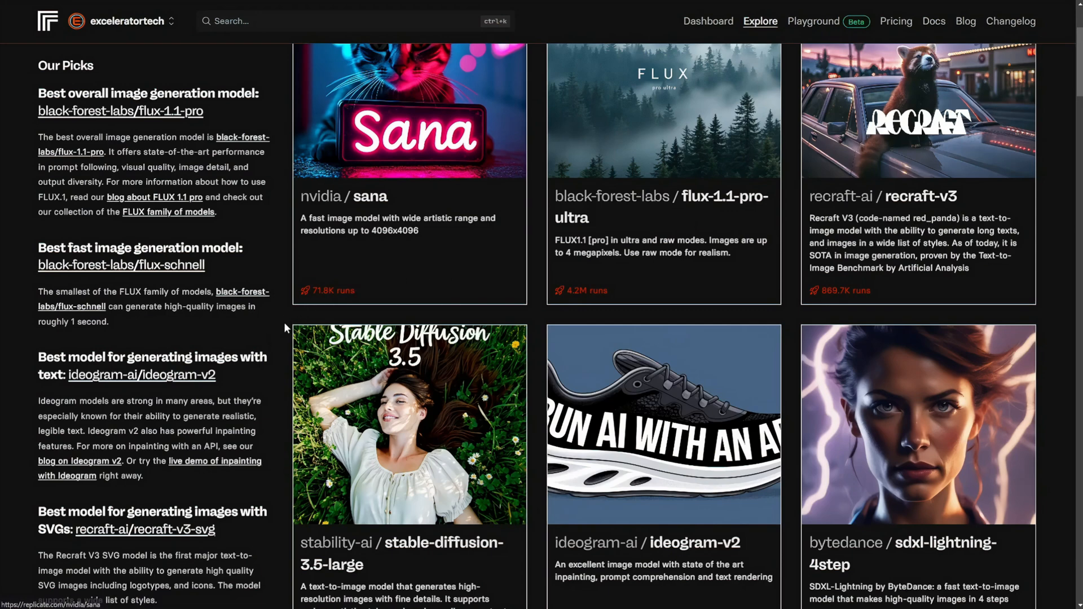
scroll(down, 3)
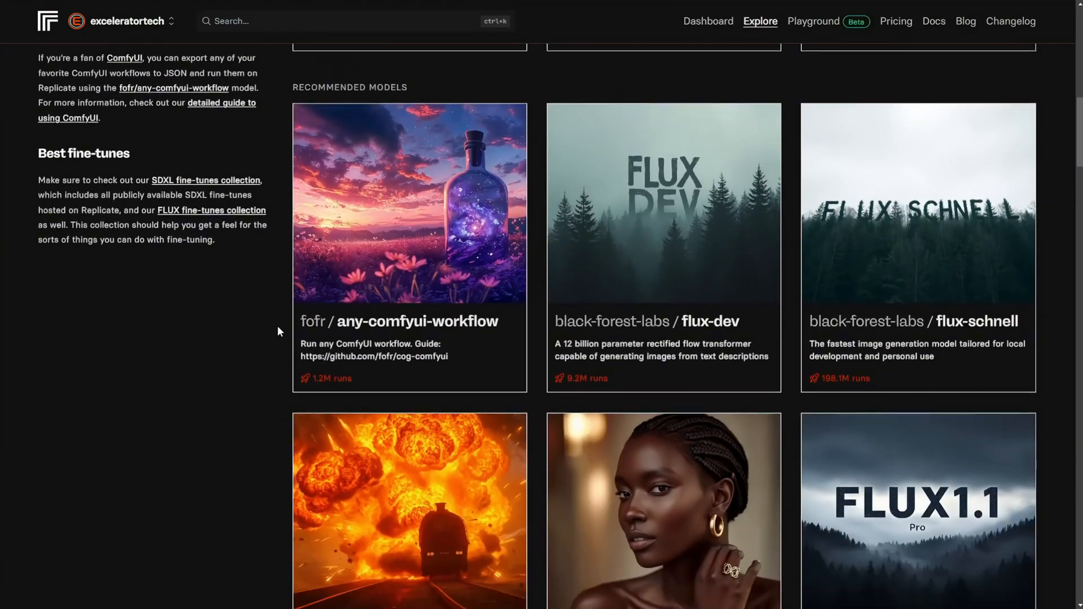
scroll(down, 3)
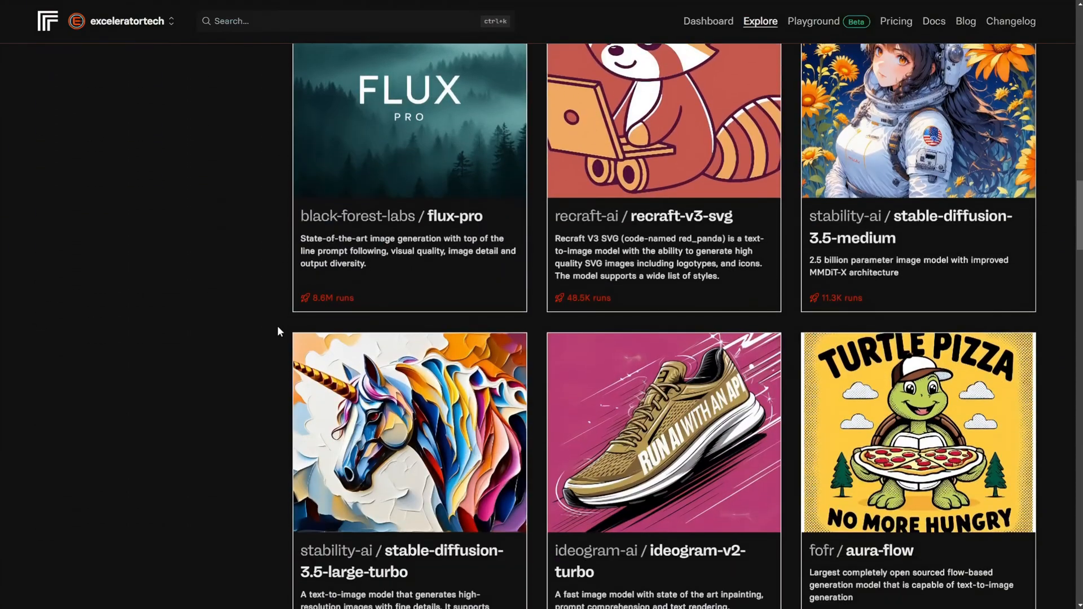
scroll(down, 3)
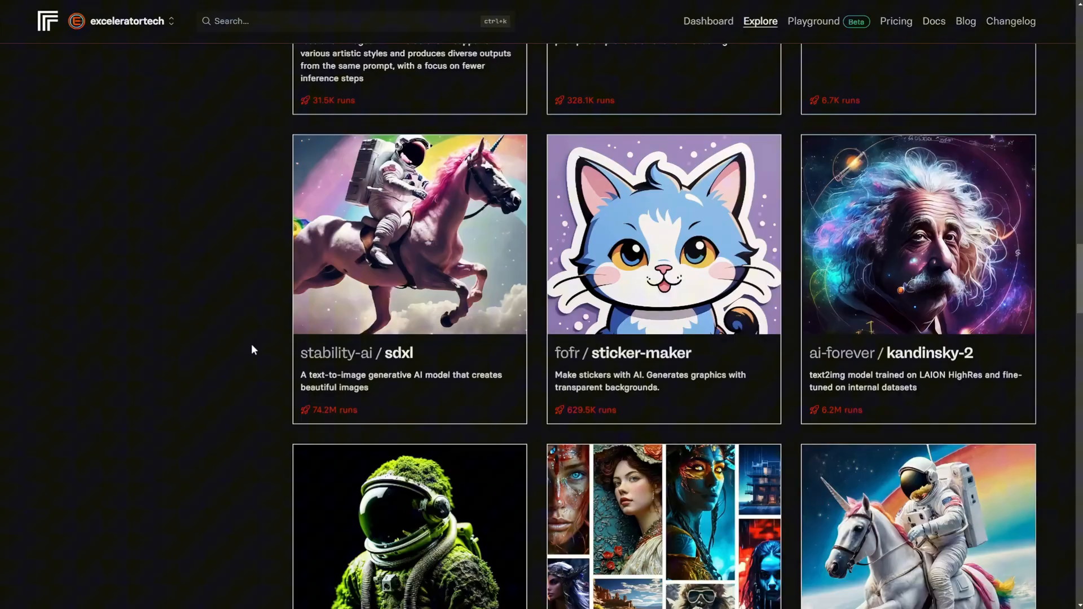
scroll(down, 3)
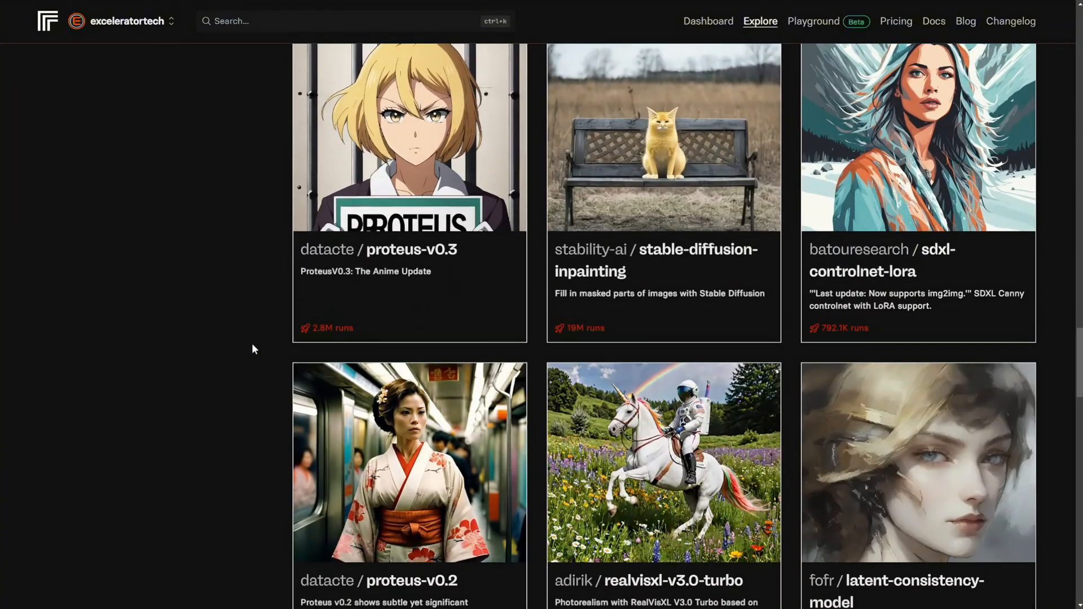
scroll(down, 3)
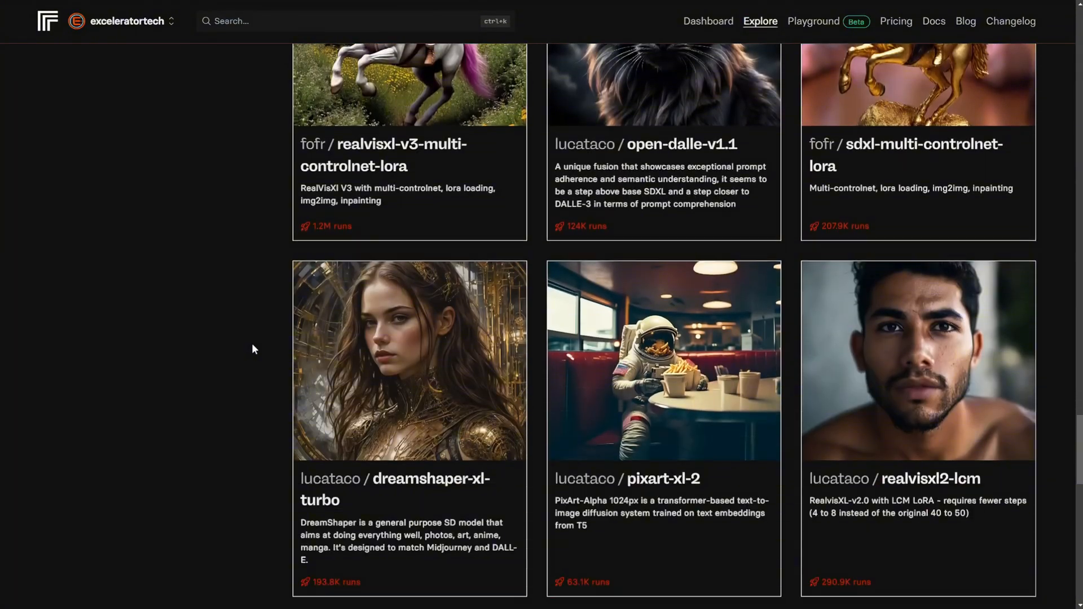
scroll(down, 3)
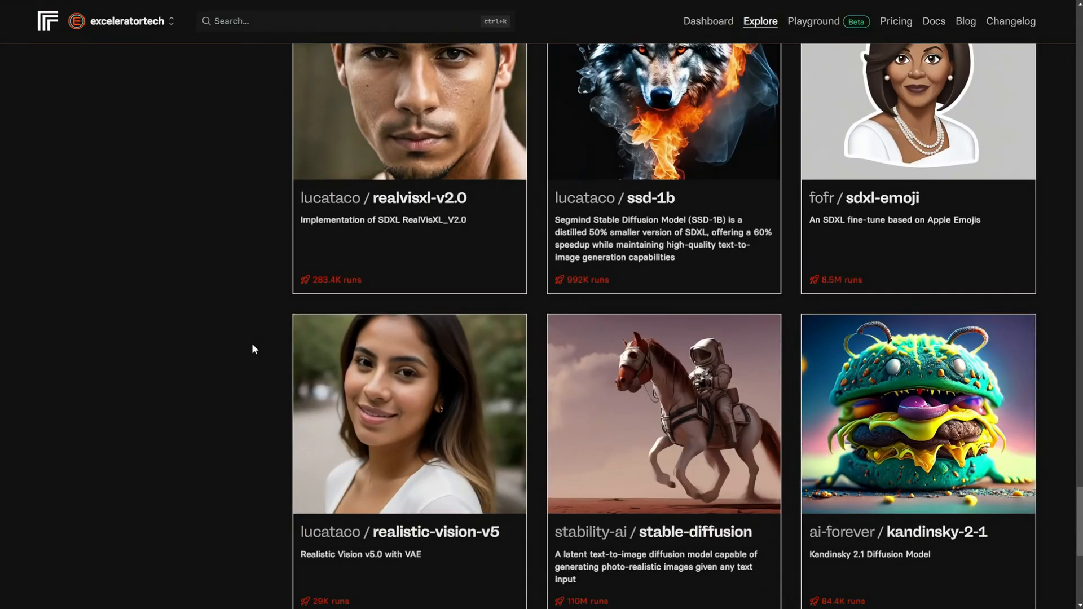
scroll(down, 3)
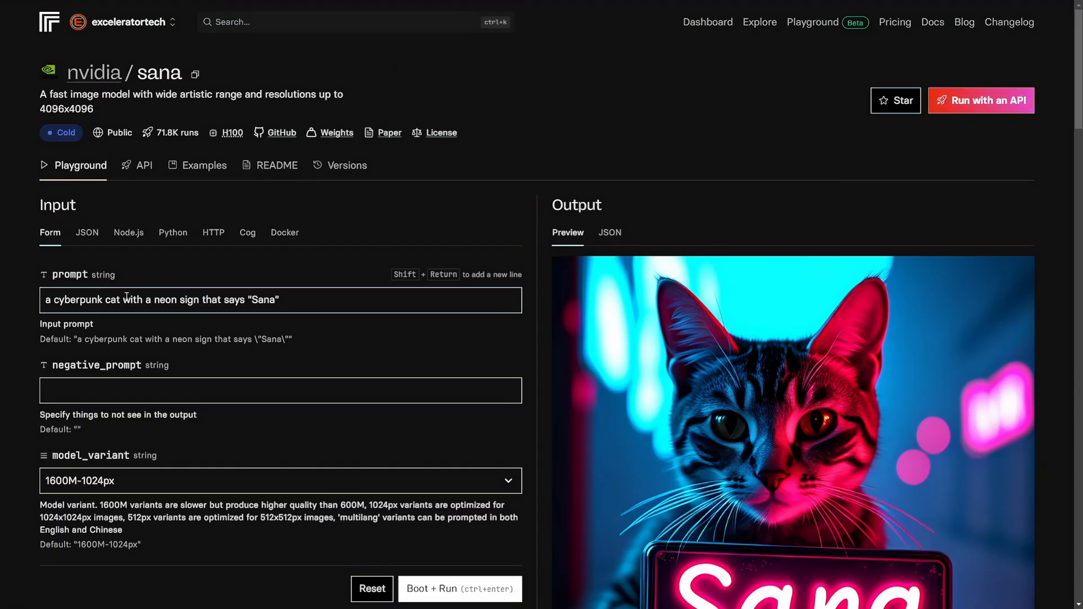
scroll(down, 3)
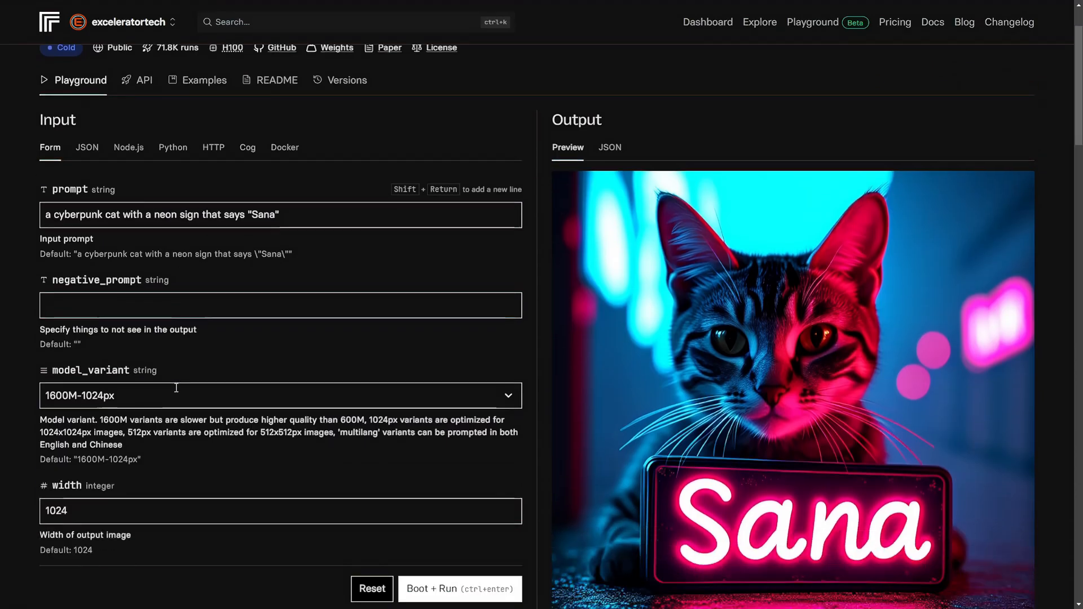
scroll(down, 3)
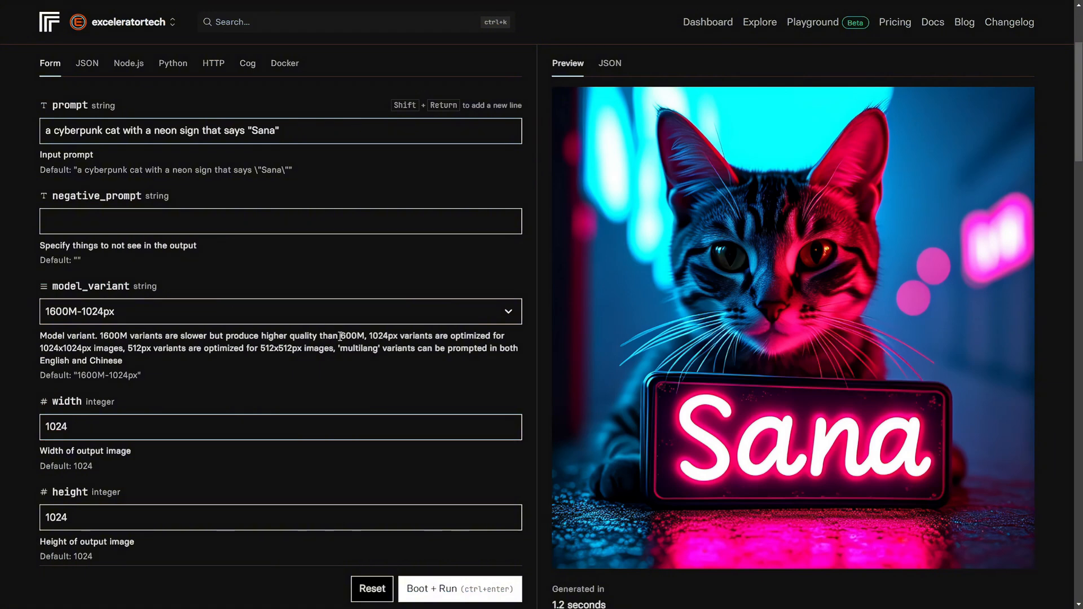
scroll(down, 3)
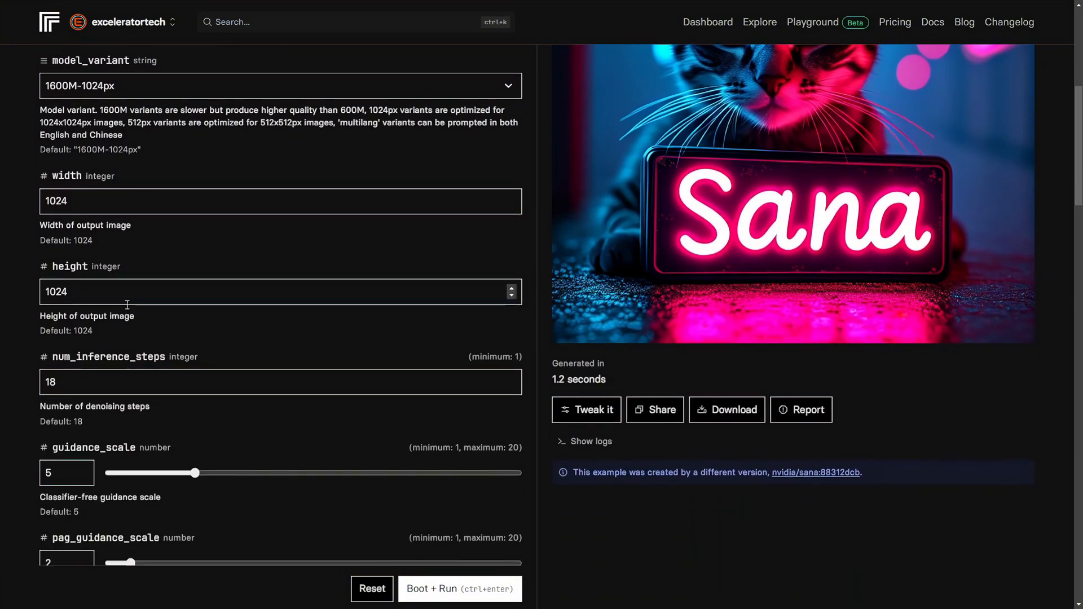
scroll(down, 3)
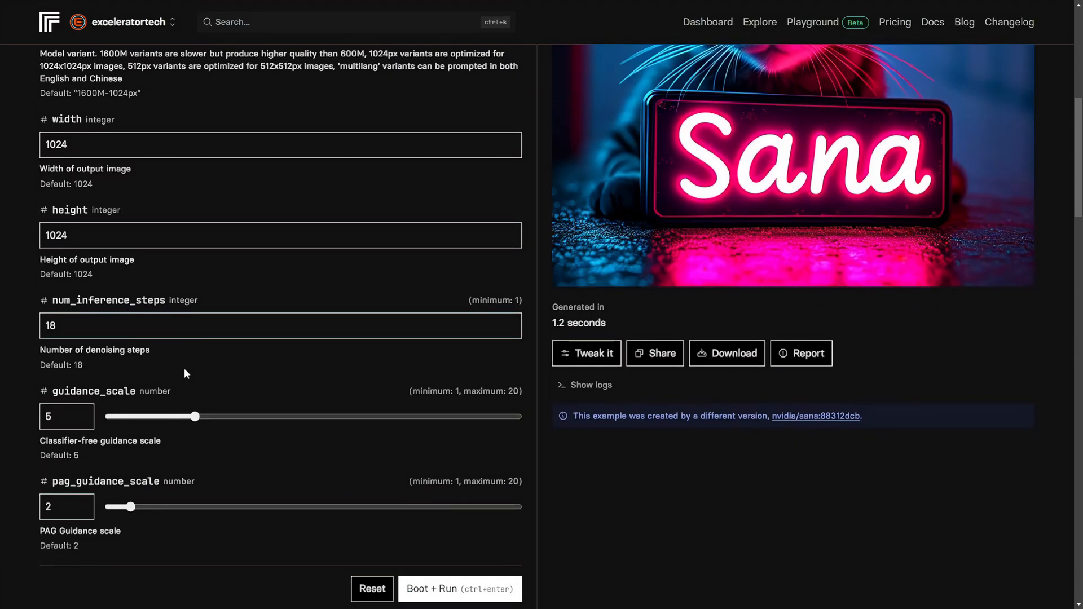
scroll(down, 3)
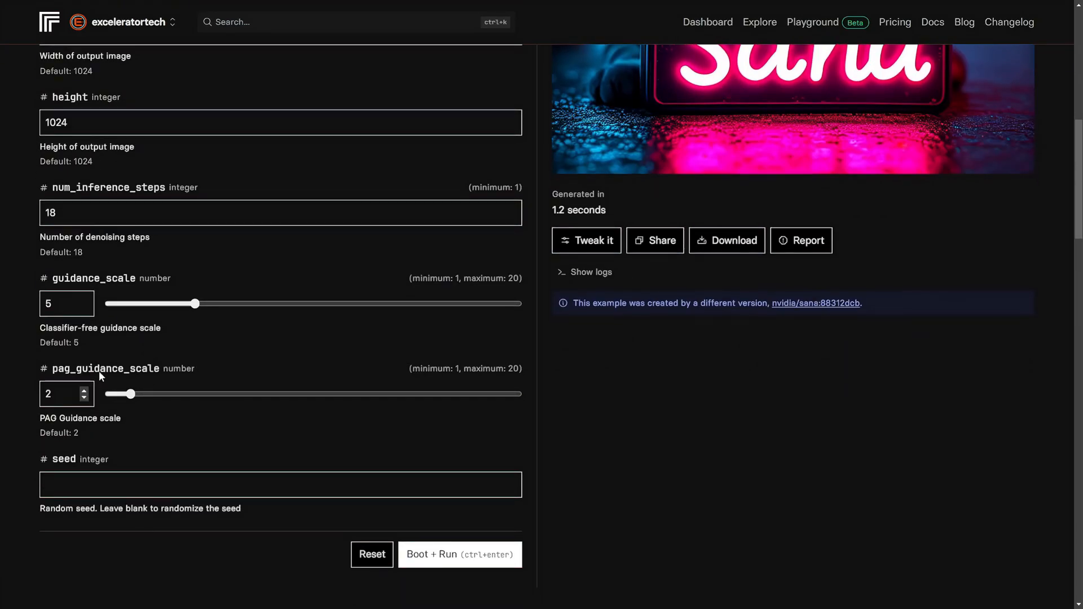
scroll(down, 3)
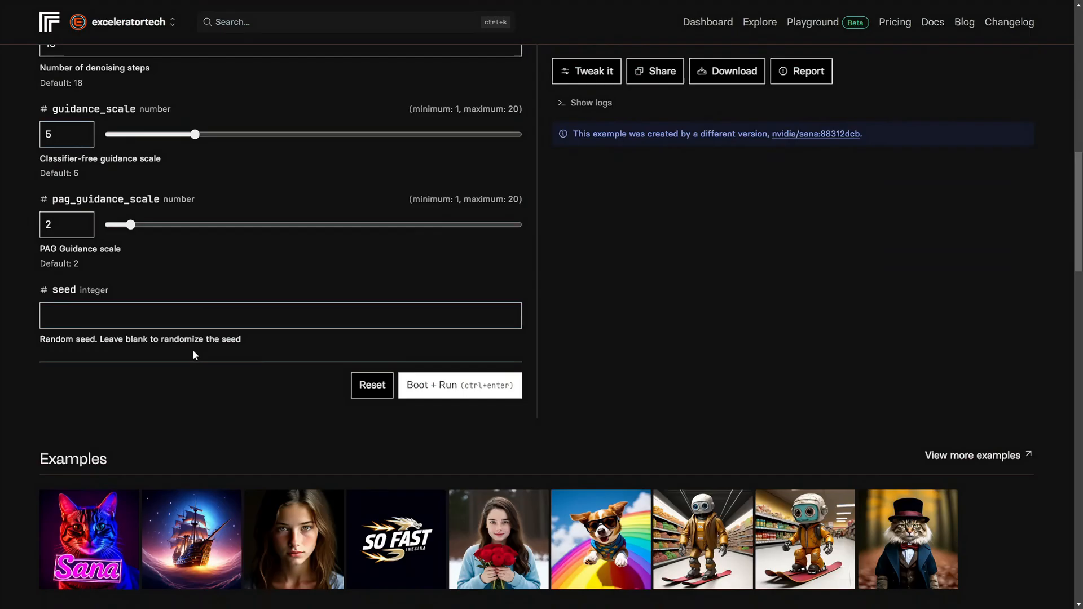
click(277, 315)
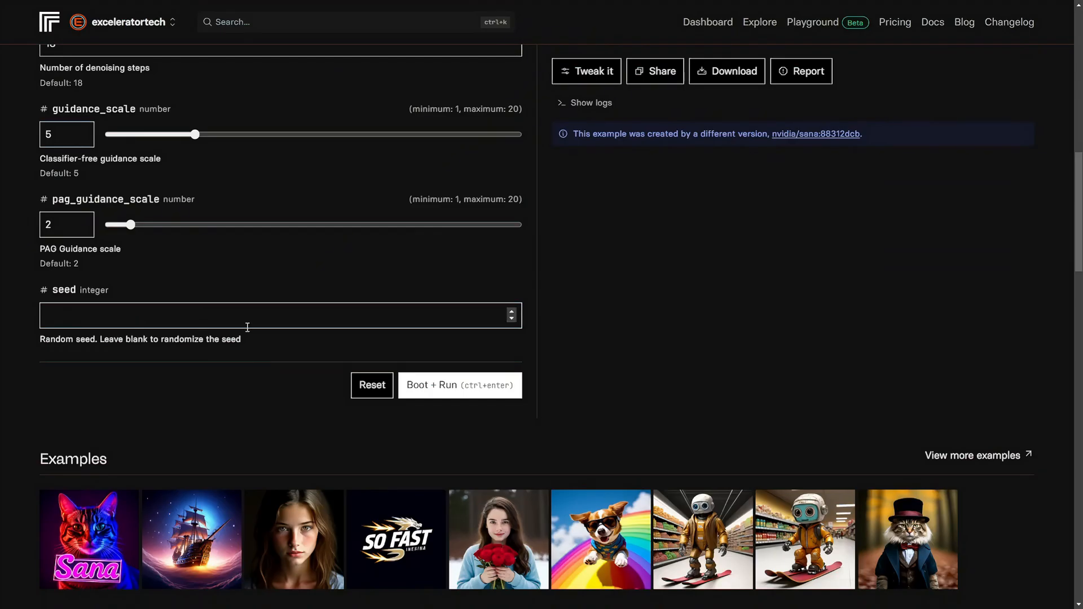
scroll(down, 3)
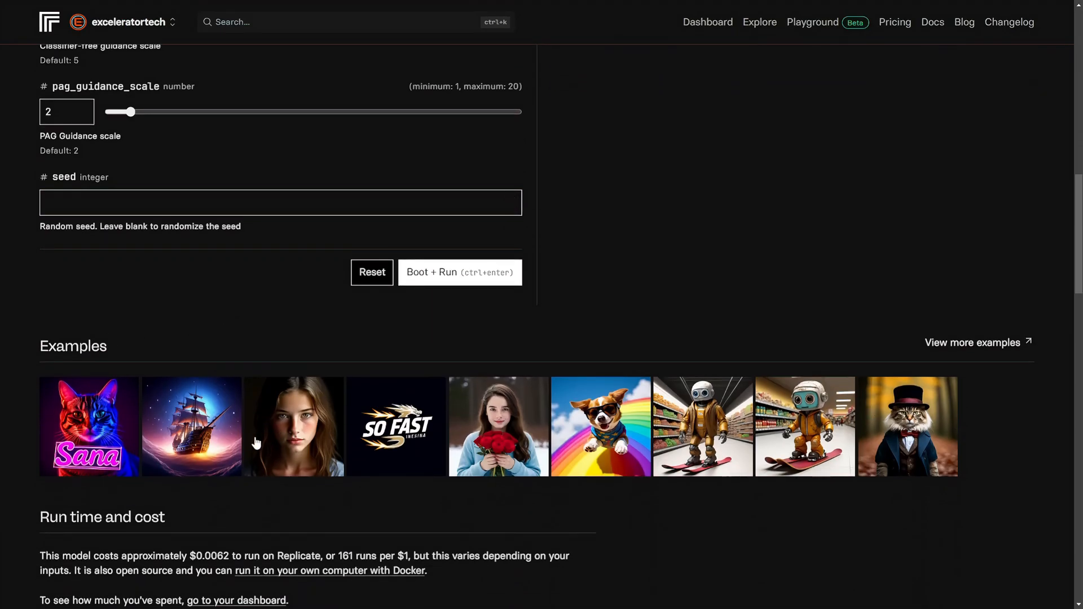
scroll(down, 3)
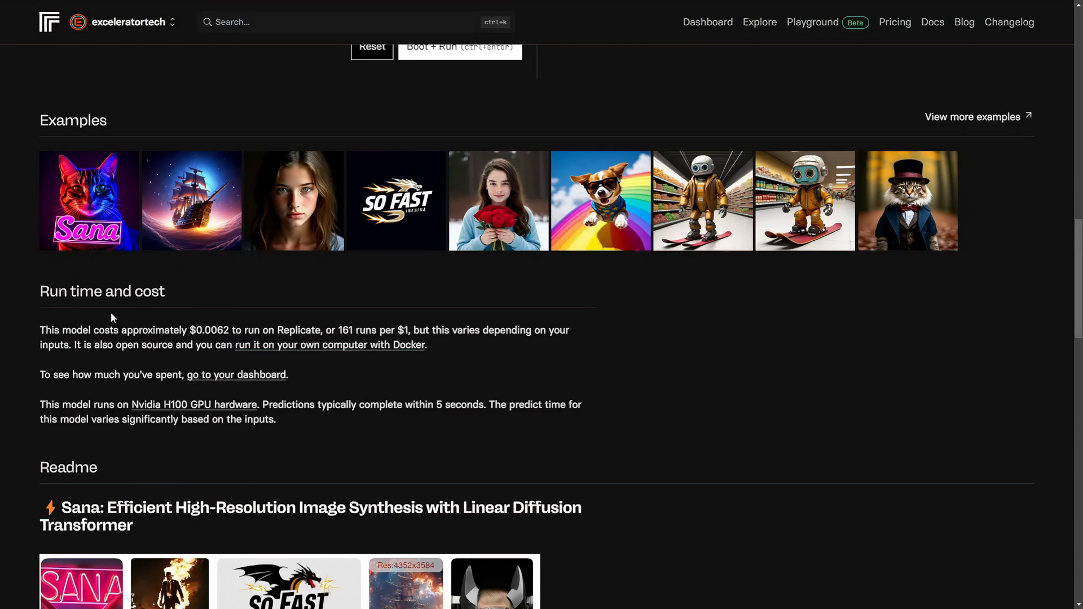
mouse_move(82, 328)
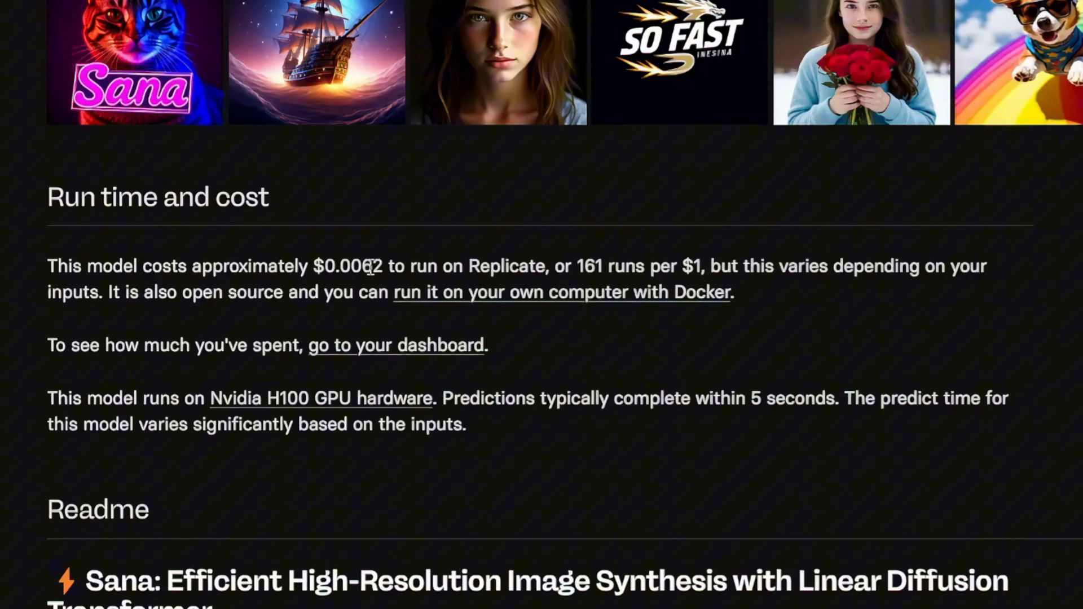
mouse_move(459, 266)
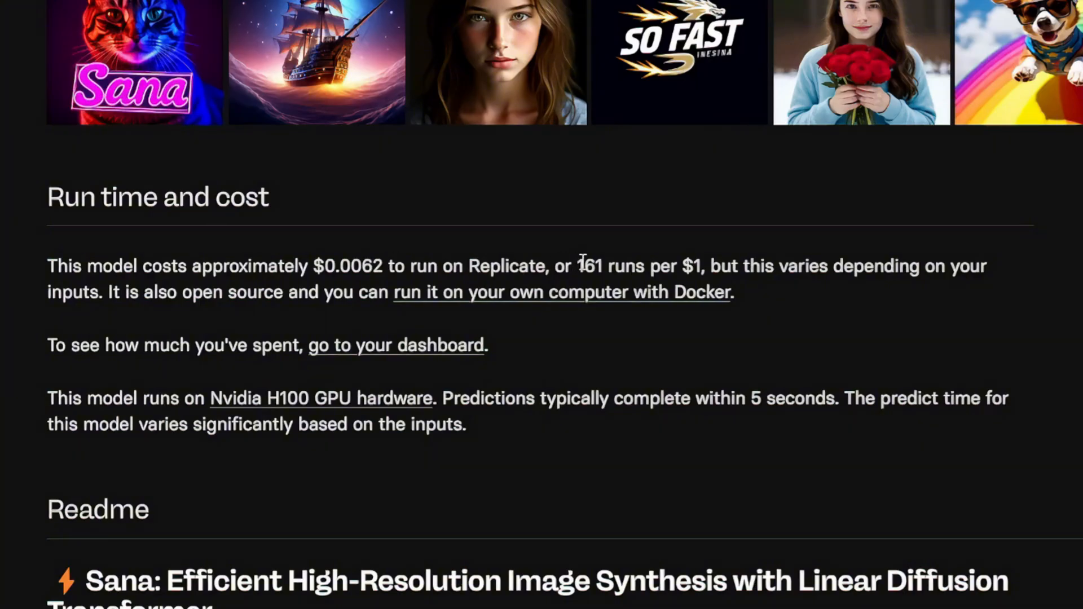
mouse_move(712, 266)
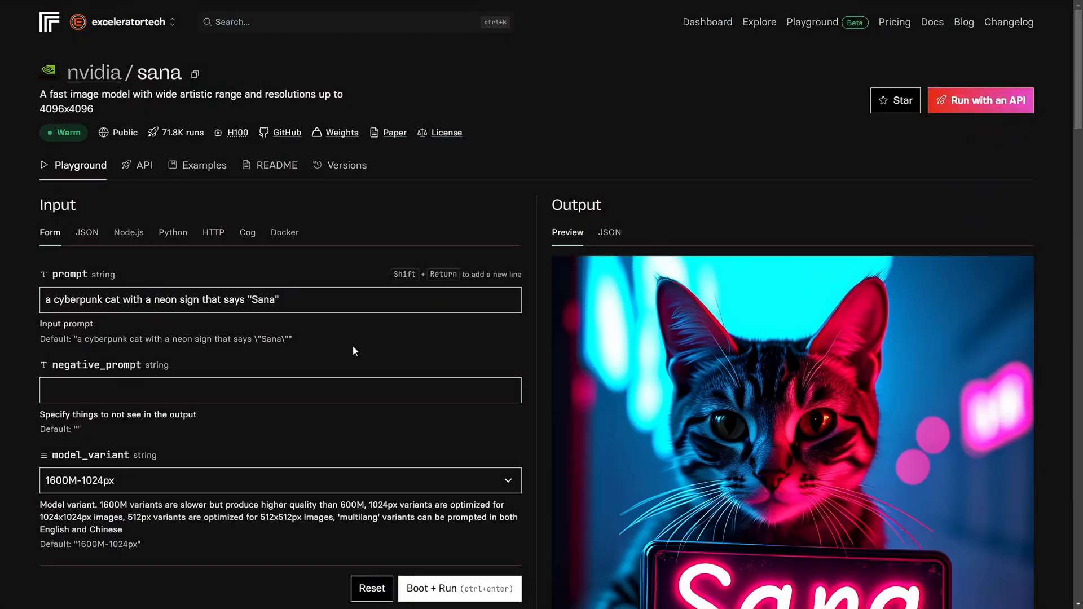
- Go to the image-generation collection via Explore and open black-forest-labs/flux-1.1-pro-ultra
scroll(down, 3)
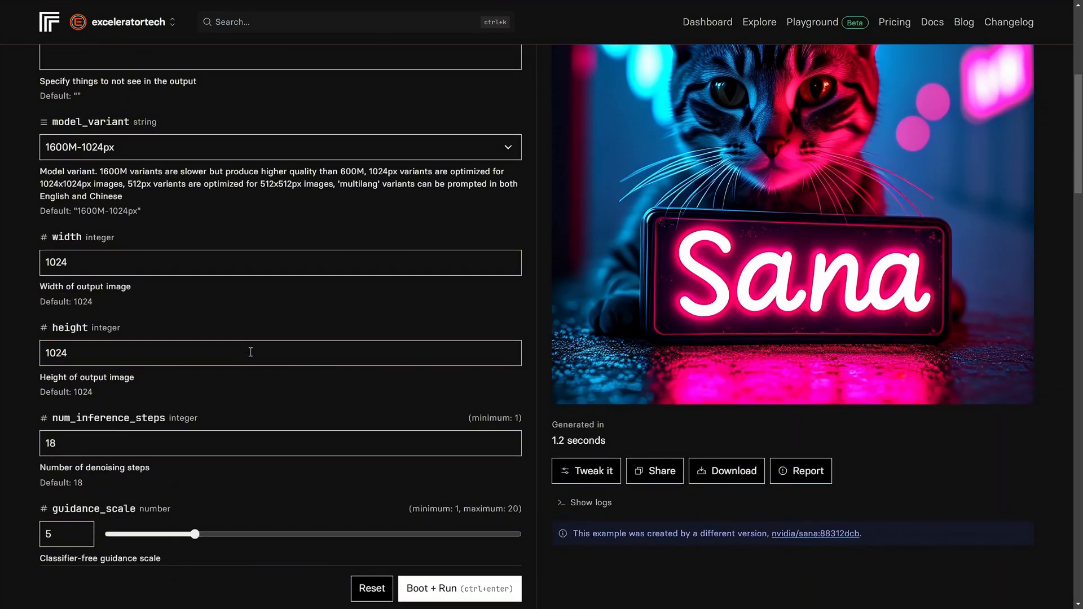
scroll(down, 3)
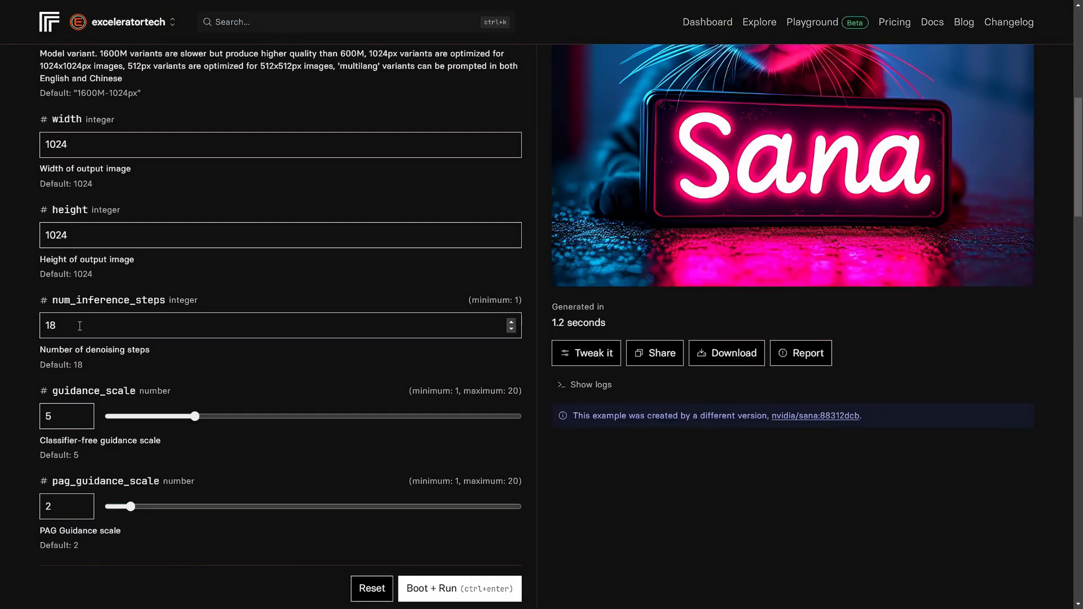
click(758, 22)
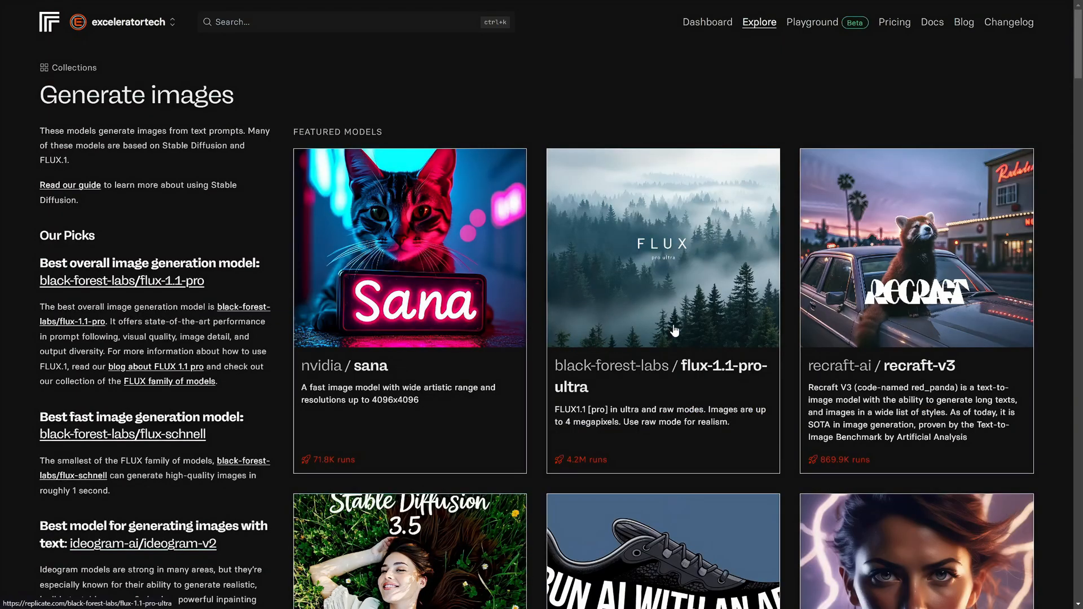
mouse_move(684, 311)
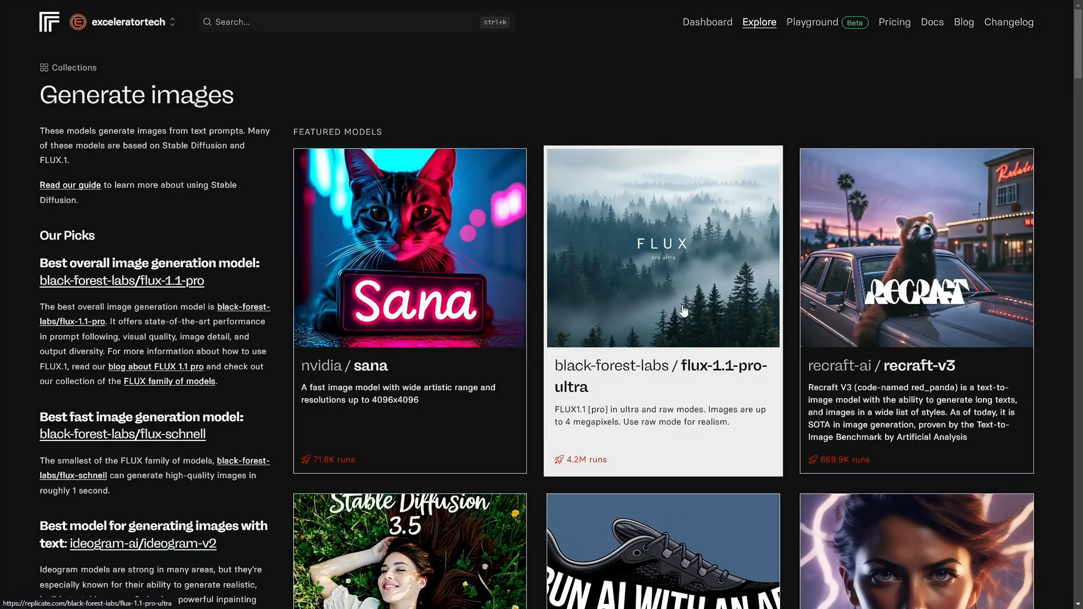
click(663, 247)
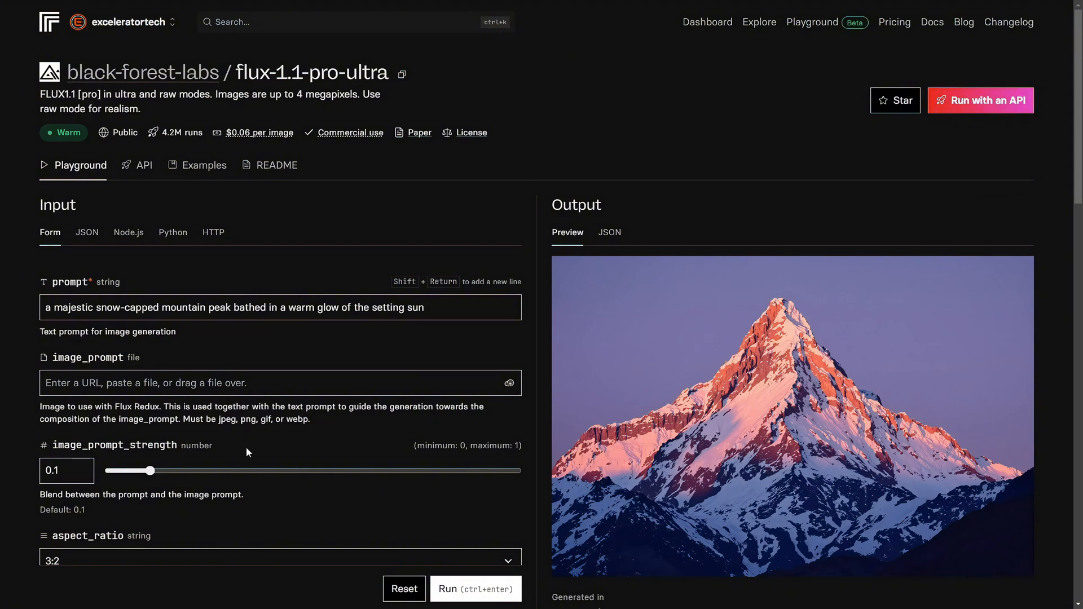
mouse_move(295, 330)
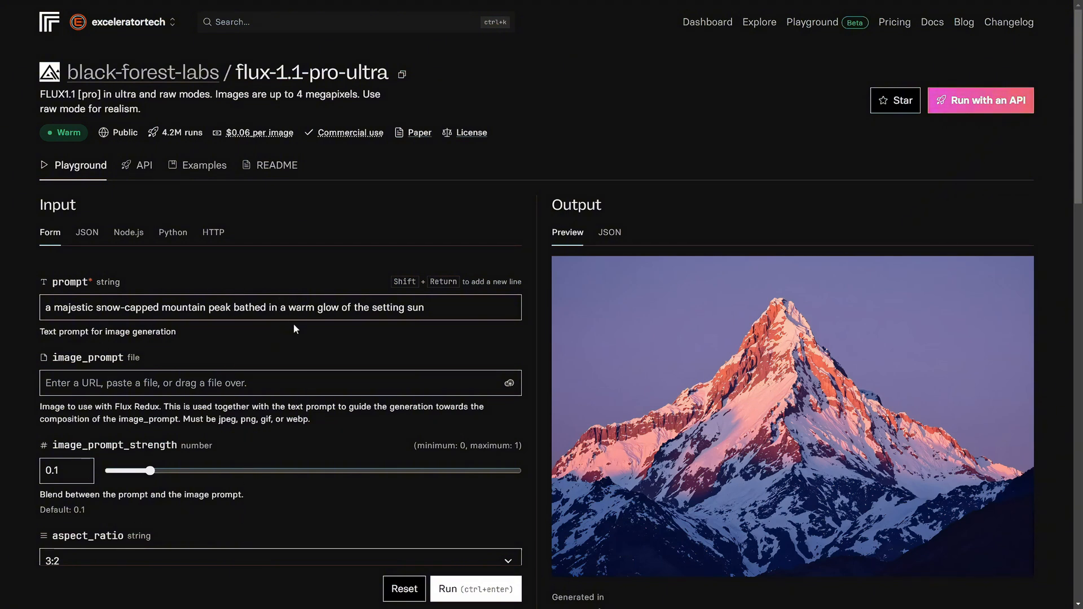
scroll(down, 3)
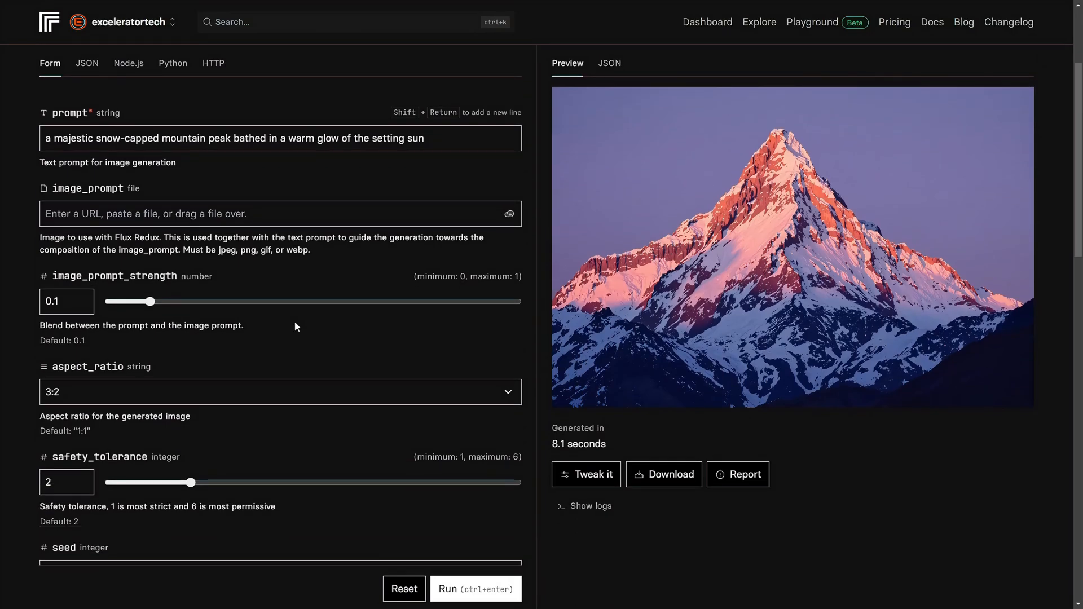
mouse_move(211, 220)
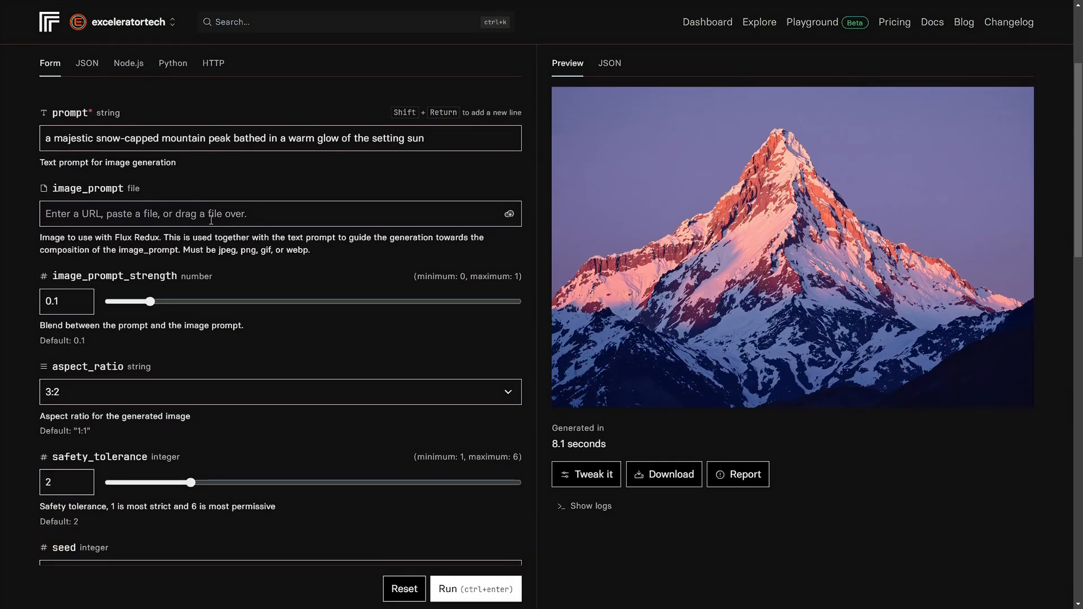
scroll(down, 3)
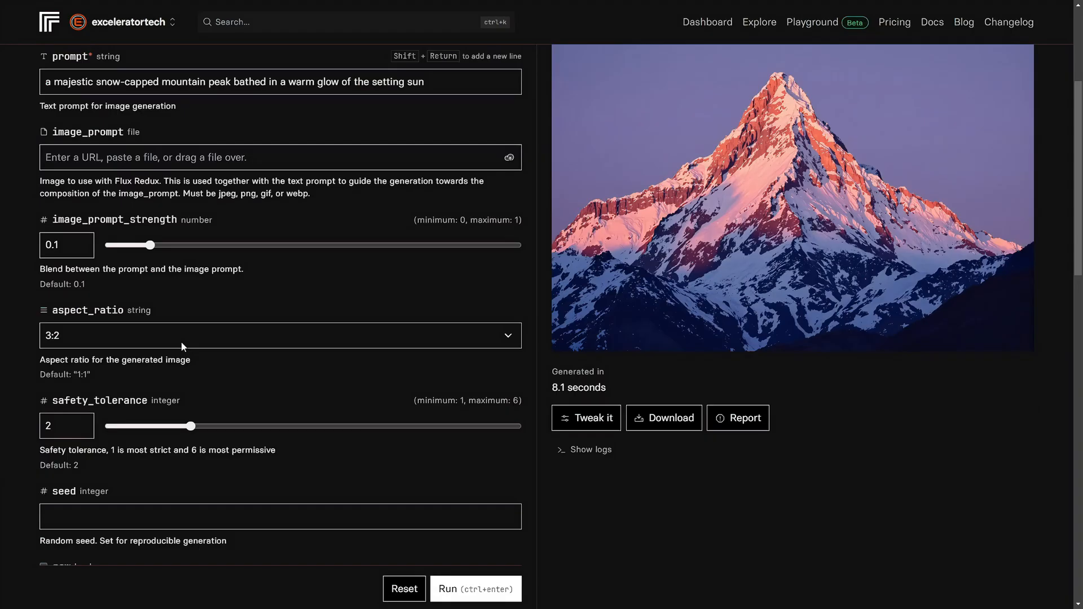
scroll(down, 3)
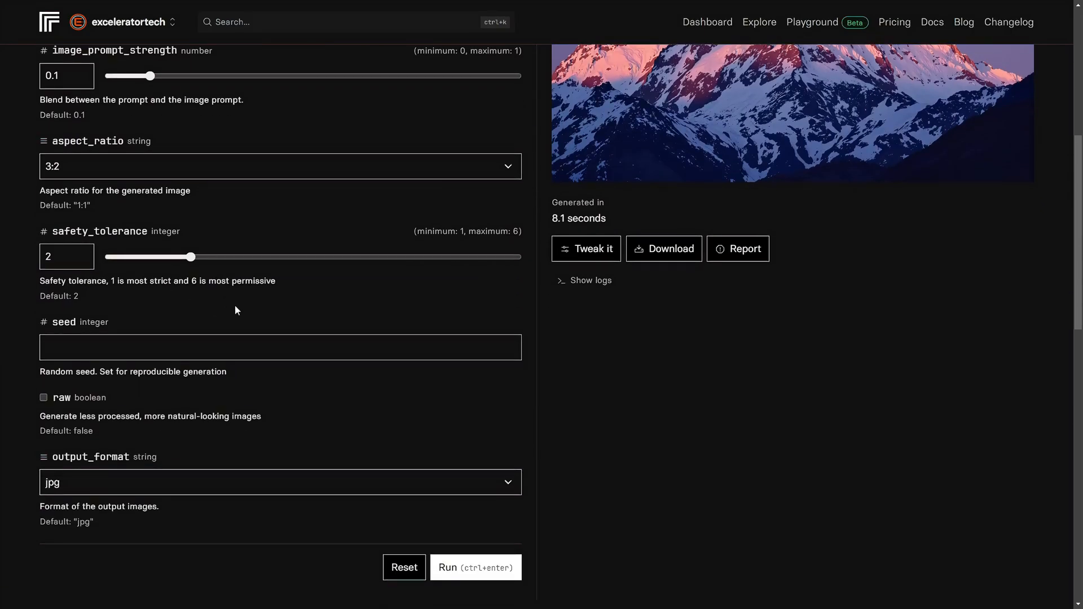
scroll(down, 3)
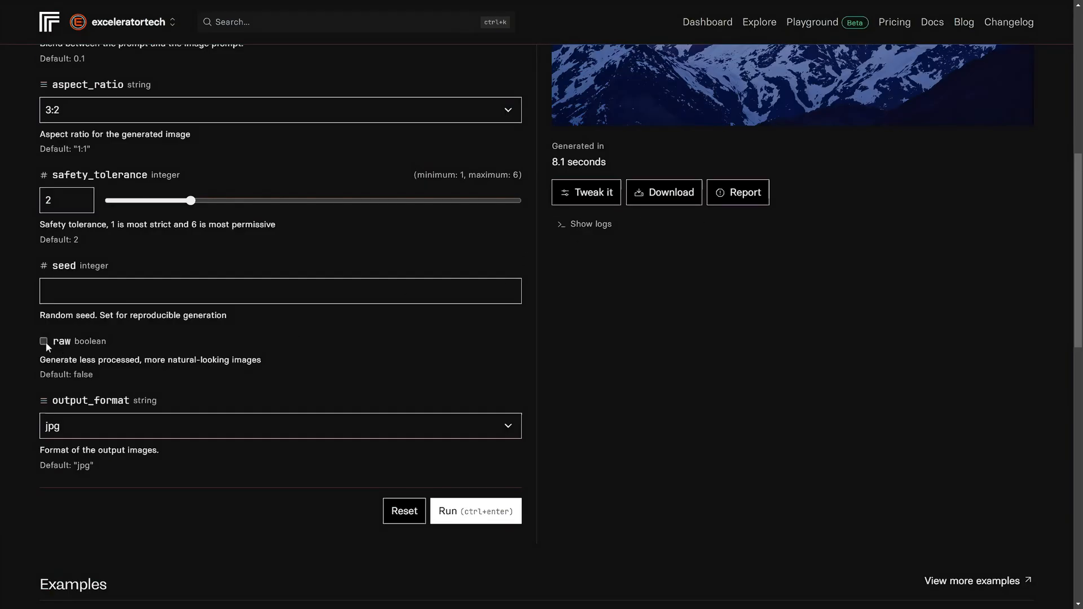
mouse_move(166, 352)
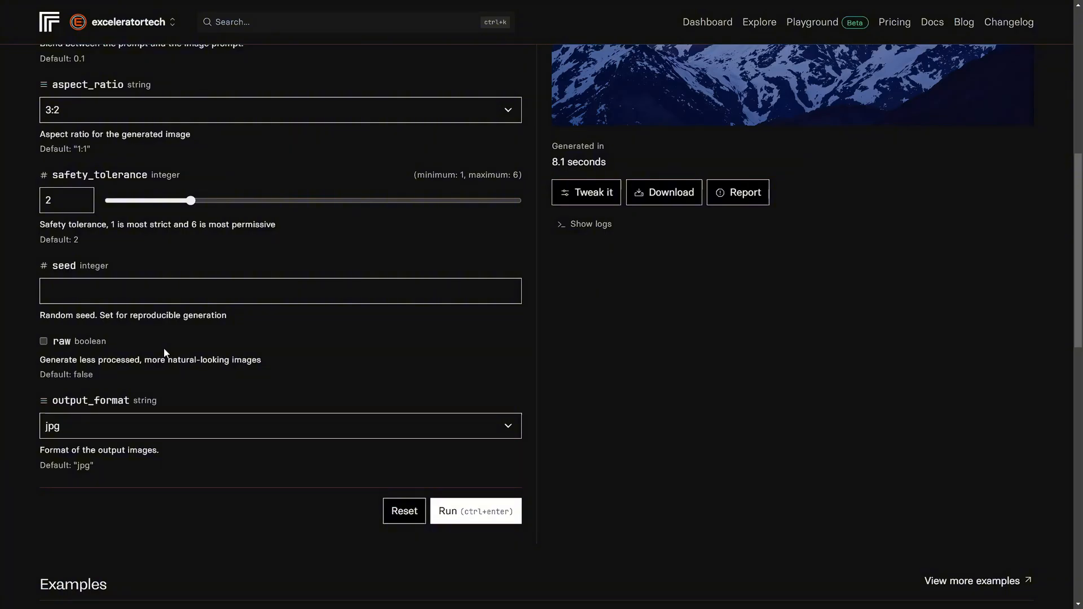
mouse_move(166, 421)
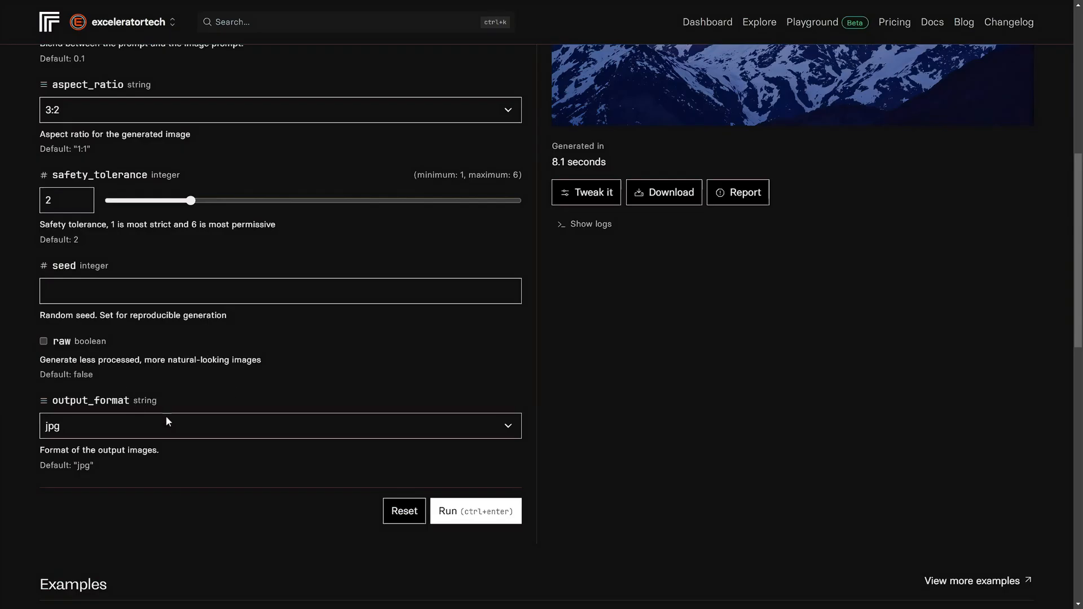
mouse_move(235, 439)
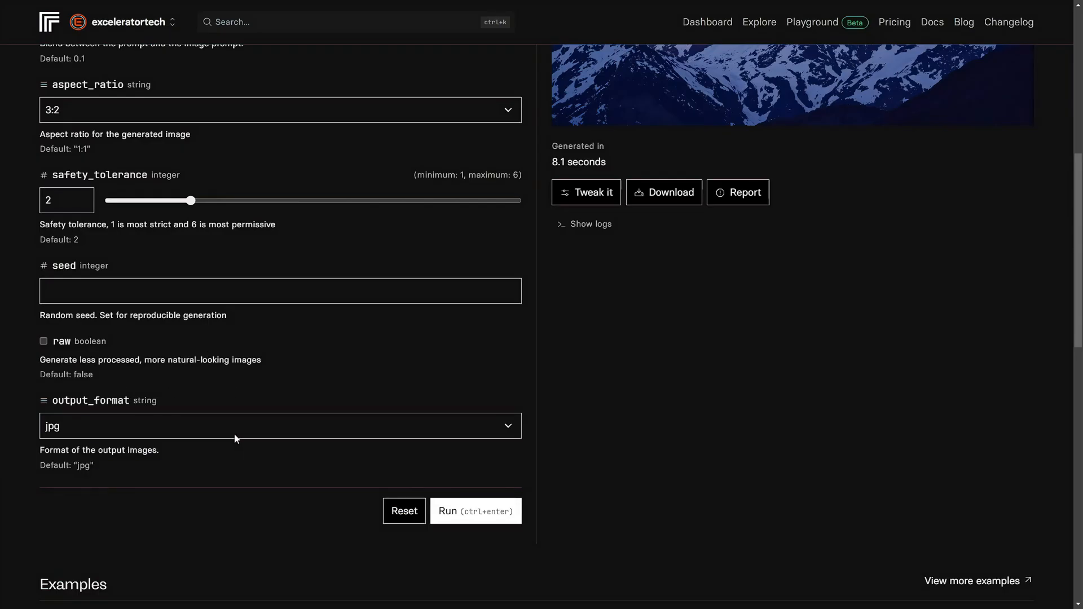
scroll(down, 3)
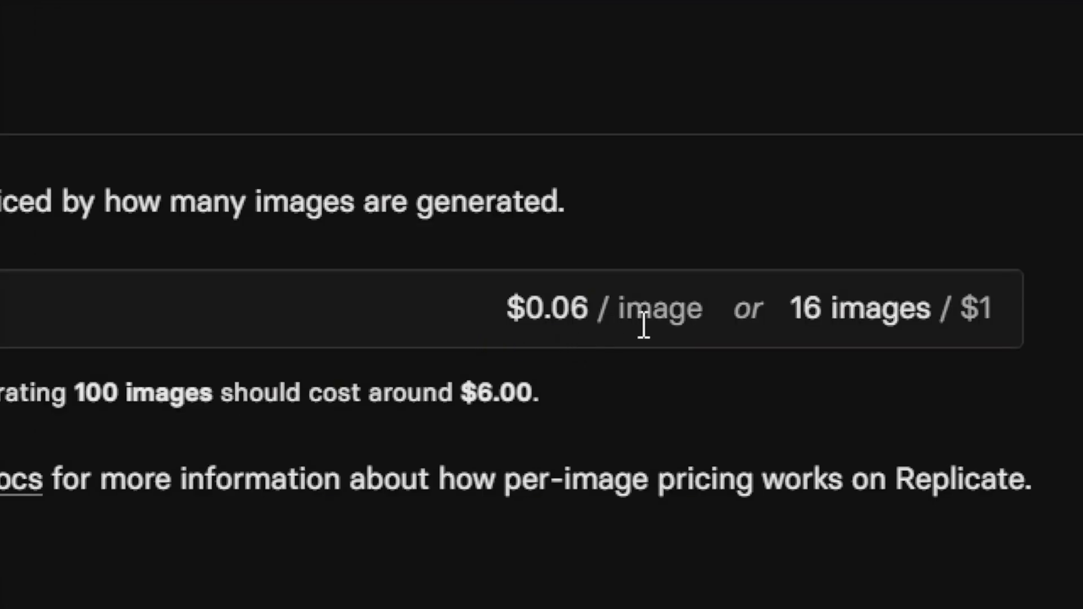
mouse_move(950, 318)
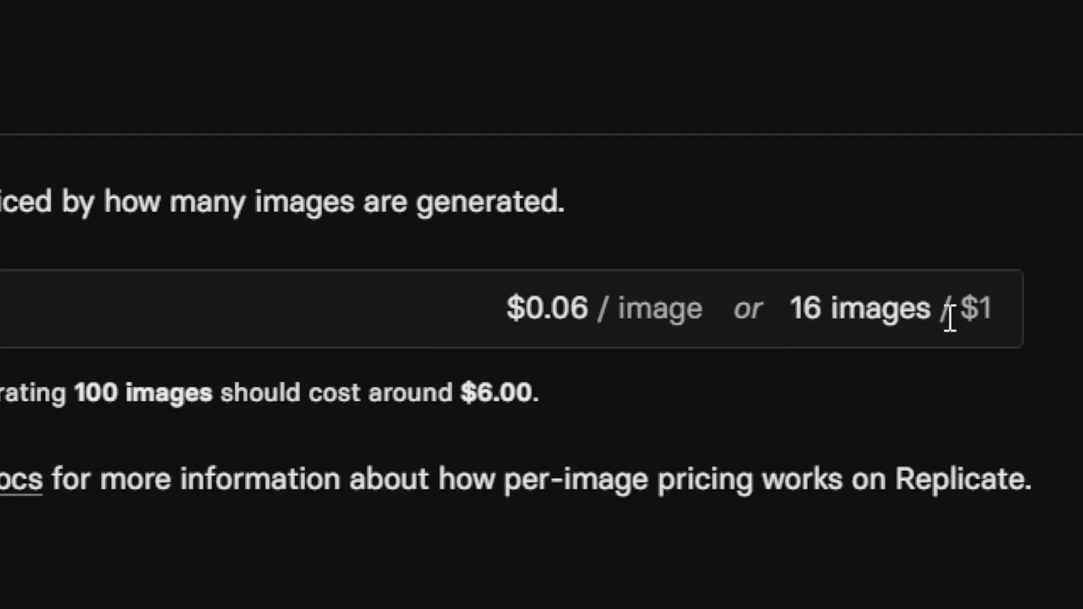
mouse_move(97, 390)
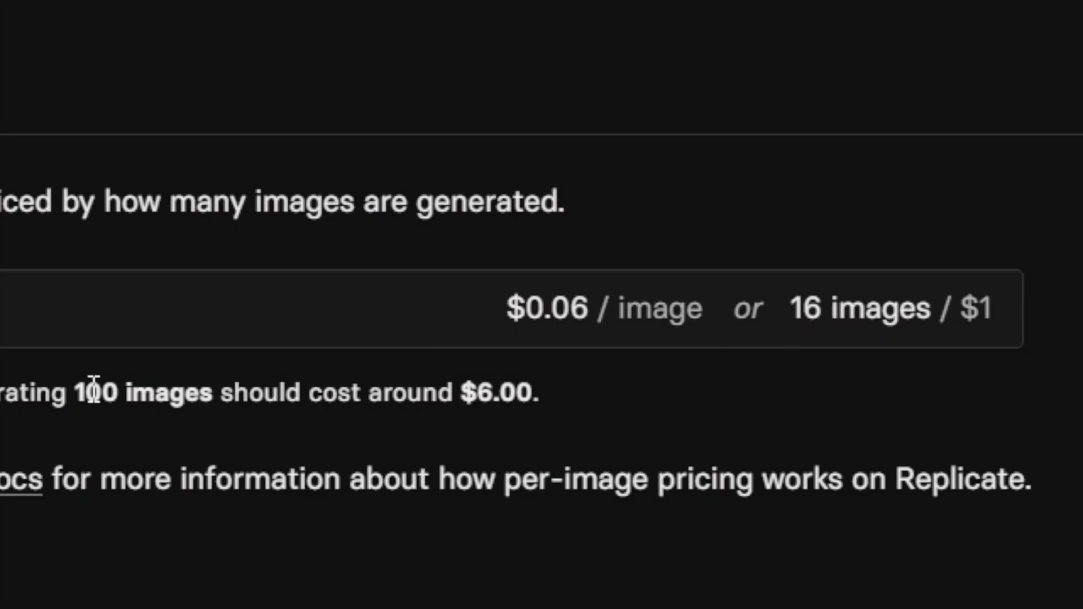
mouse_move(546, 410)
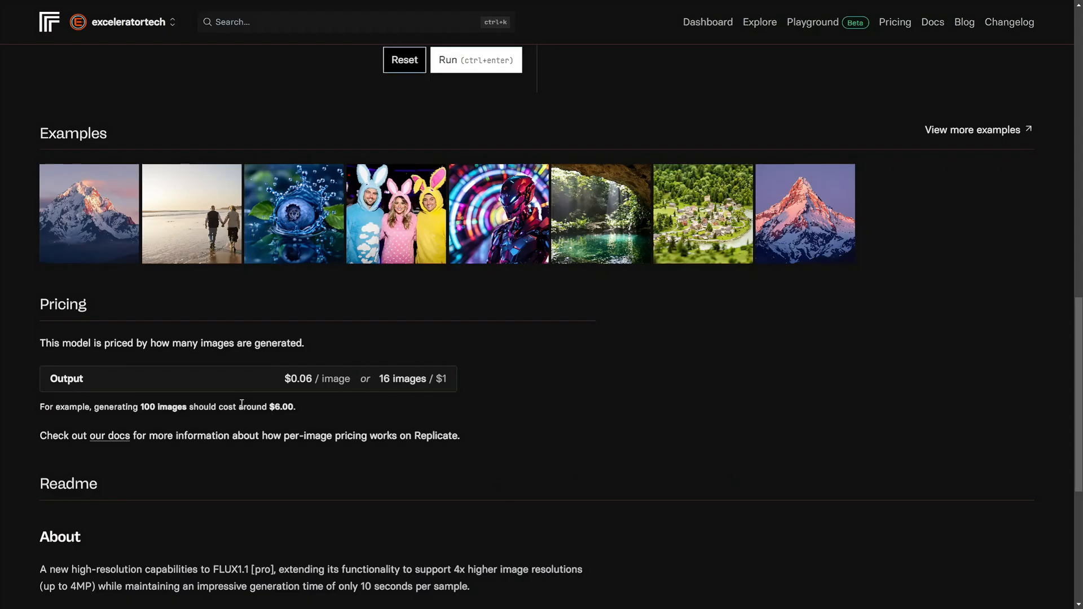
- Scroll through flux-1.1-pro-ultra's Pricing and Readme, then back up to the prompt field
scroll(down, 3)
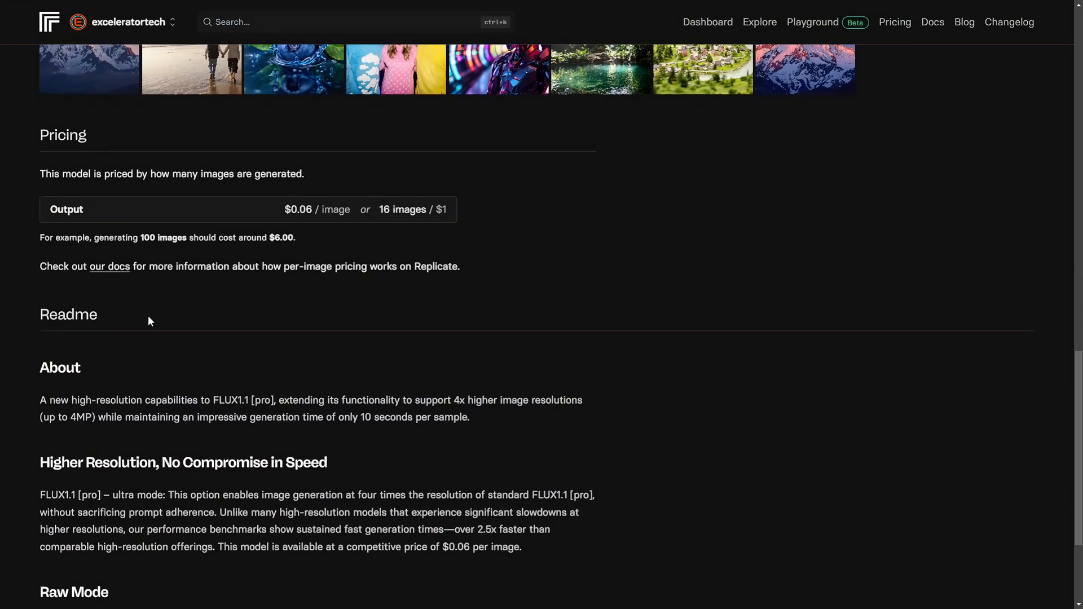
scroll(down, 3)
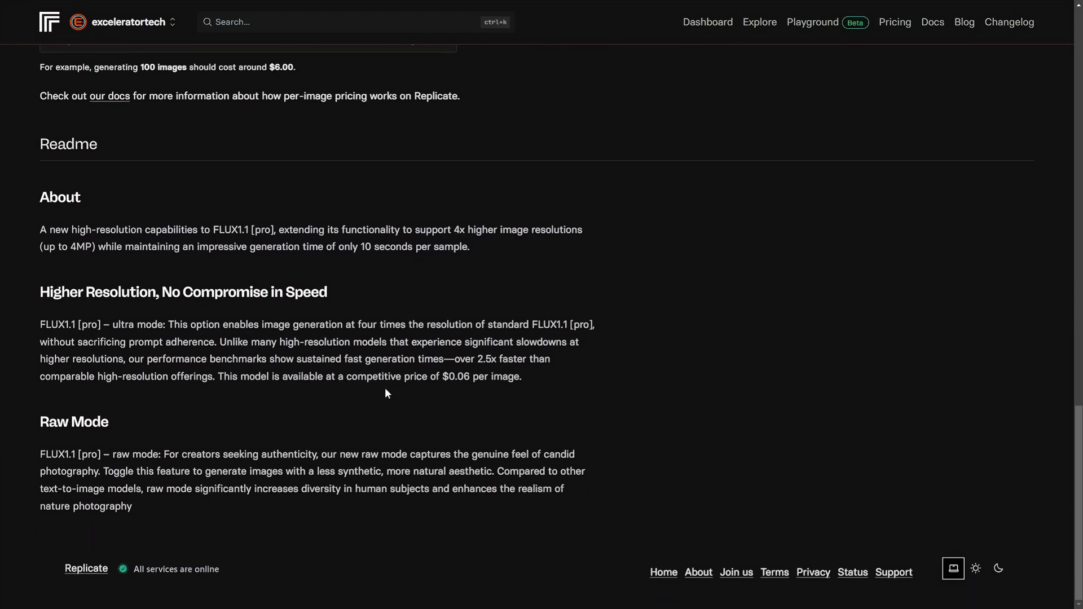
mouse_move(493, 355)
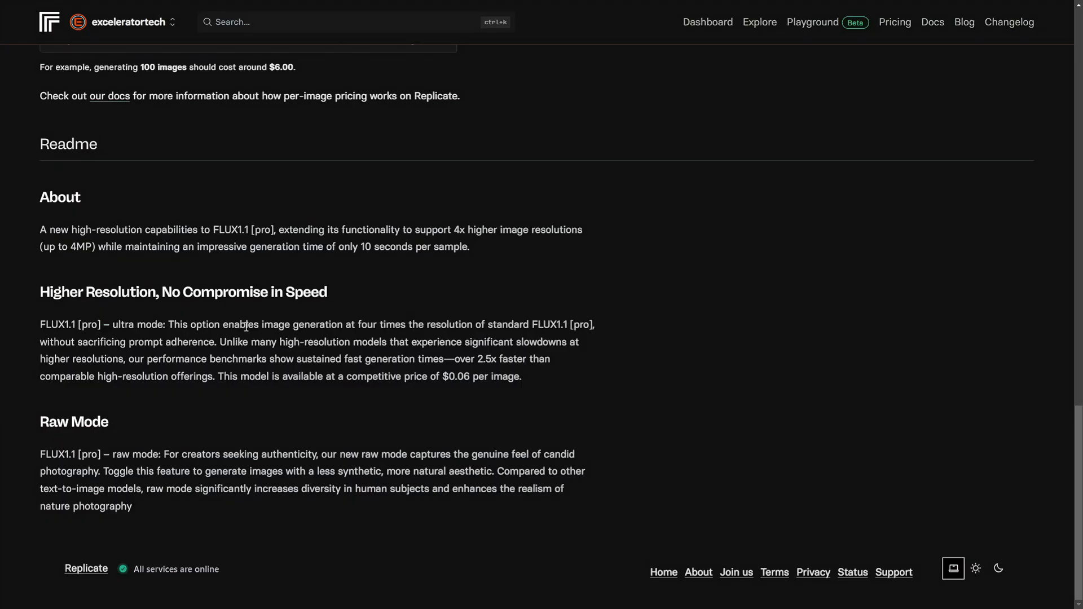
scroll(up, 3)
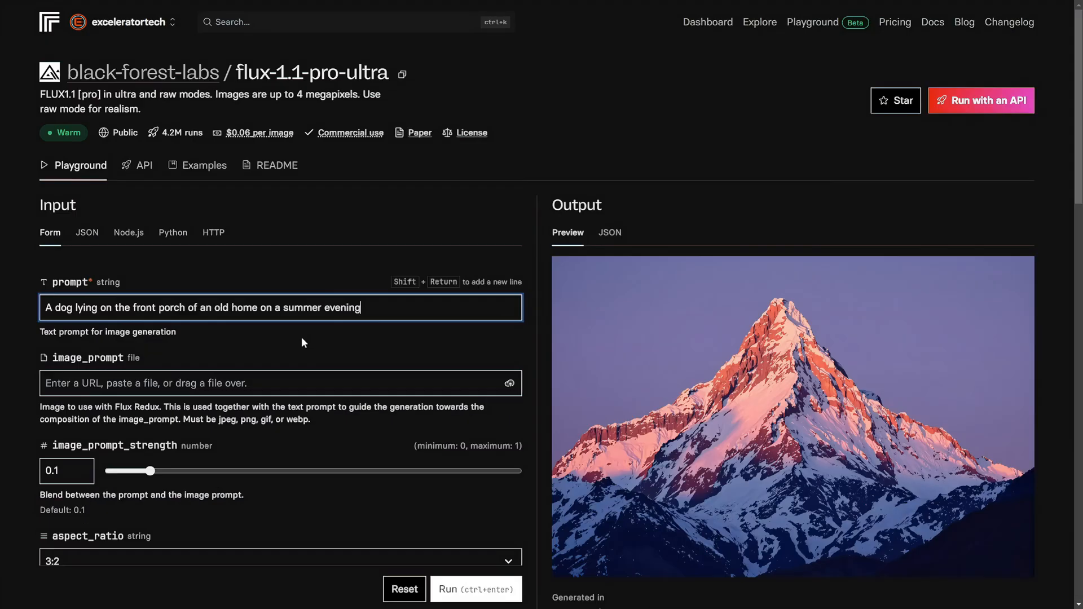
scroll(down, 3)
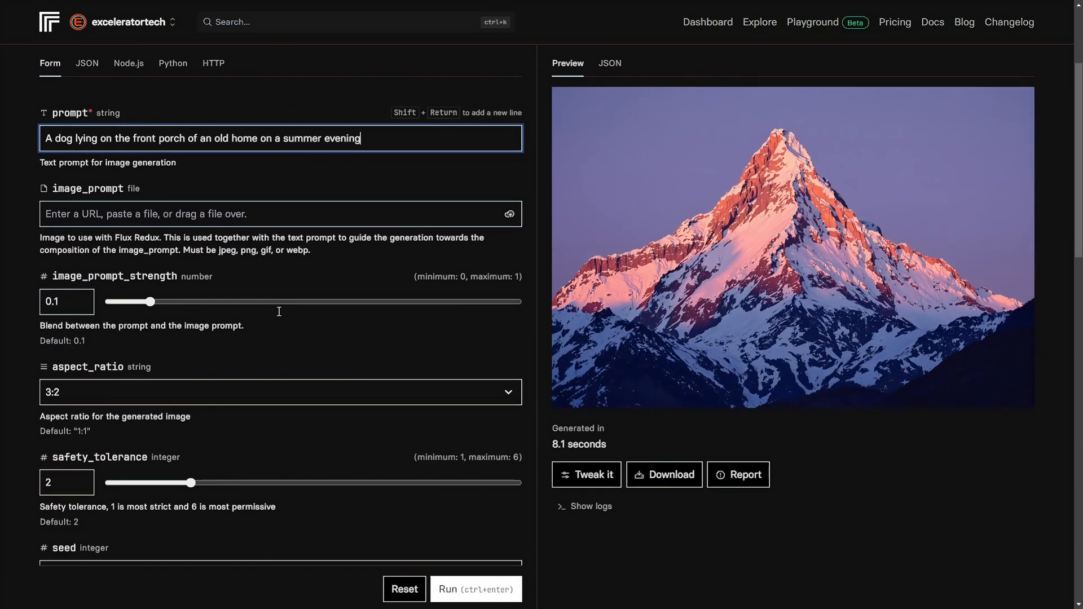
scroll(down, 3)
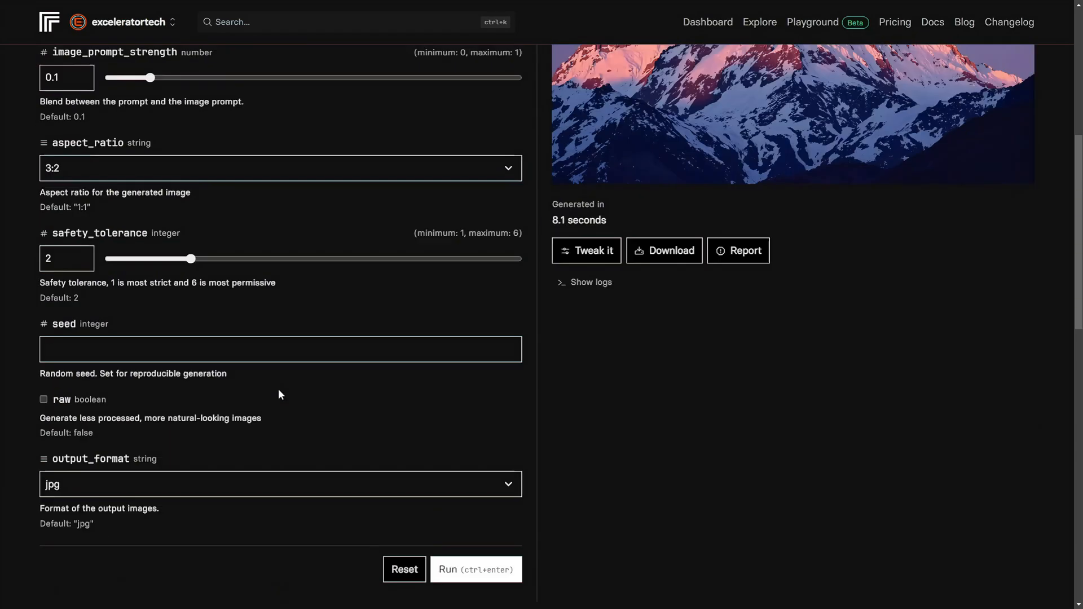
scroll(up, 3)
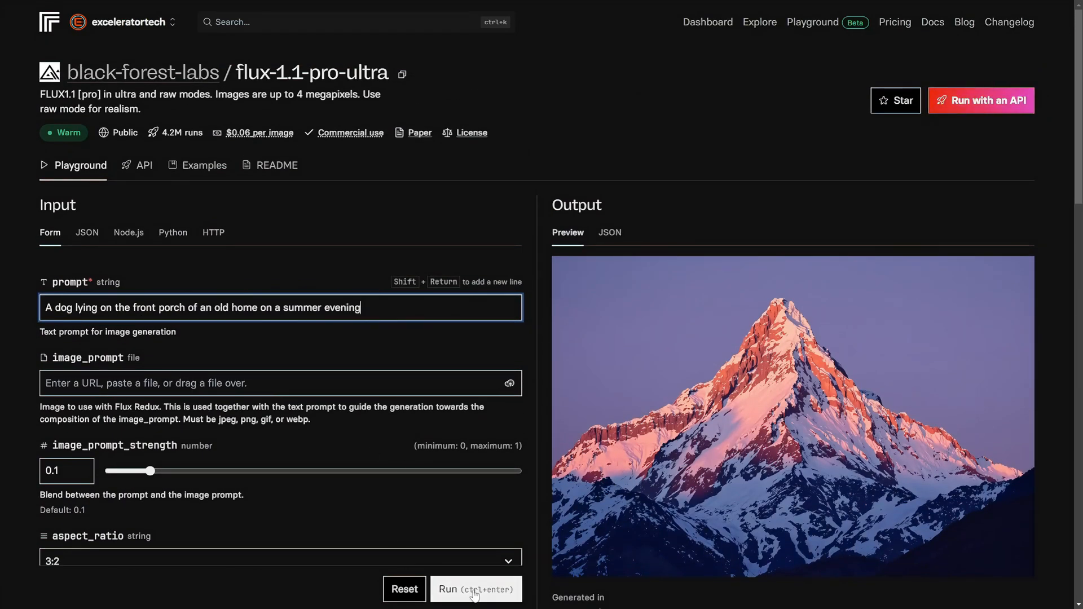
click(475, 589)
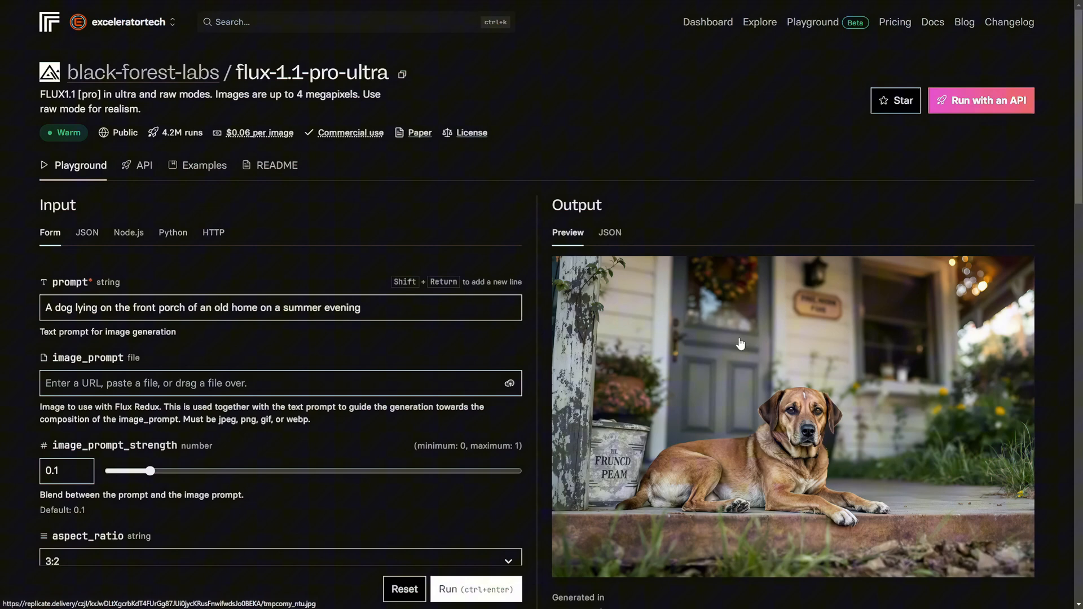
scroll(down, 3)
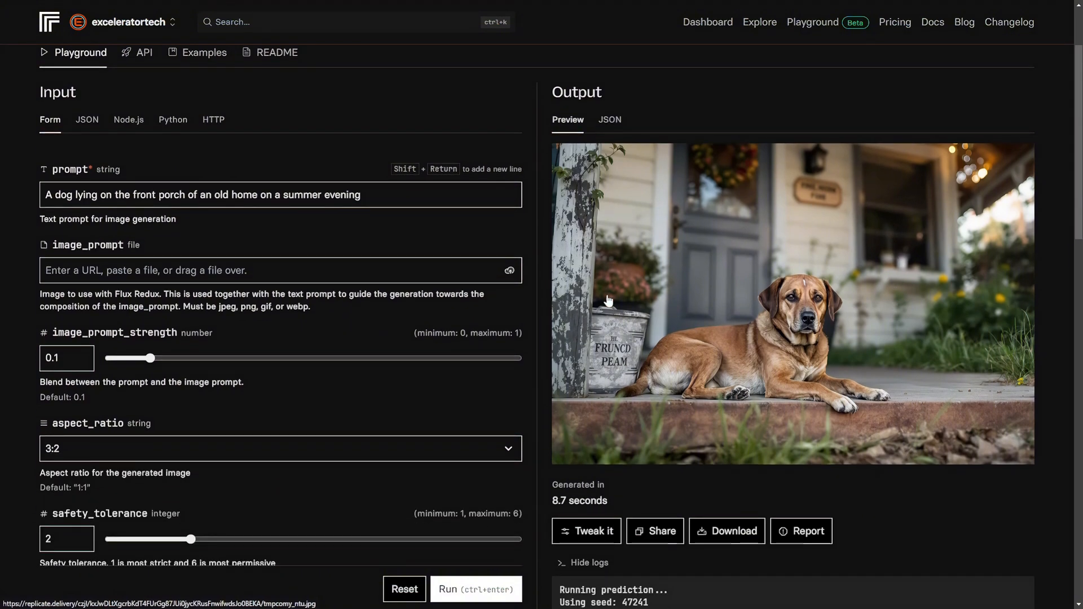
mouse_move(725, 532)
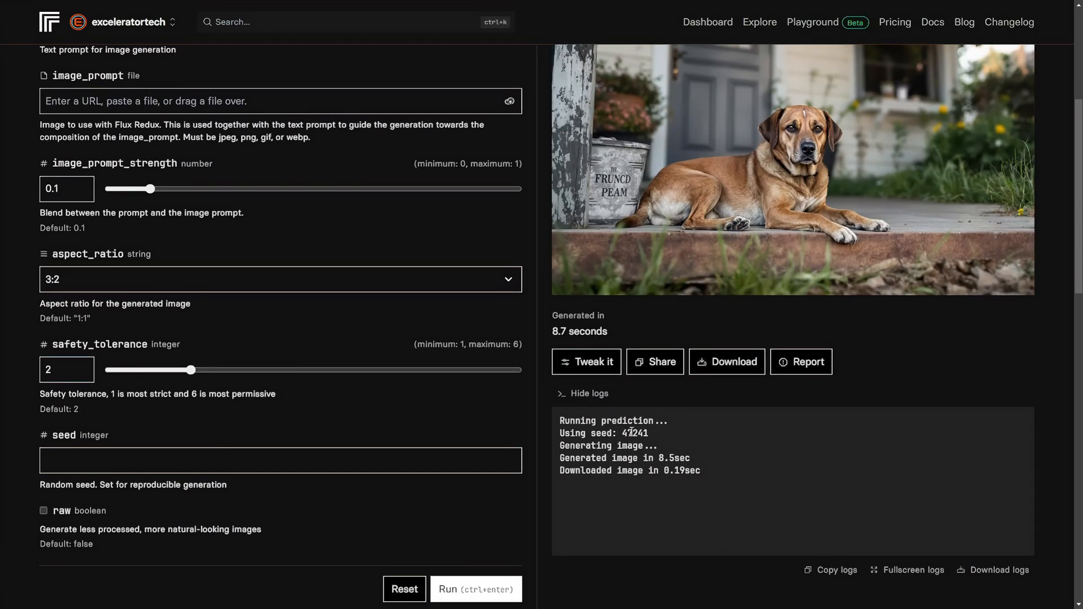
double_click(633, 433)
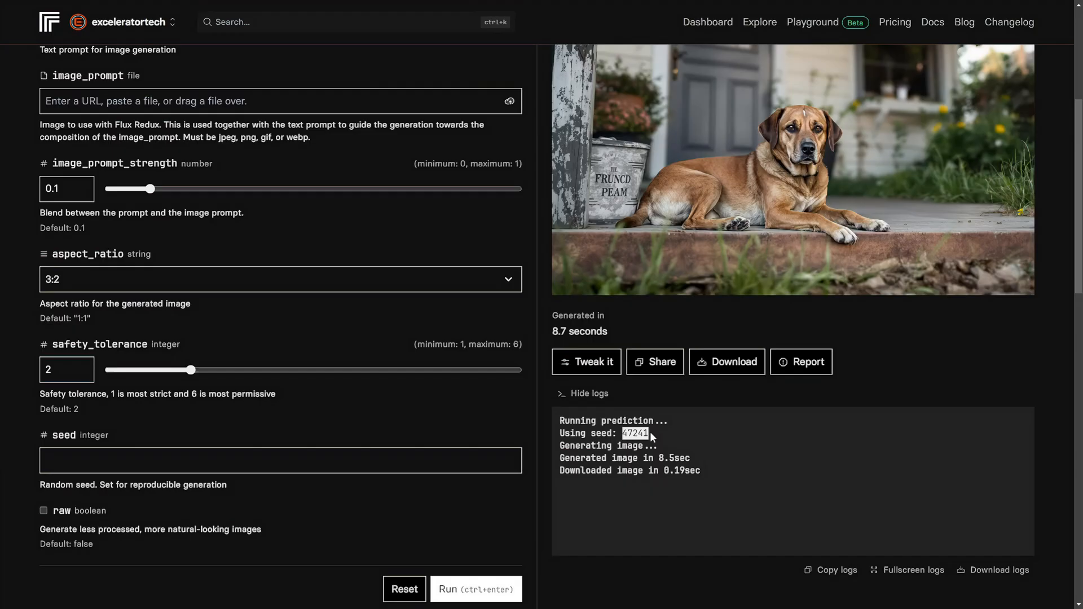
scroll(up, 3)
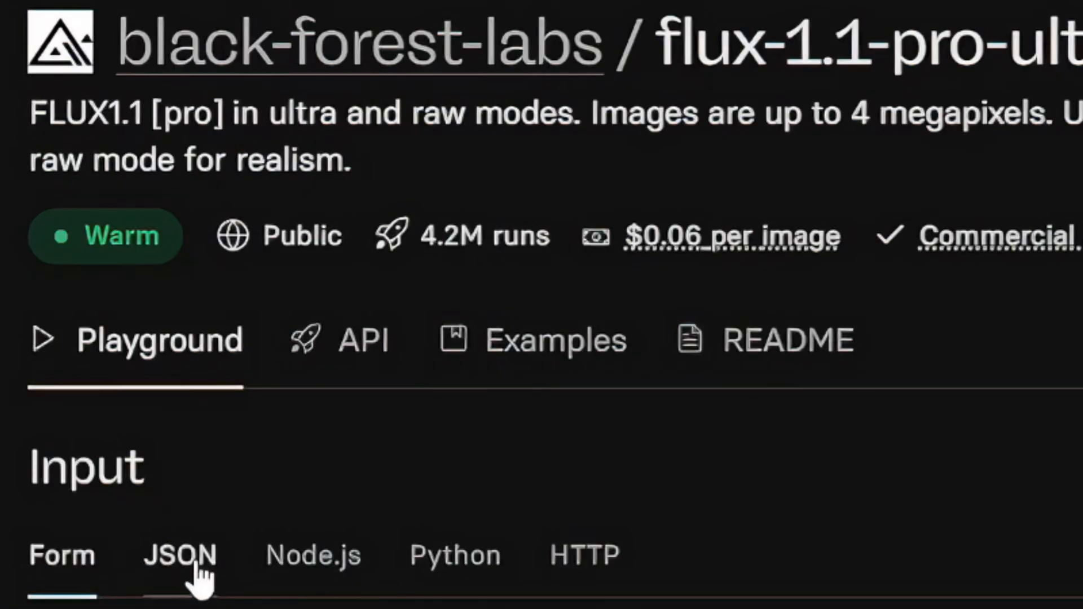
click(454, 556)
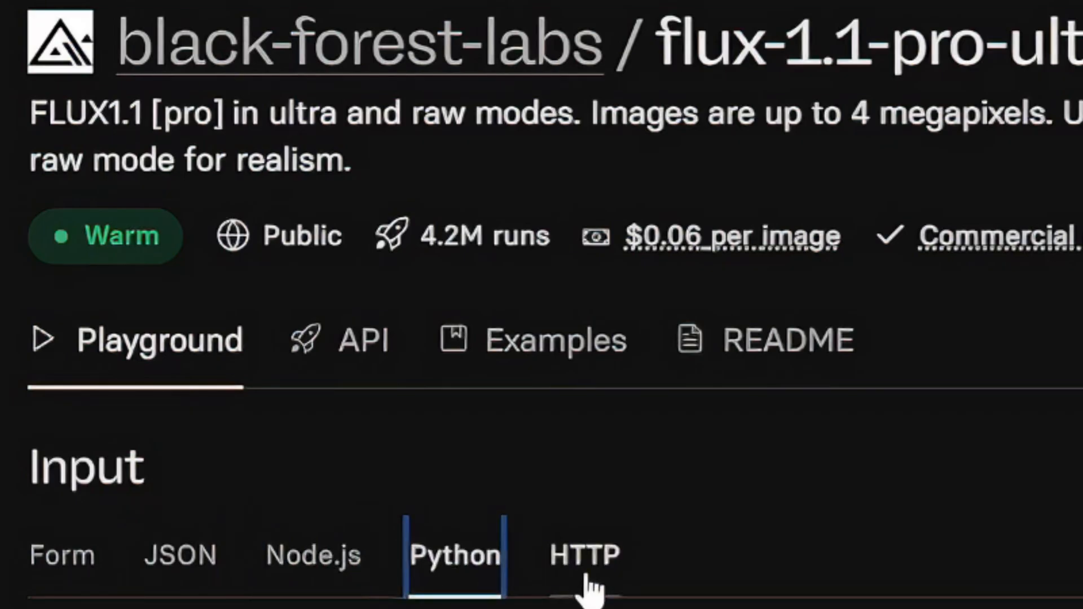
click(584, 556)
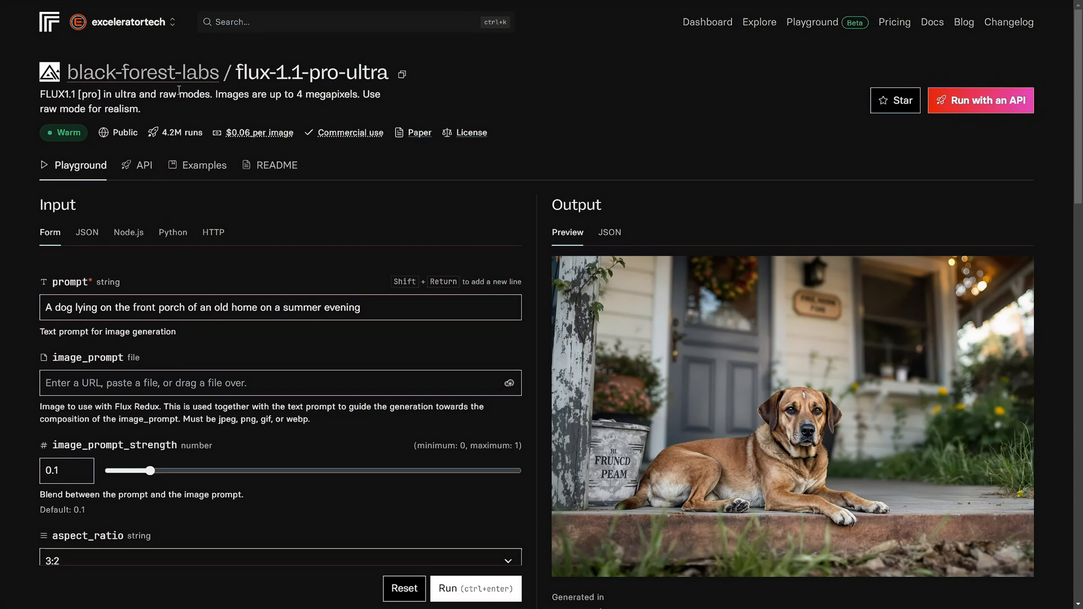
mouse_move(142, 72)
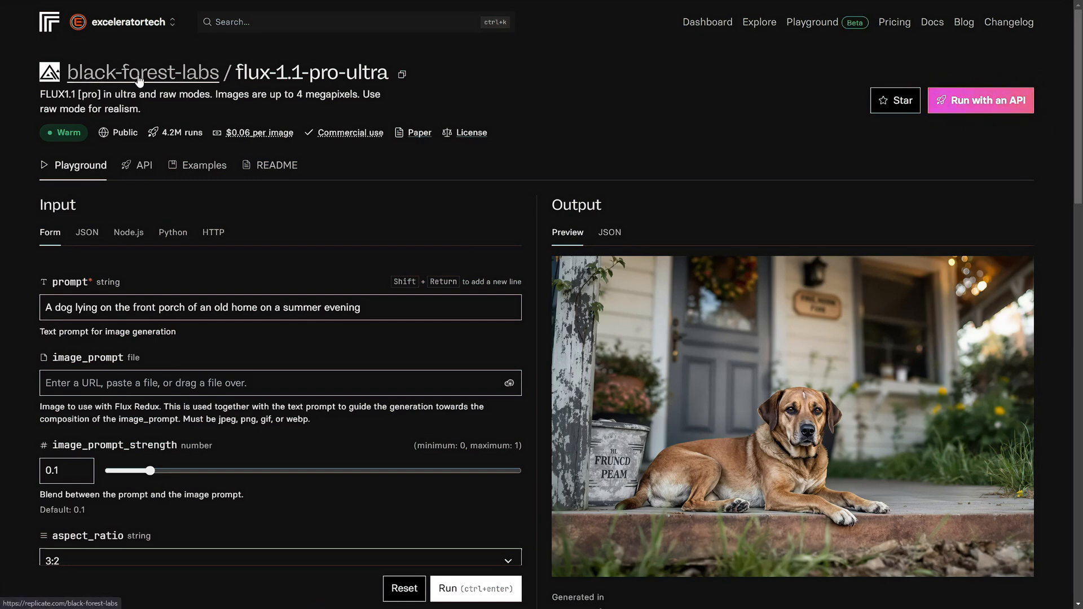
mouse_move(204, 85)
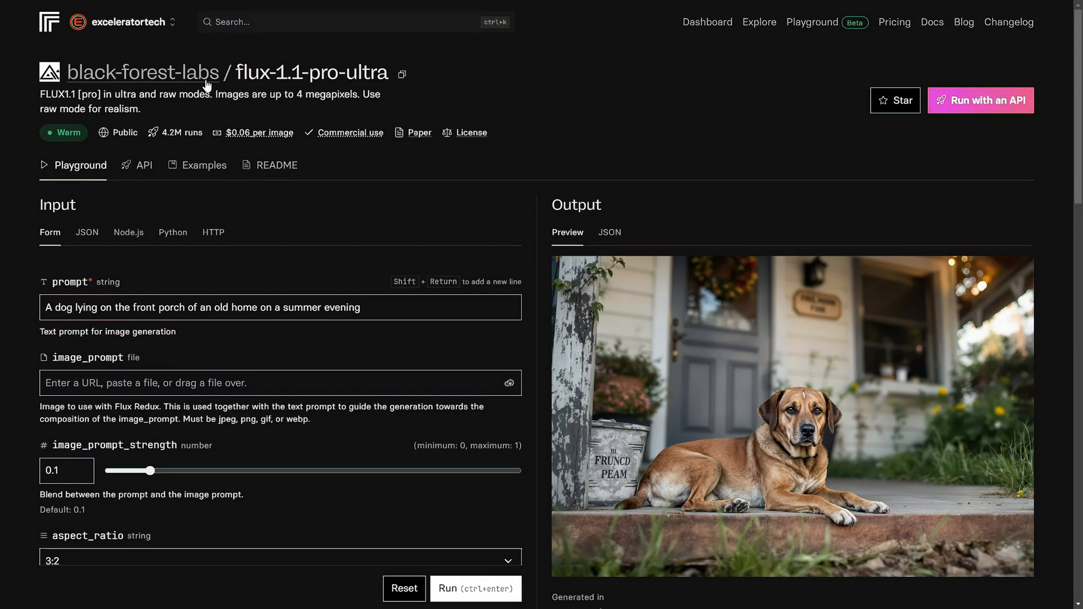
click(142, 72)
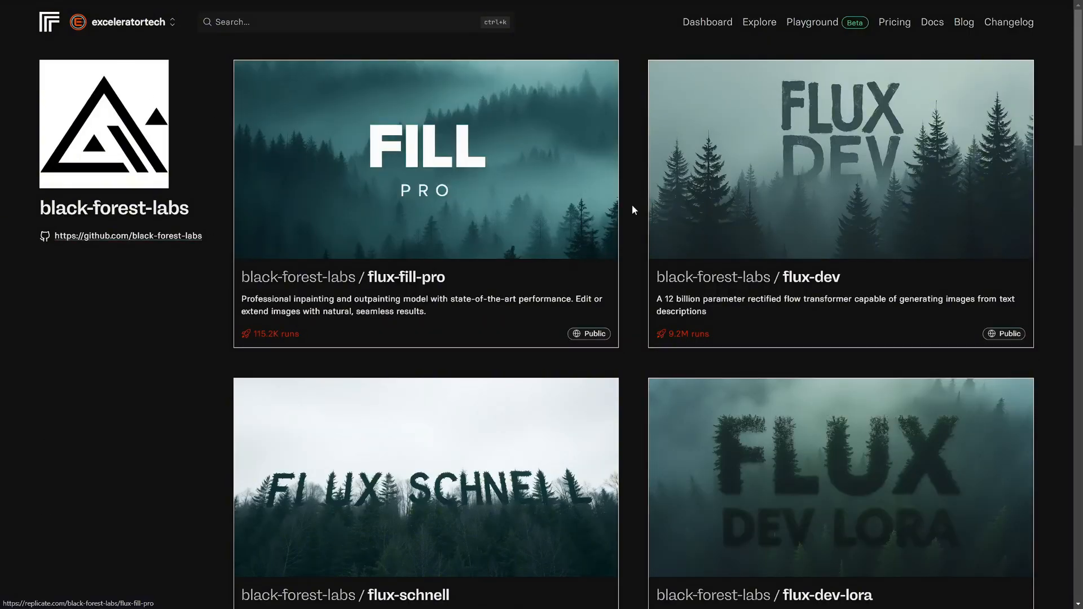
scroll(down, 3)
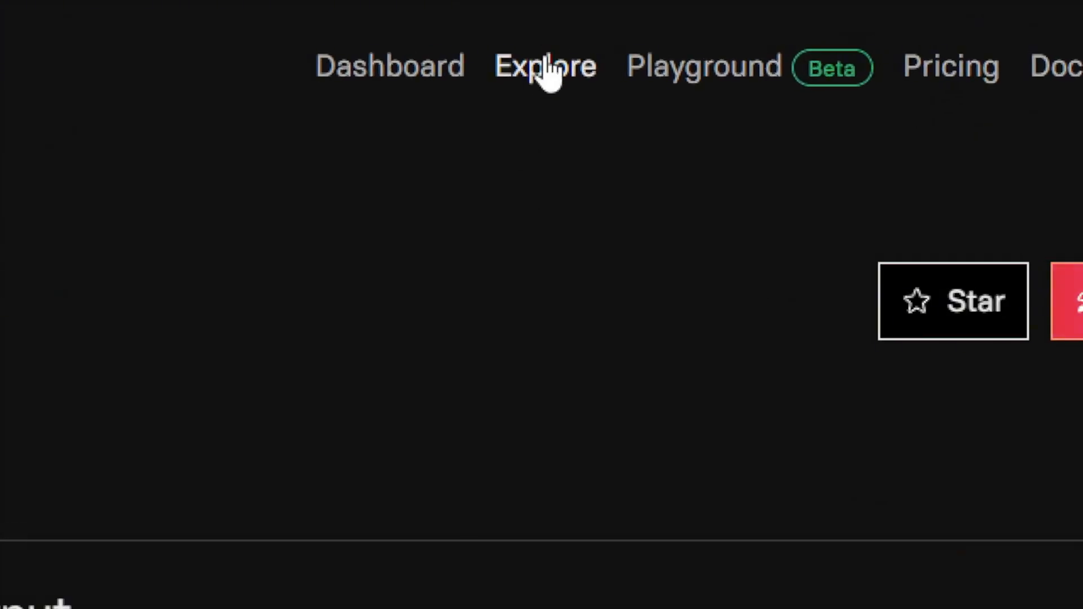
- From Explore's 'I want to…' section open the full Generate images collection via '42 more…'
click(545, 65)
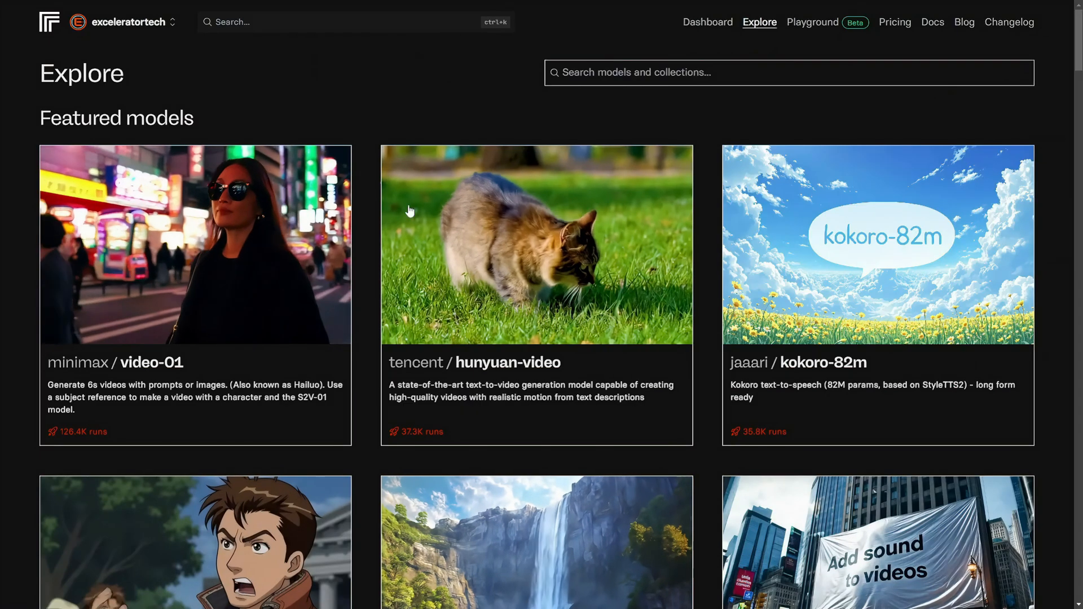
scroll(down, 3)
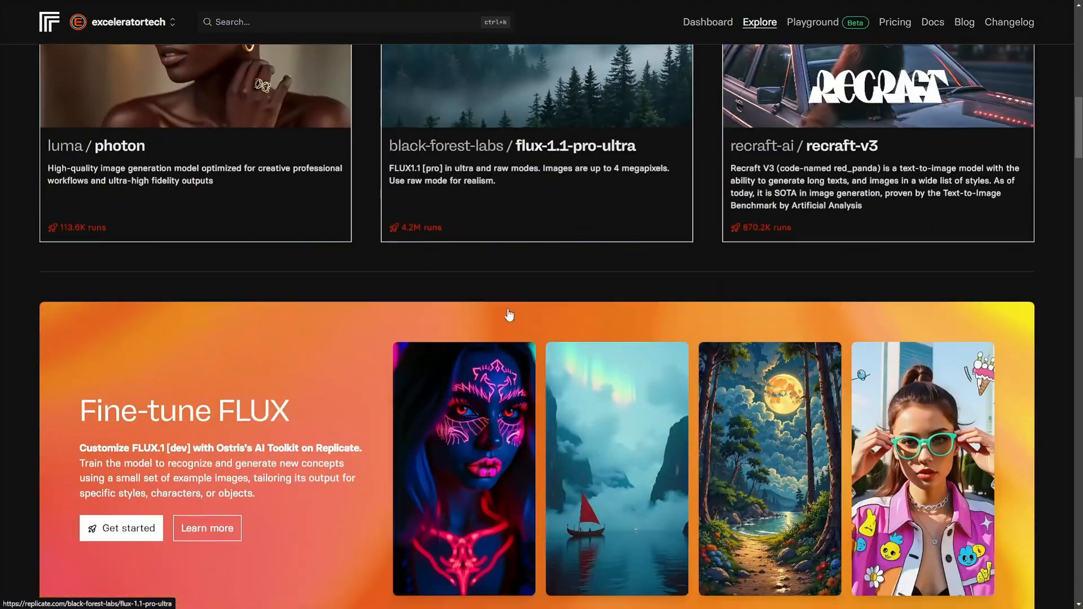
scroll(down, 3)
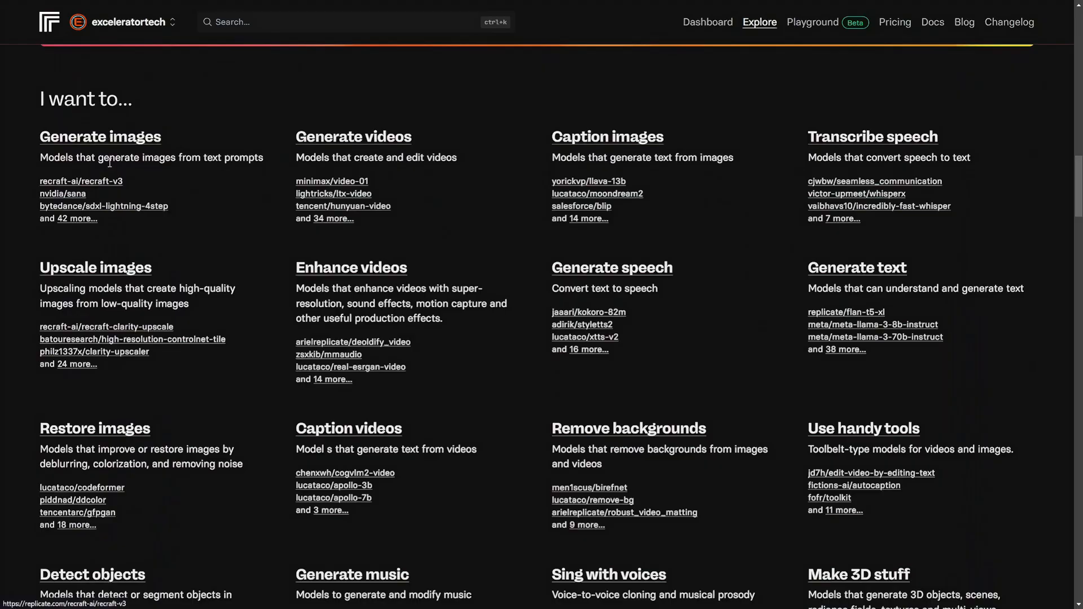
mouse_move(78, 219)
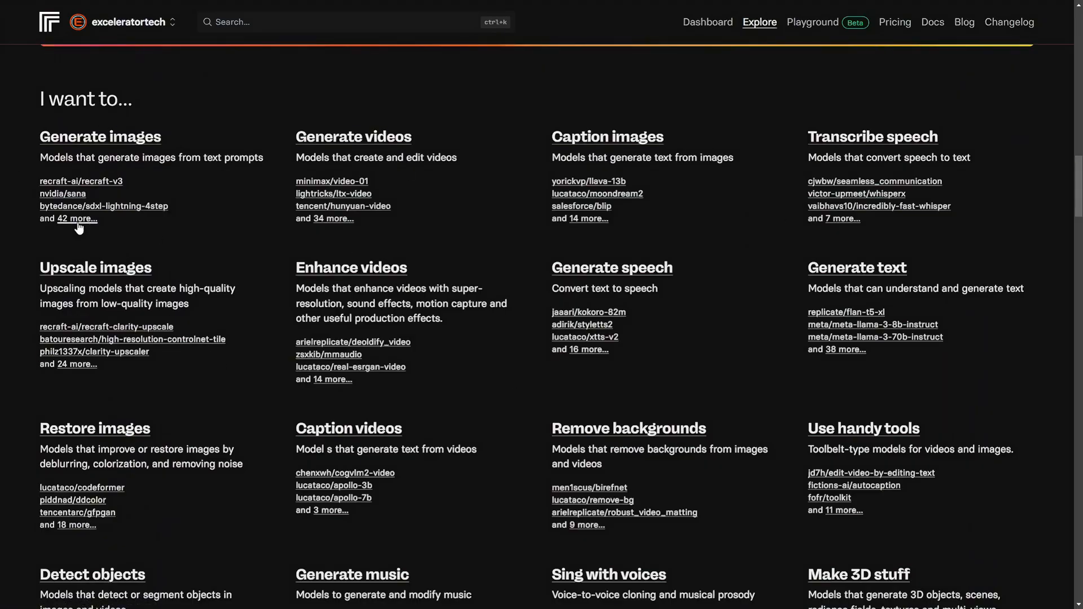
click(99, 136)
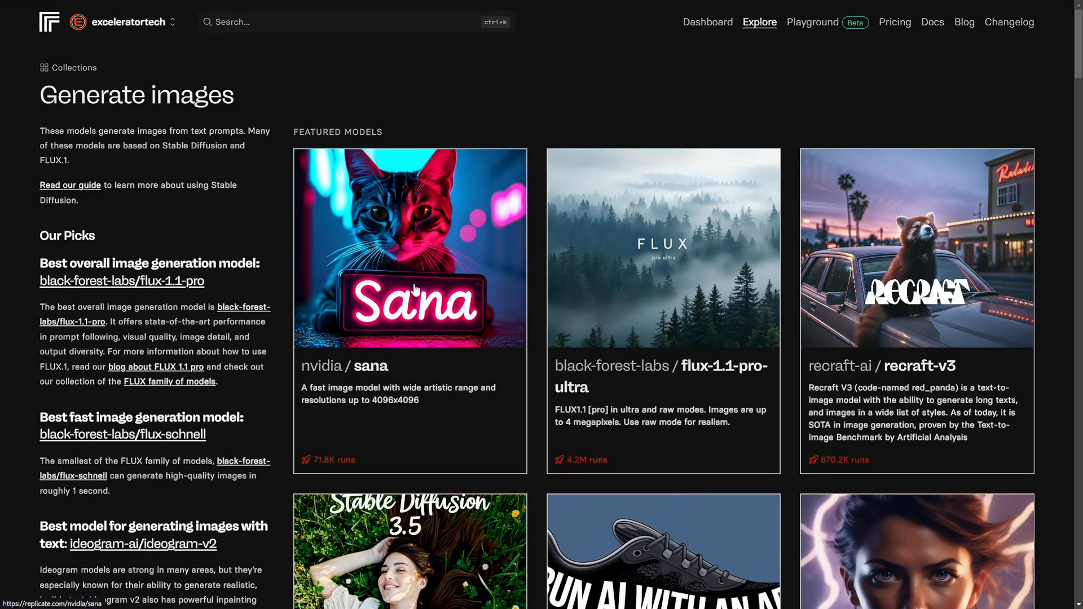
mouse_move(737, 367)
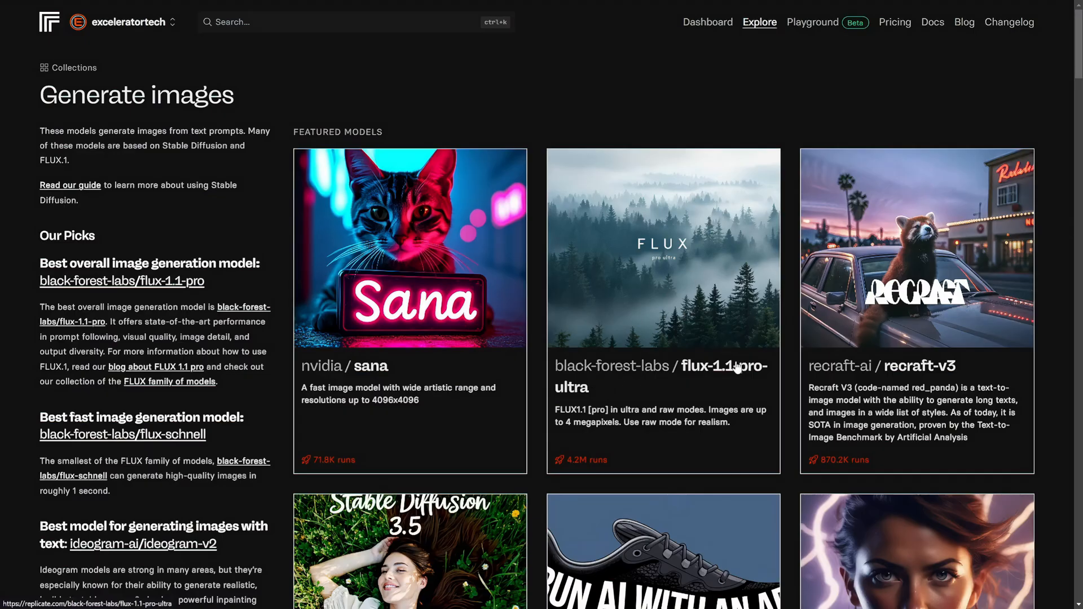
scroll(down, 3)
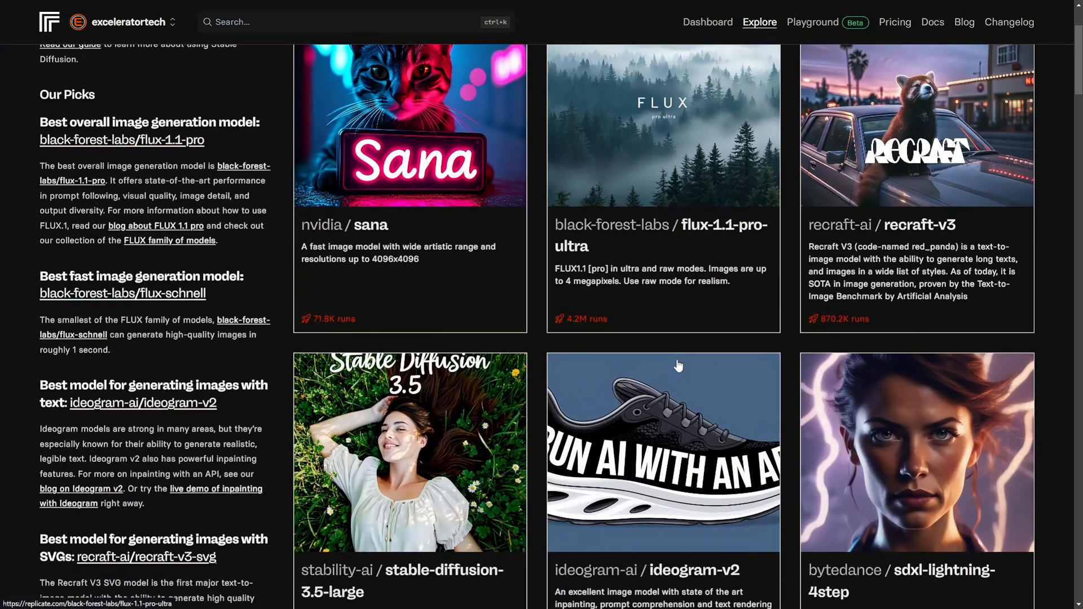
- Check flux-schnell's $0.003-per-image pricing, then return to the Explore page
click(121, 294)
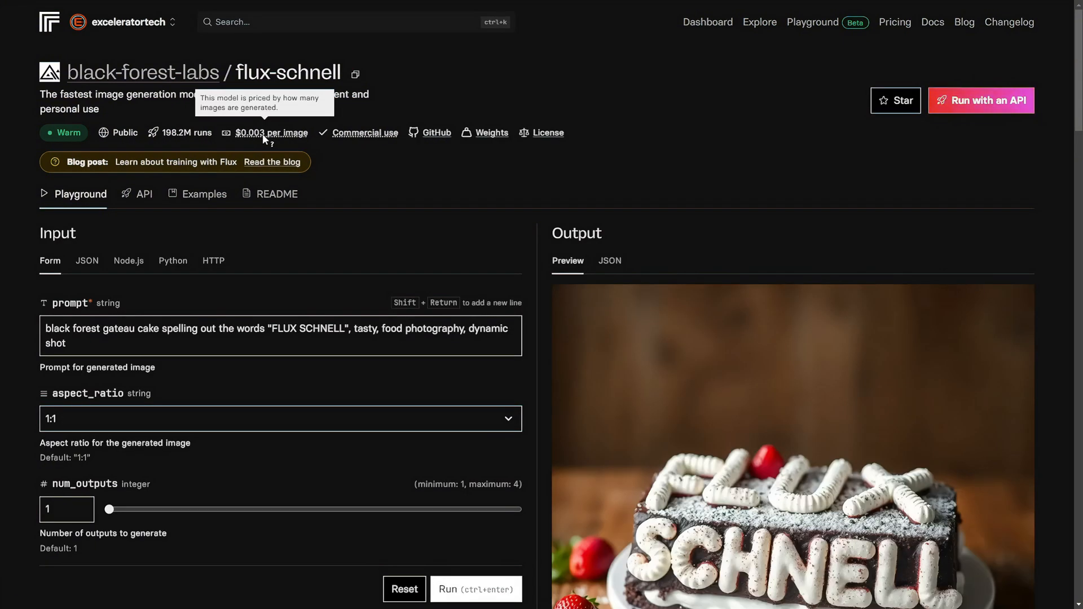
scroll(down, 3)
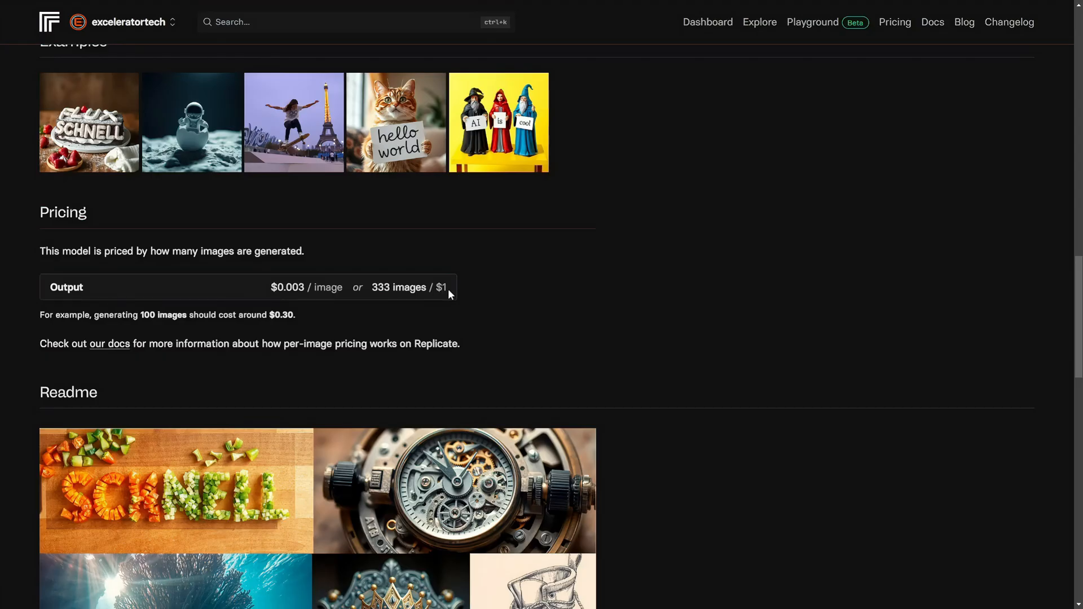
click(758, 21)
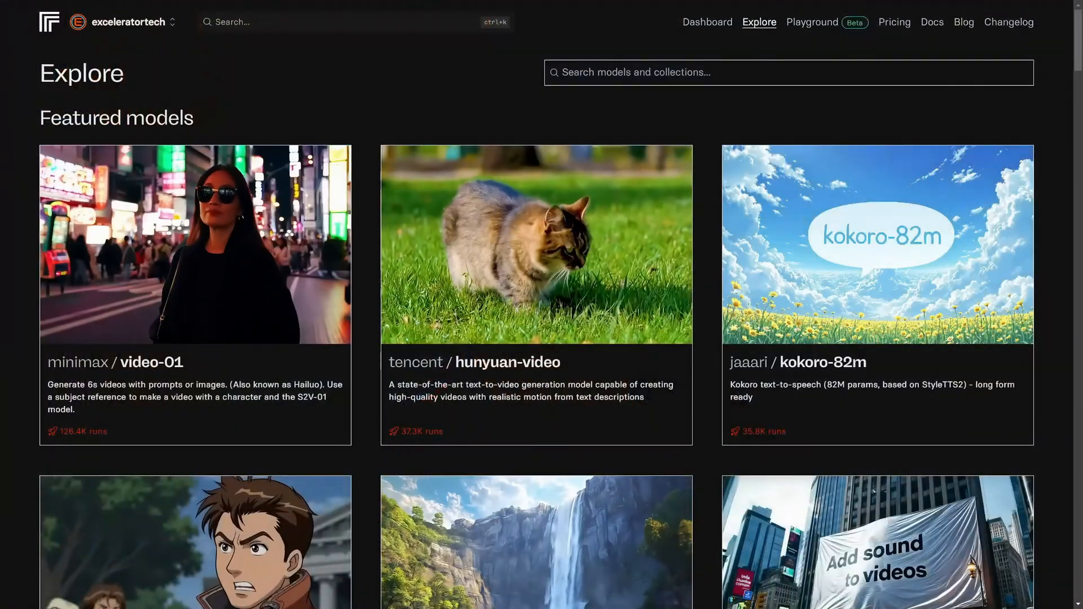
- Open the Generate videos collection and scroll through its video model cards
scroll(down, 3)
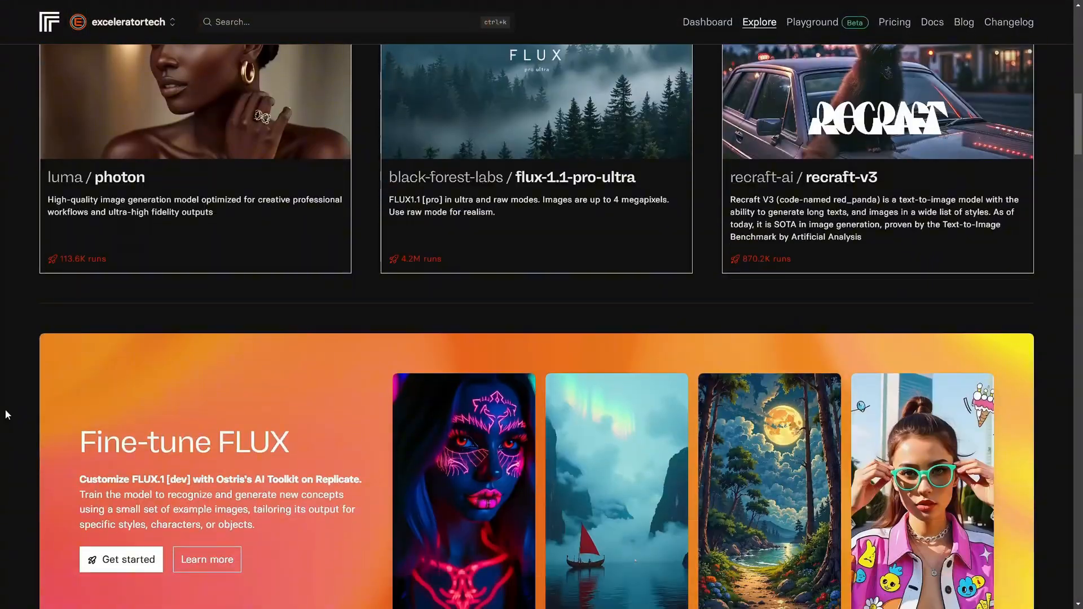
scroll(up, 3)
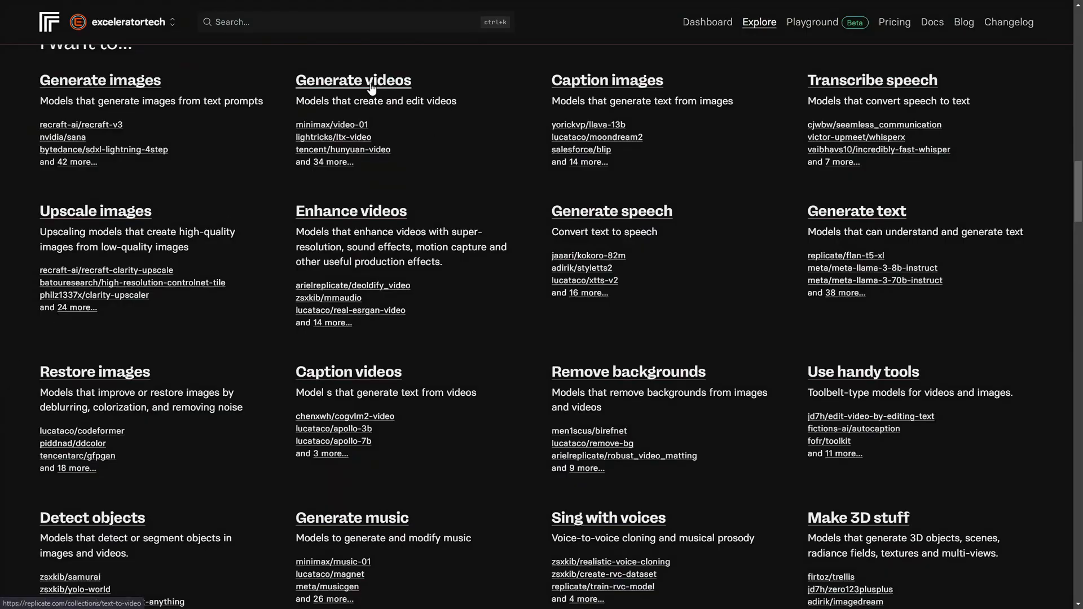
click(353, 80)
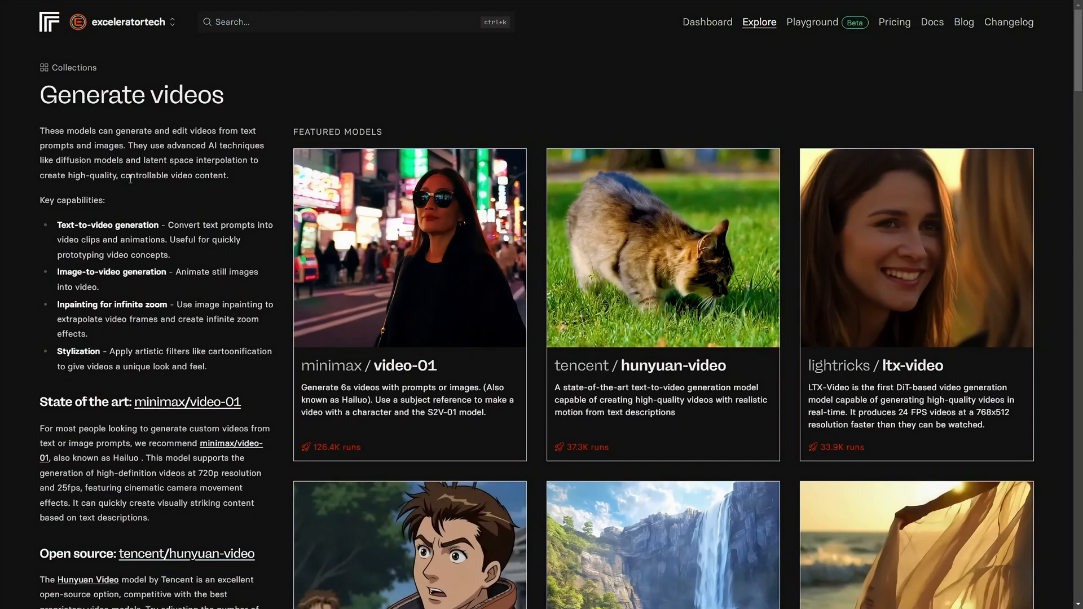
scroll(down, 3)
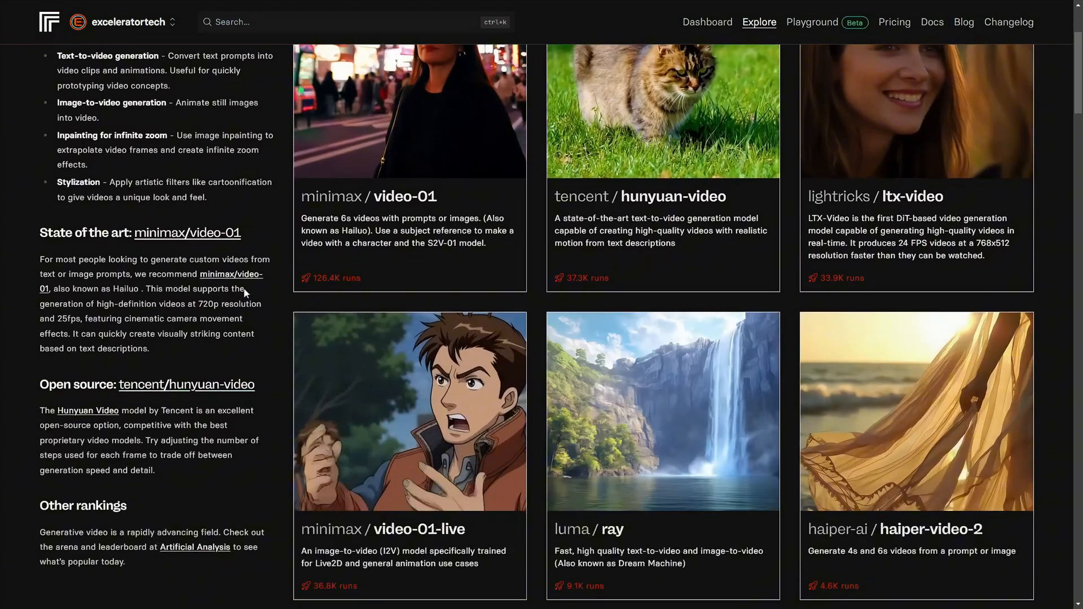
scroll(down, 3)
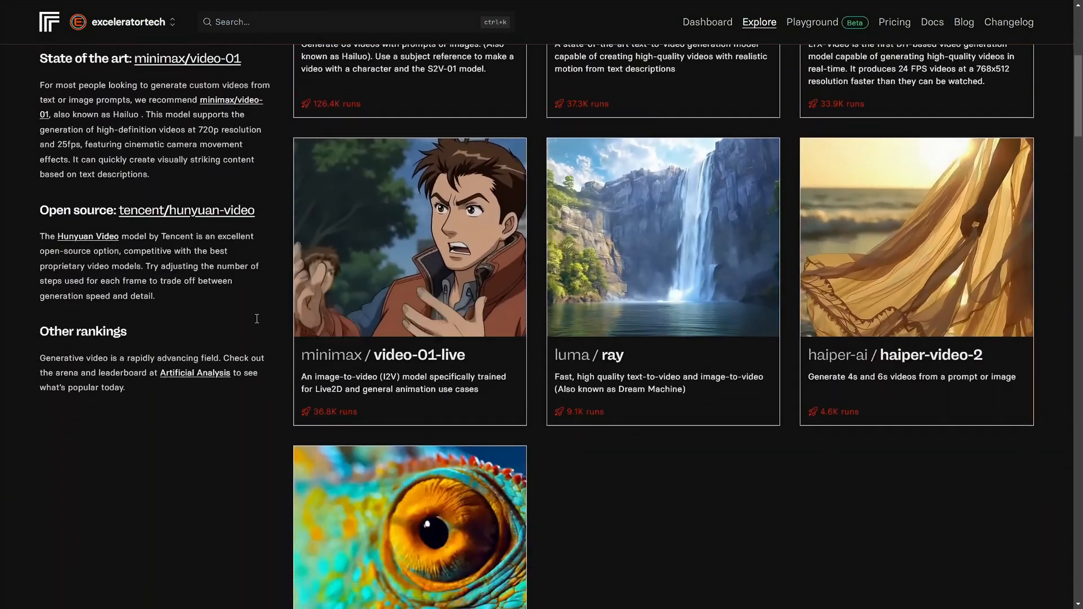
scroll(down, 3)
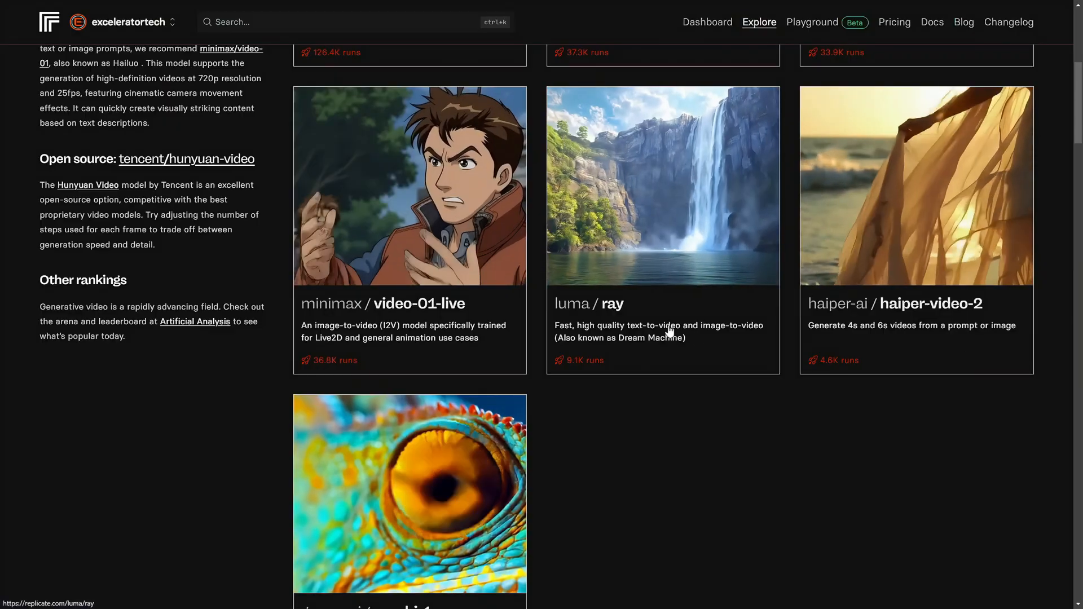
scroll(down, 3)
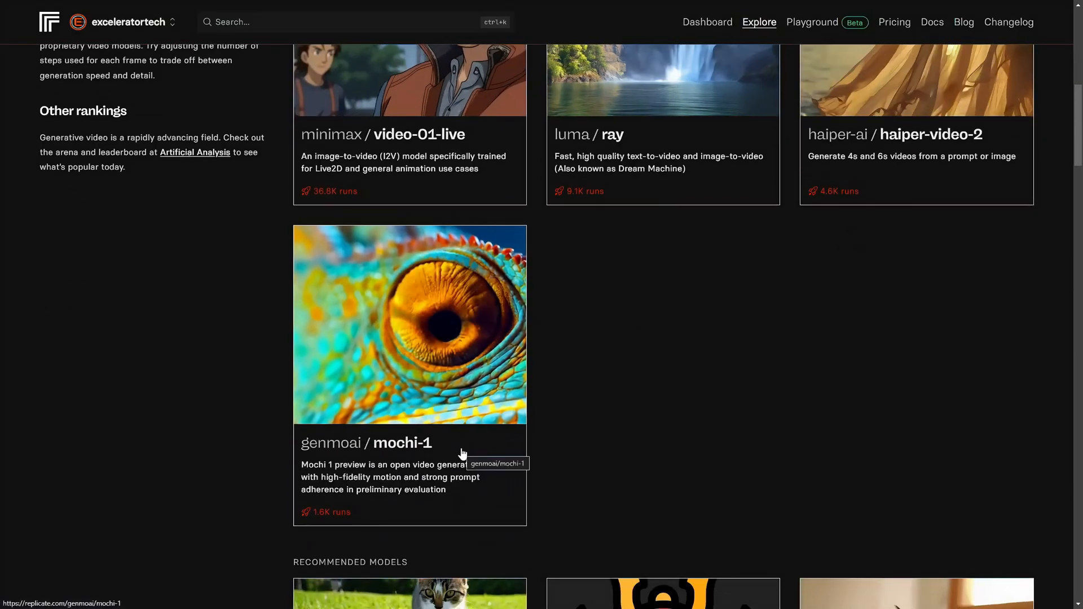
scroll(down, 3)
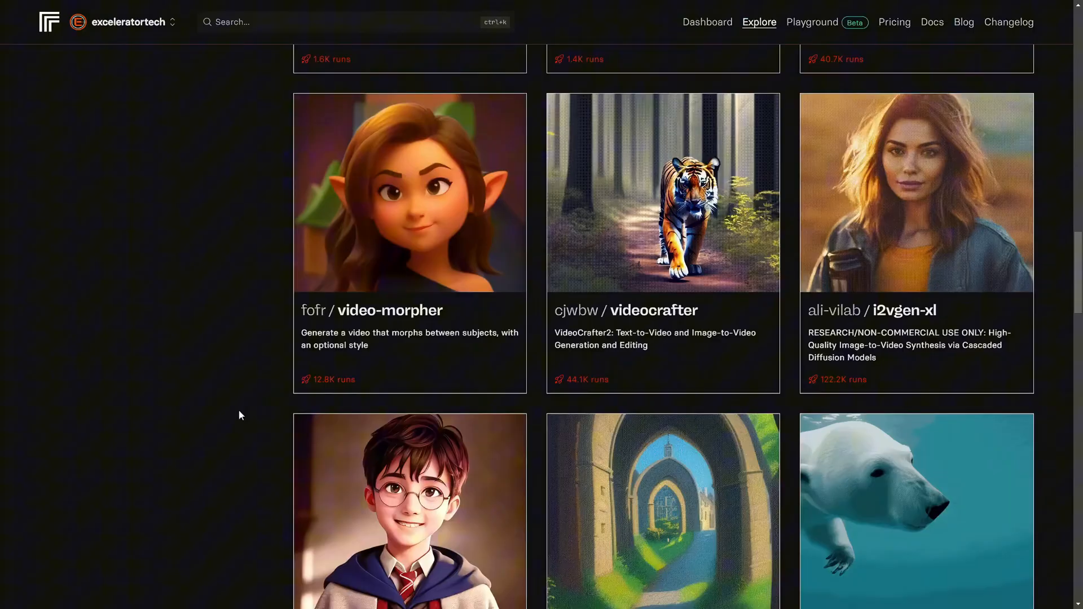
scroll(down, 3)
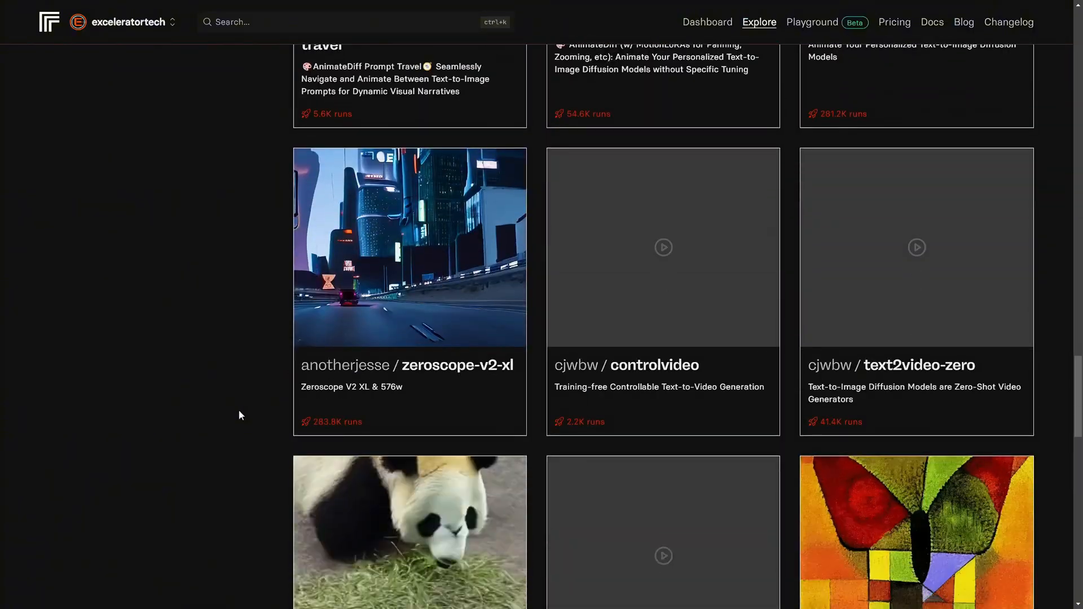
scroll(down, 3)
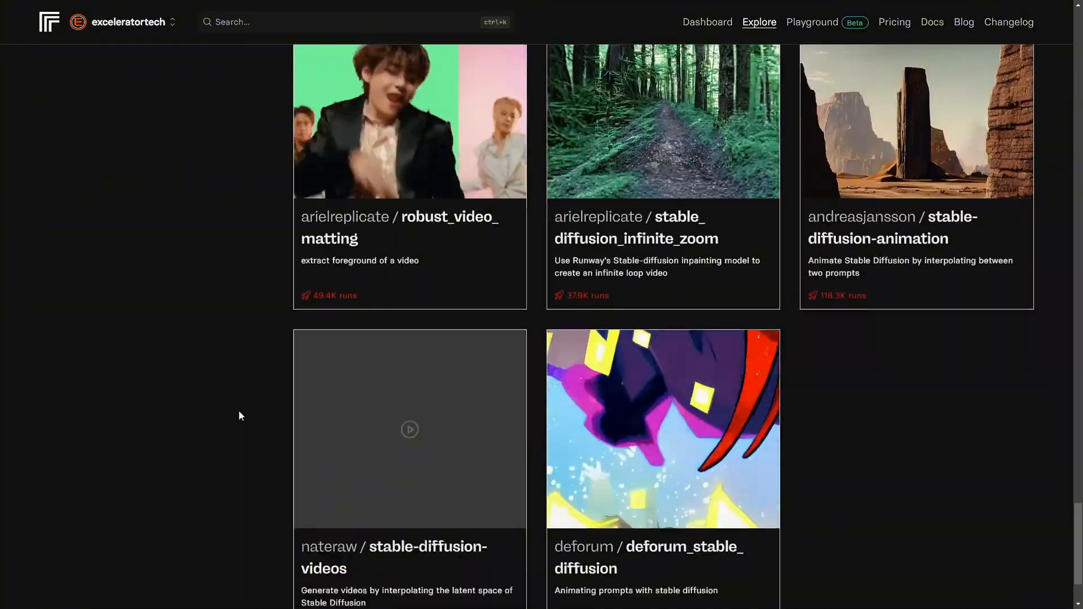
scroll(down, 3)
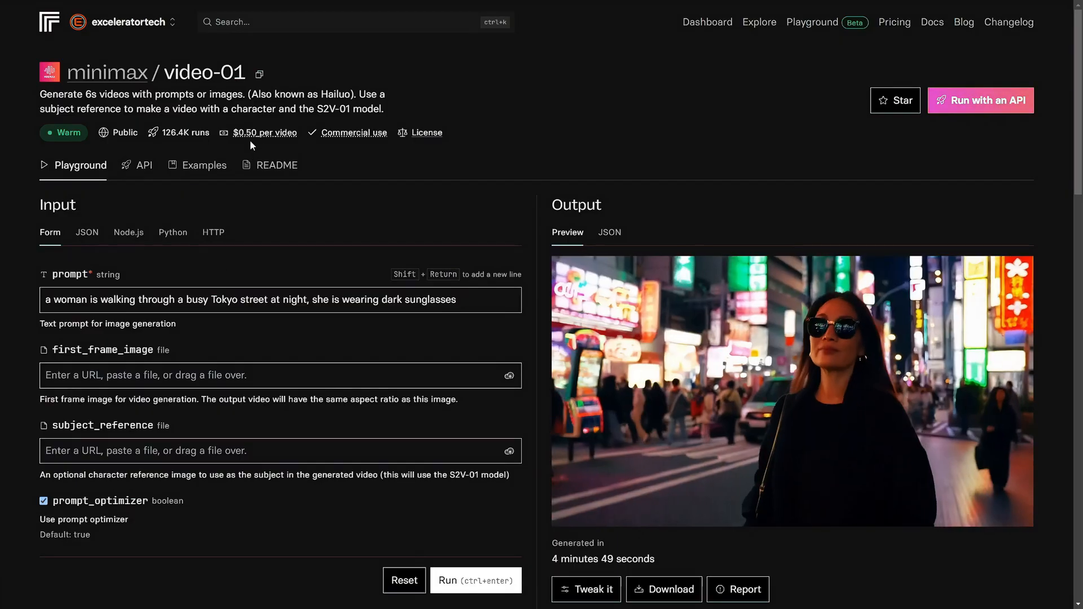
mouse_move(264, 132)
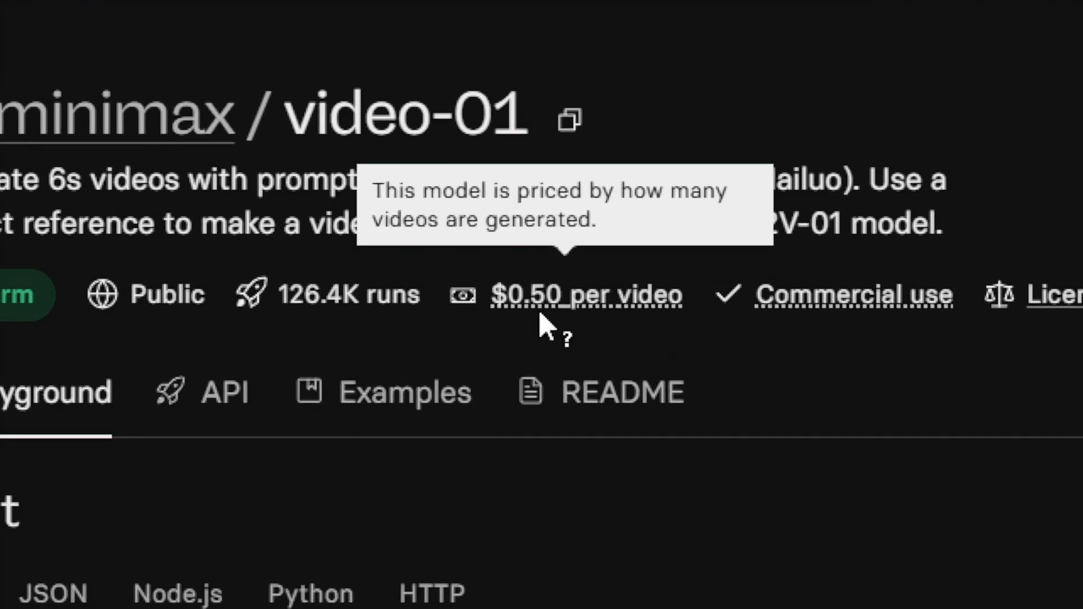
- Scroll to video-01's Pricing section ($0.50 per video) and back to the top
scroll(down, 3)
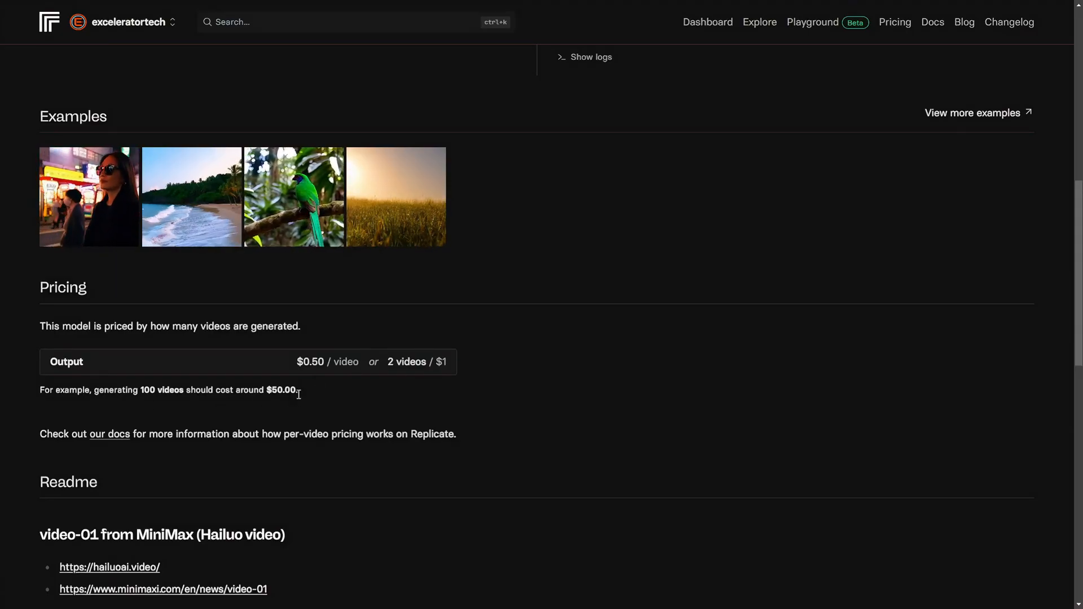
scroll(up, 3)
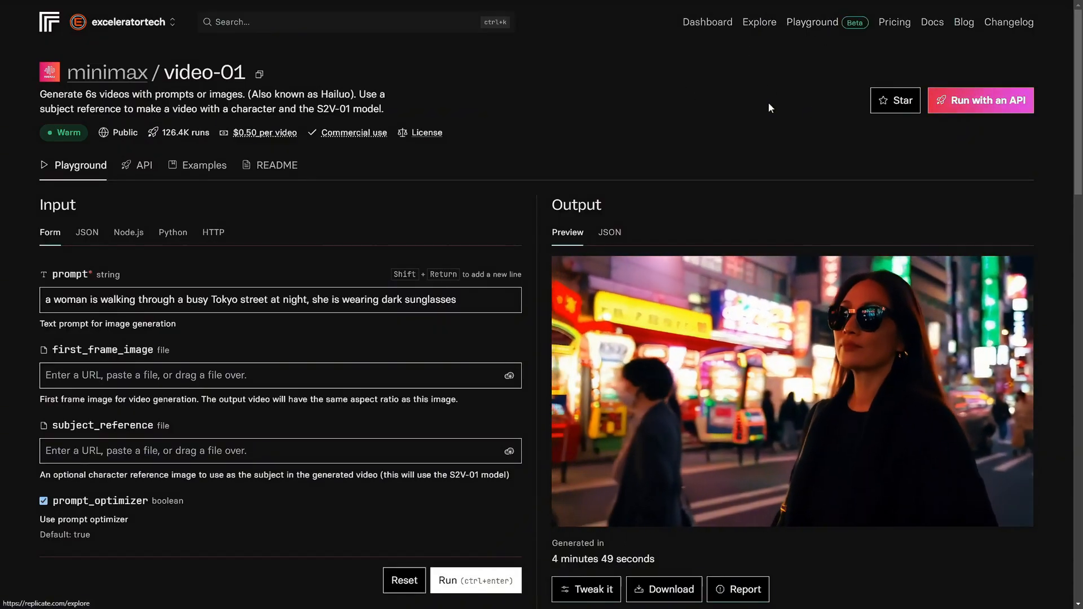
- Open the Playground with tencent/hunyuan-video loaded and show its model dropdown list
click(813, 21)
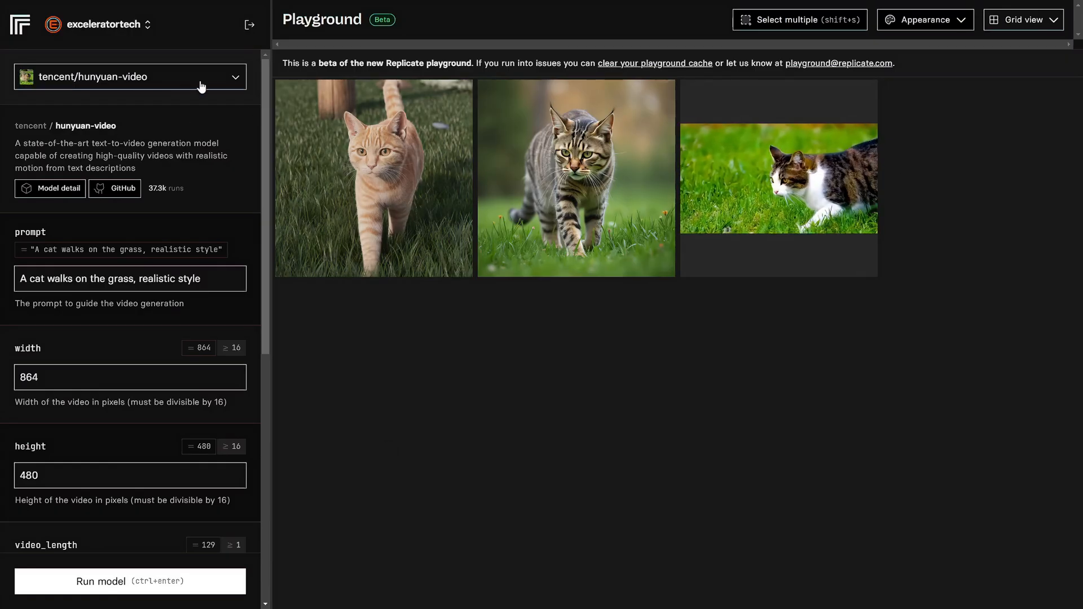
click(130, 77)
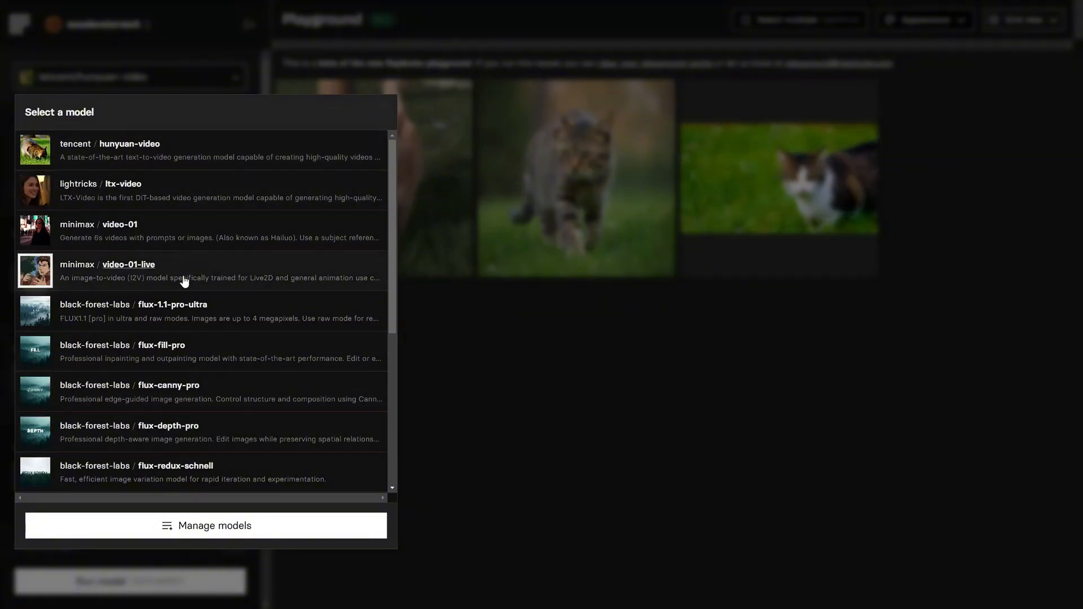
mouse_move(192, 362)
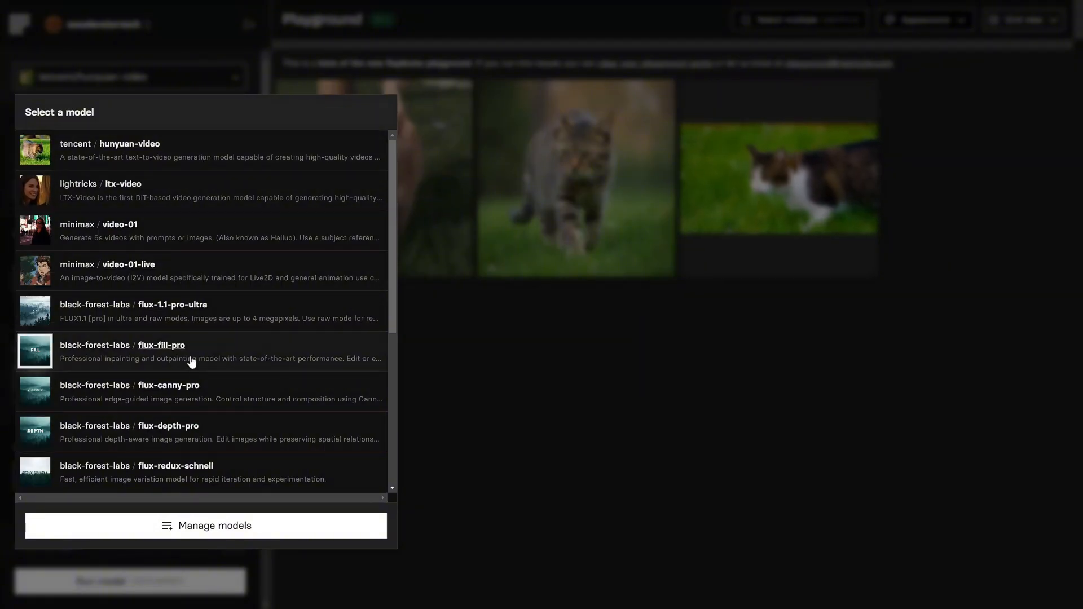
mouse_move(206, 525)
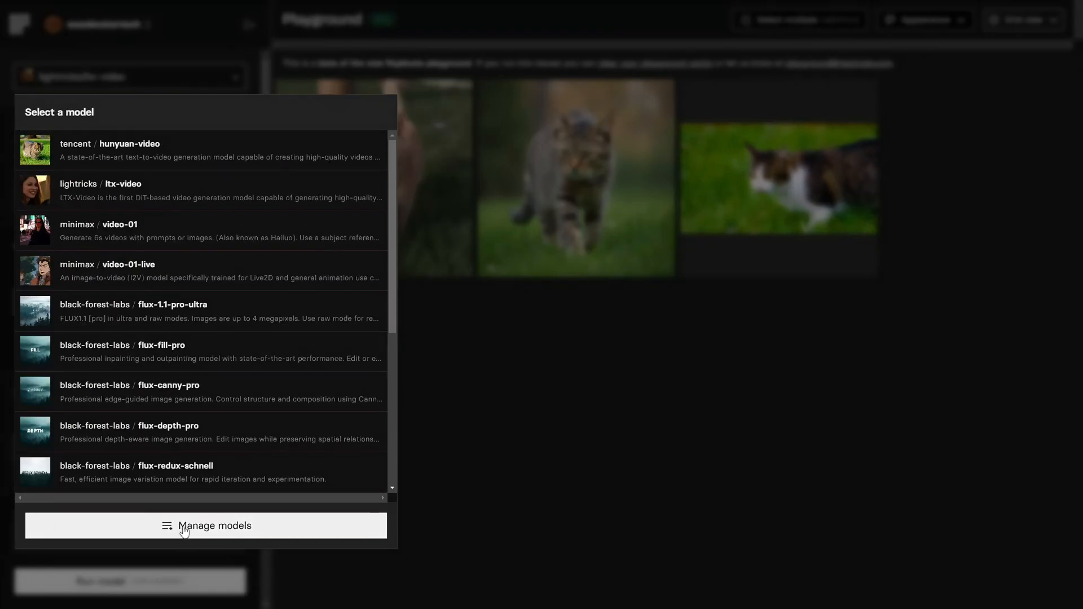
- Open Manage models, focus the Add model field, then close the panel leaving lightricks/ltx-video loaded
click(205, 525)
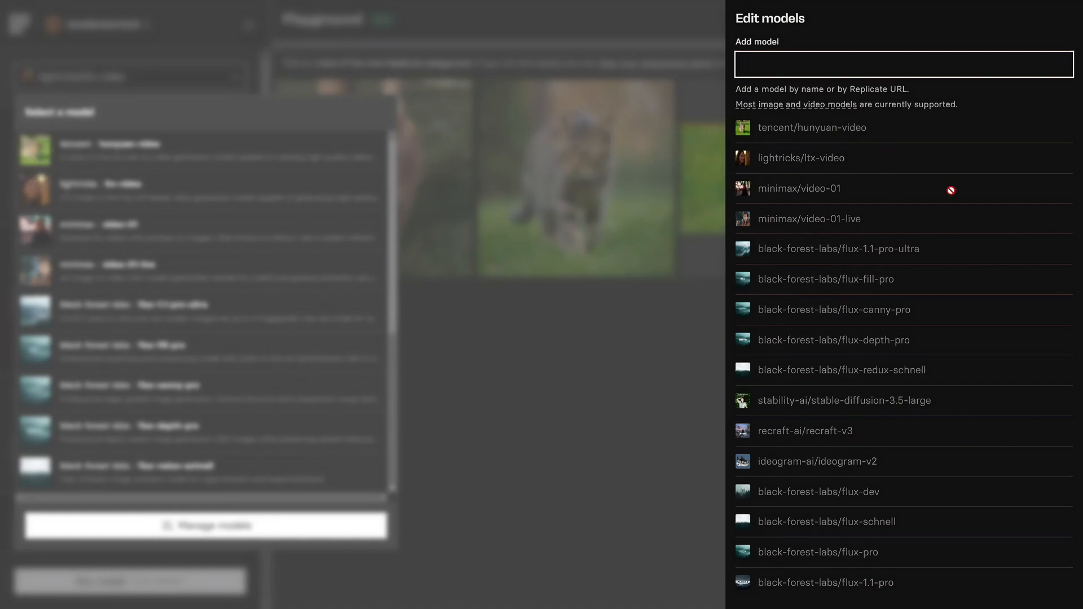
click(903, 63)
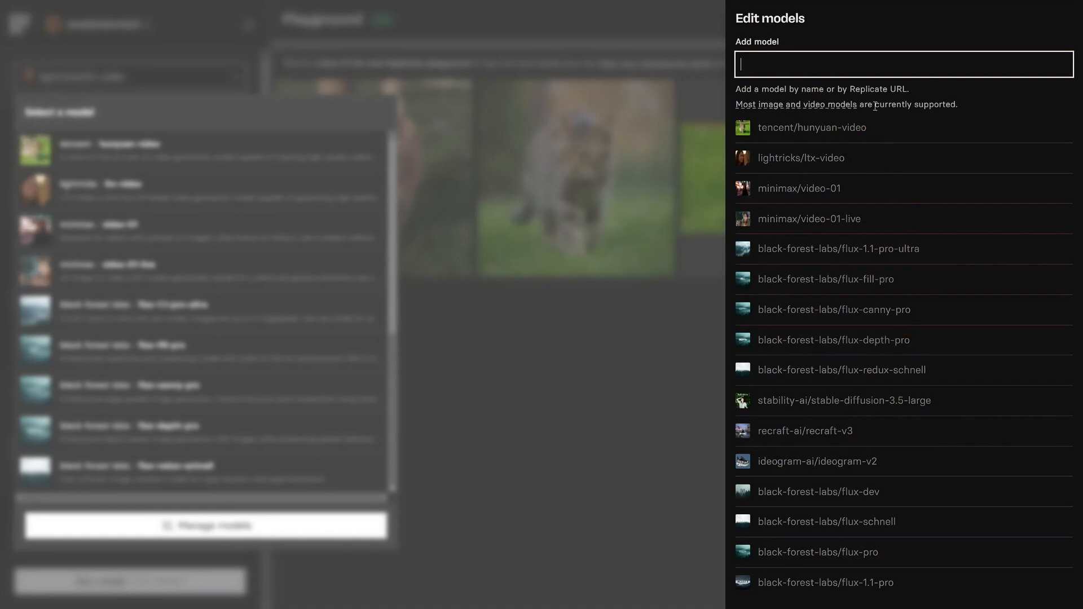
click(802, 158)
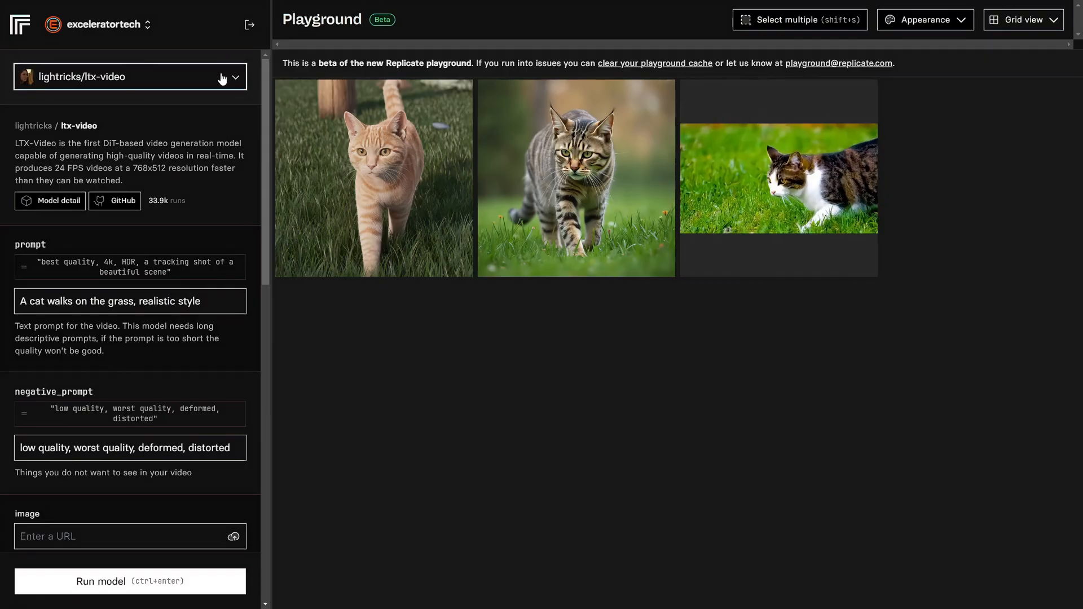
- Switch to recraft-ai/recraft-v3 with style realistic_image and run it to generate a cat image
click(130, 77)
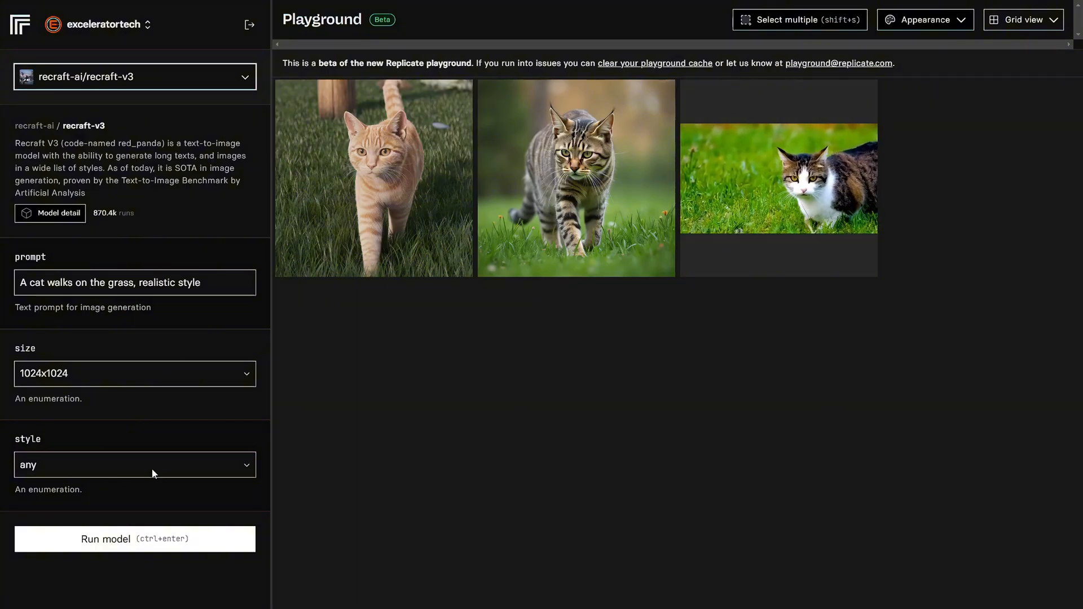
click(134, 464)
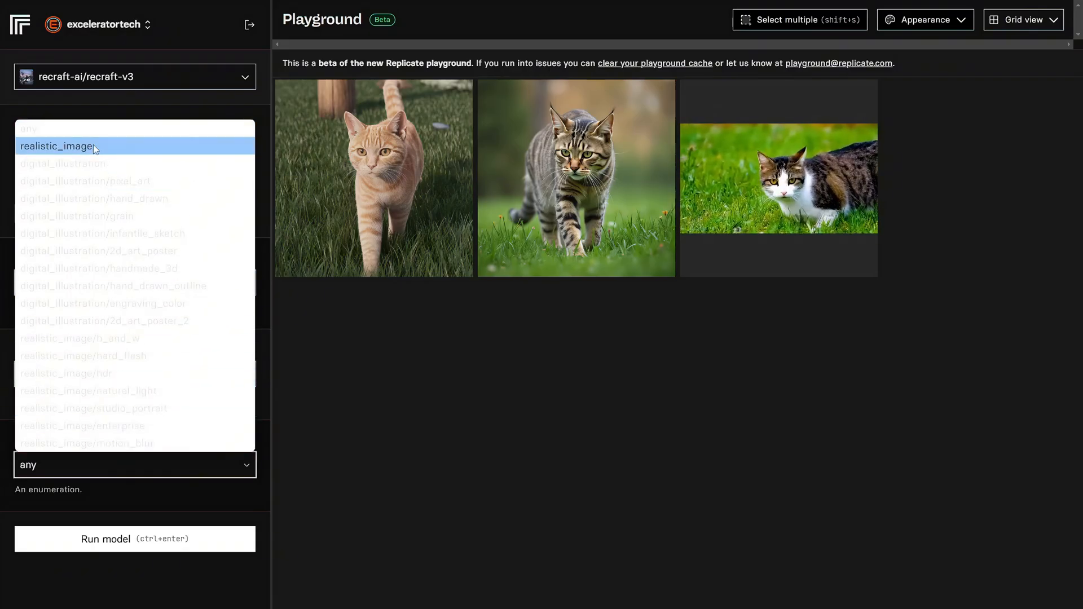
click(57, 146)
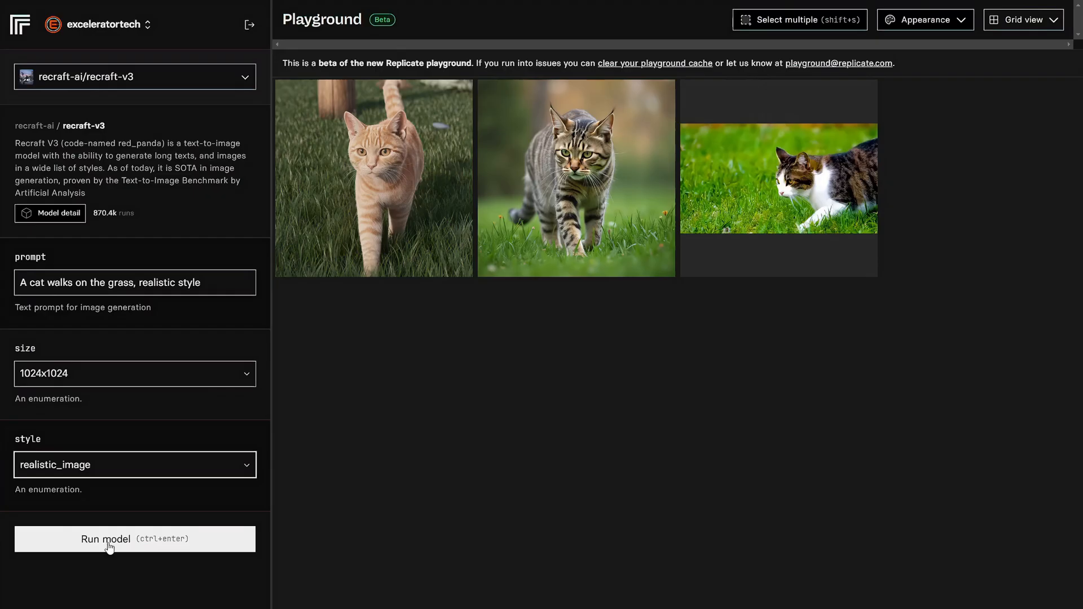
click(134, 540)
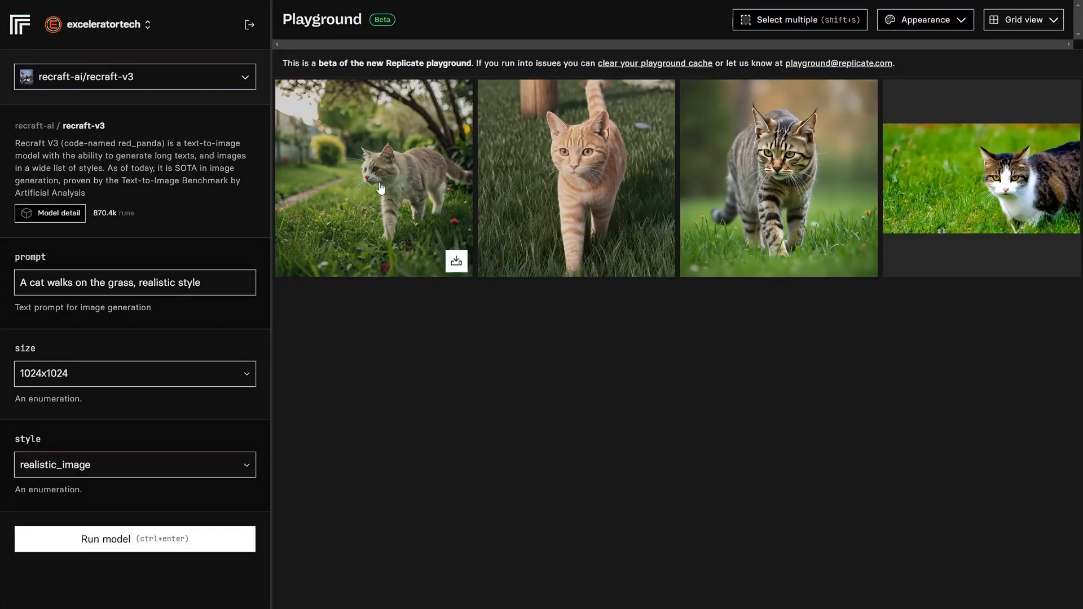
- Inspect the generated cat-on-grass image, then go to the recraft-v3 model page
click(373, 178)
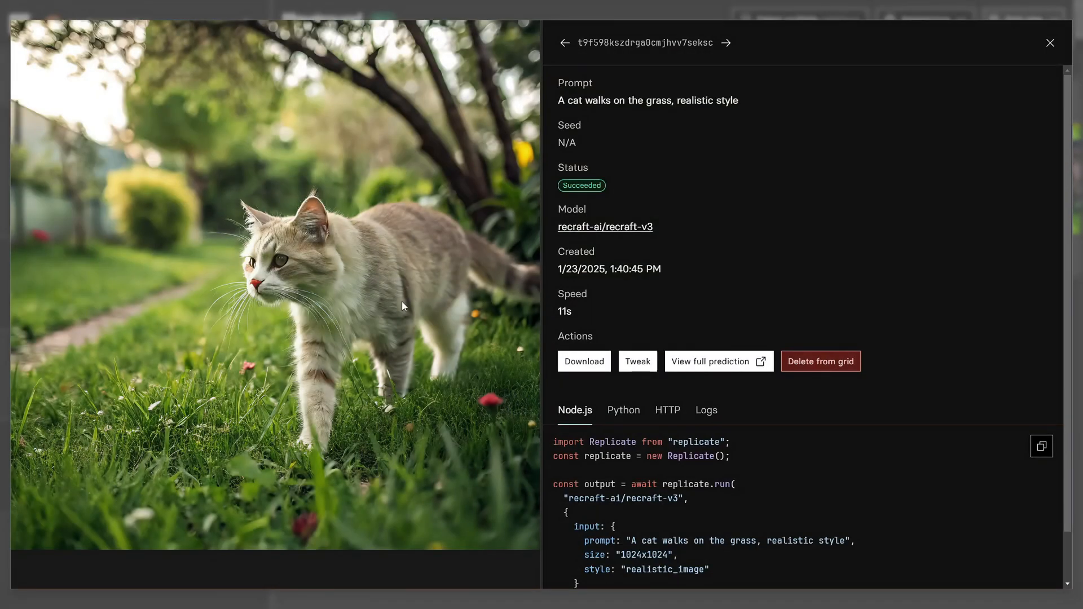
mouse_move(650, 241)
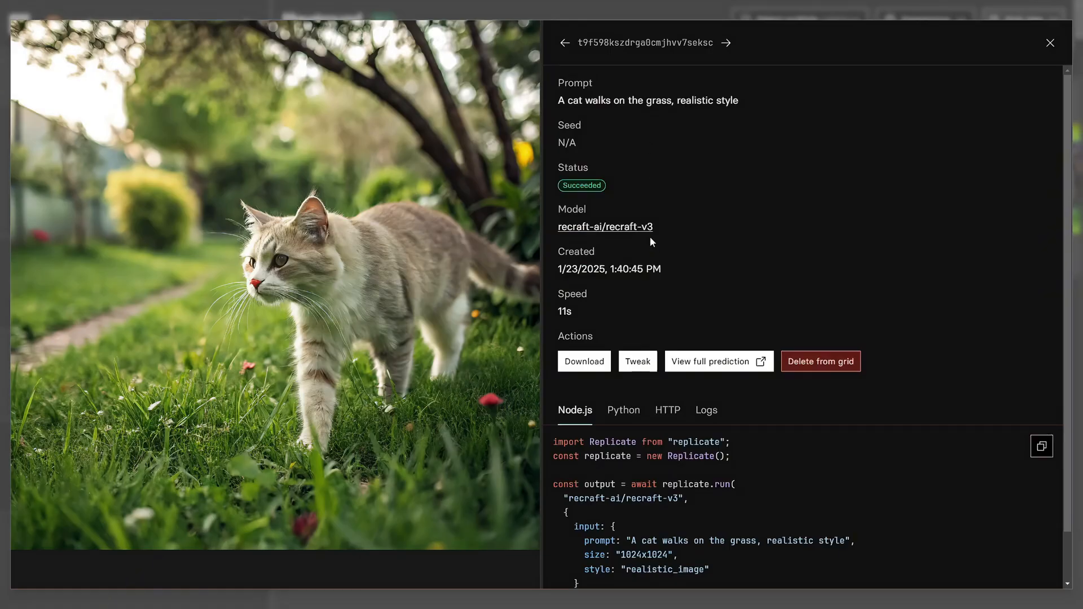
click(1049, 41)
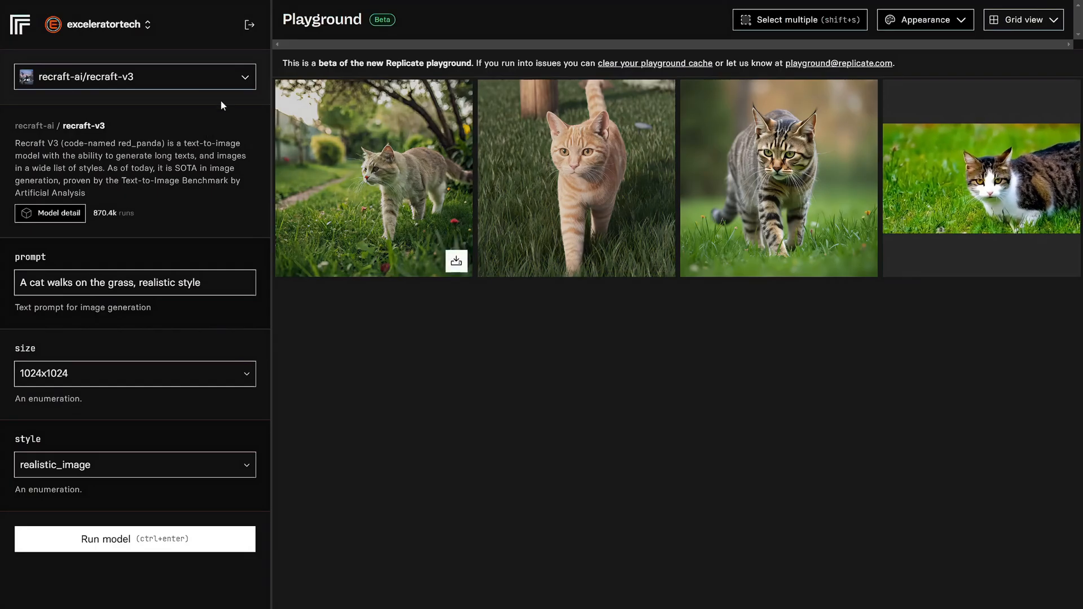
mouse_move(49, 213)
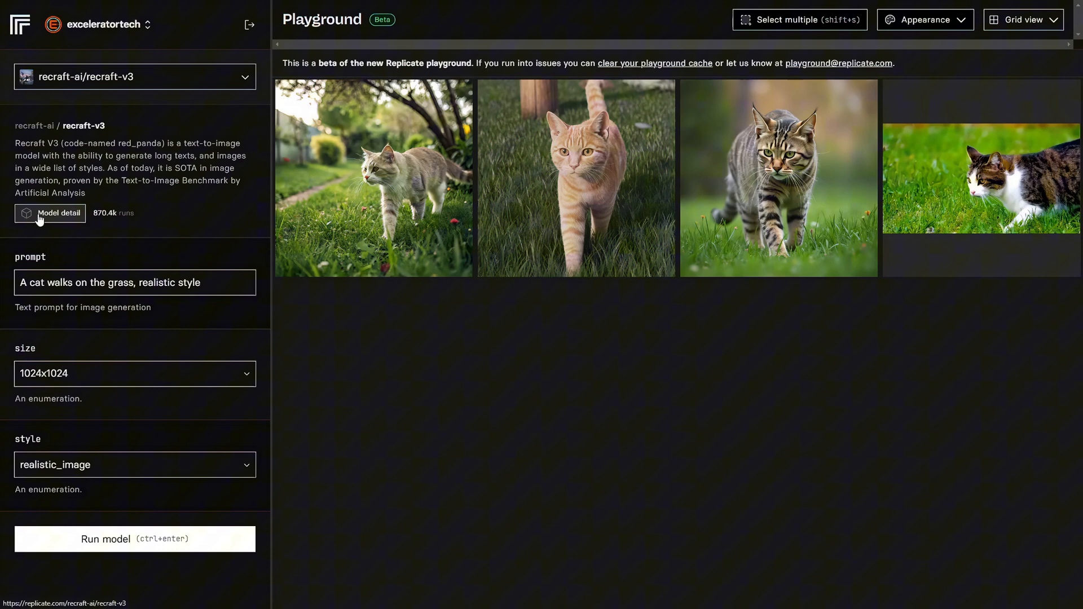
click(57, 213)
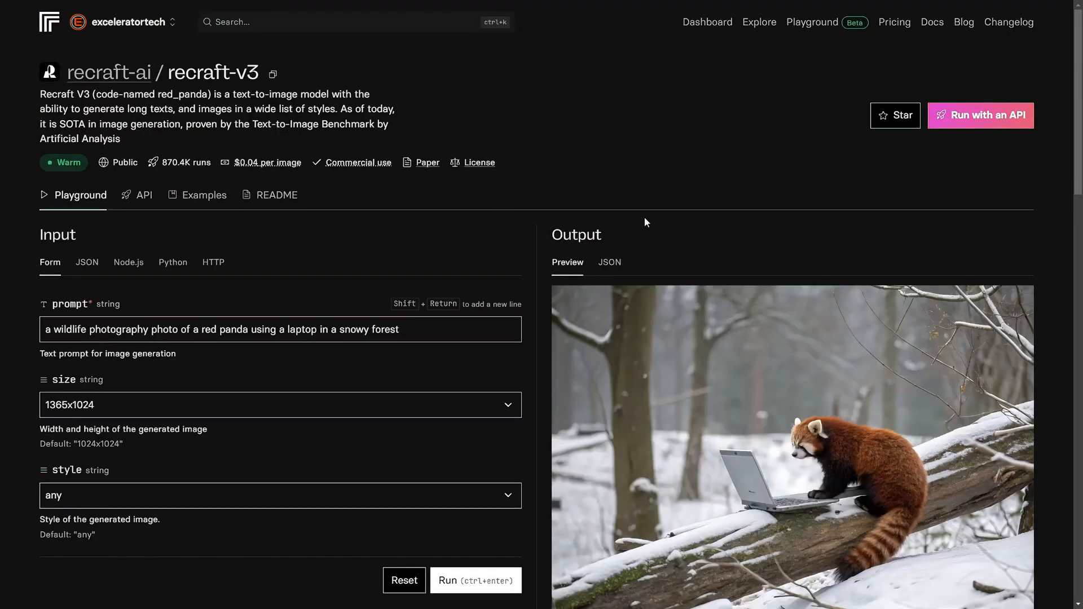
mouse_move(268, 163)
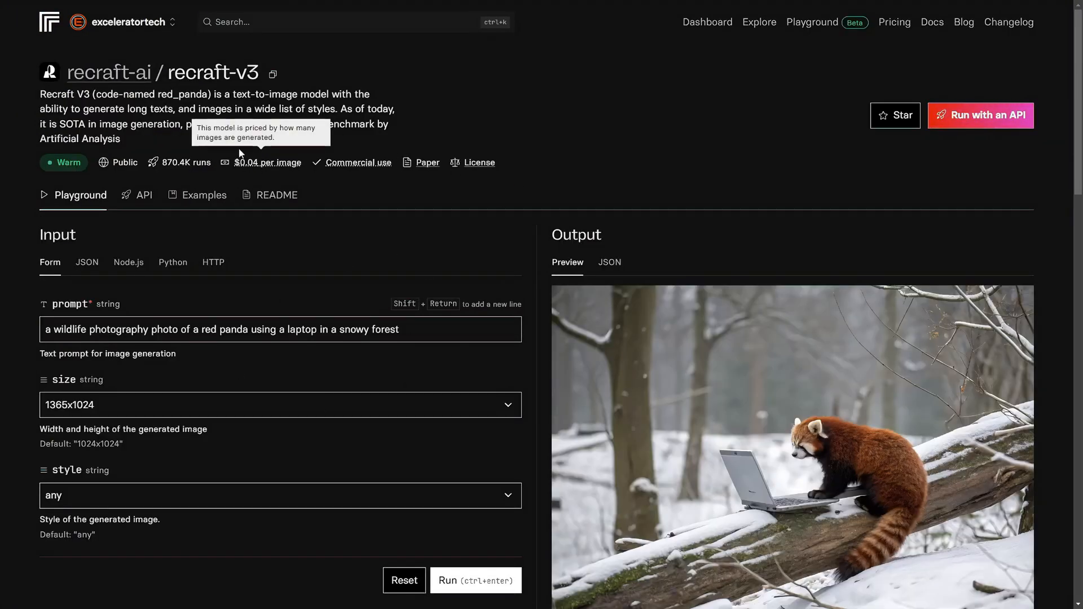
mouse_move(251, 182)
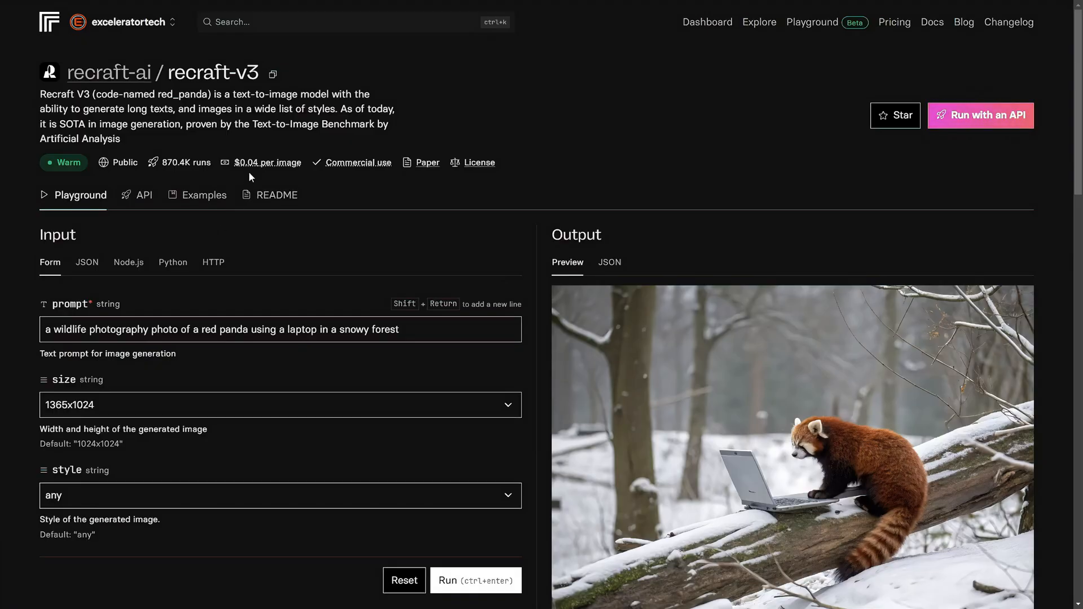
mouse_move(578, 142)
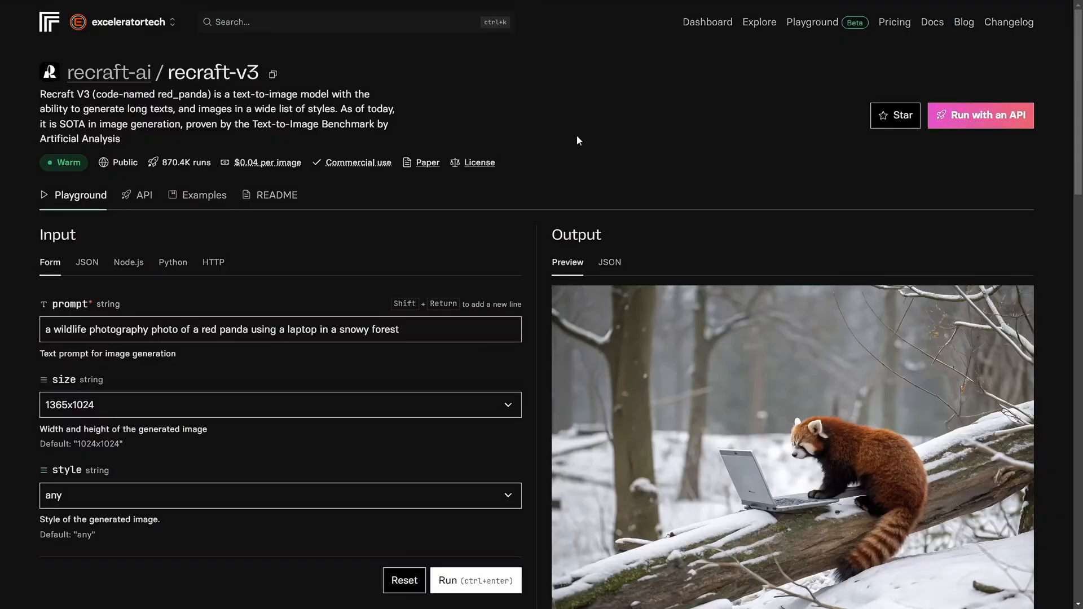
- Return to the Replicate account dashboard after viewing the $0.04 per image price
click(706, 21)
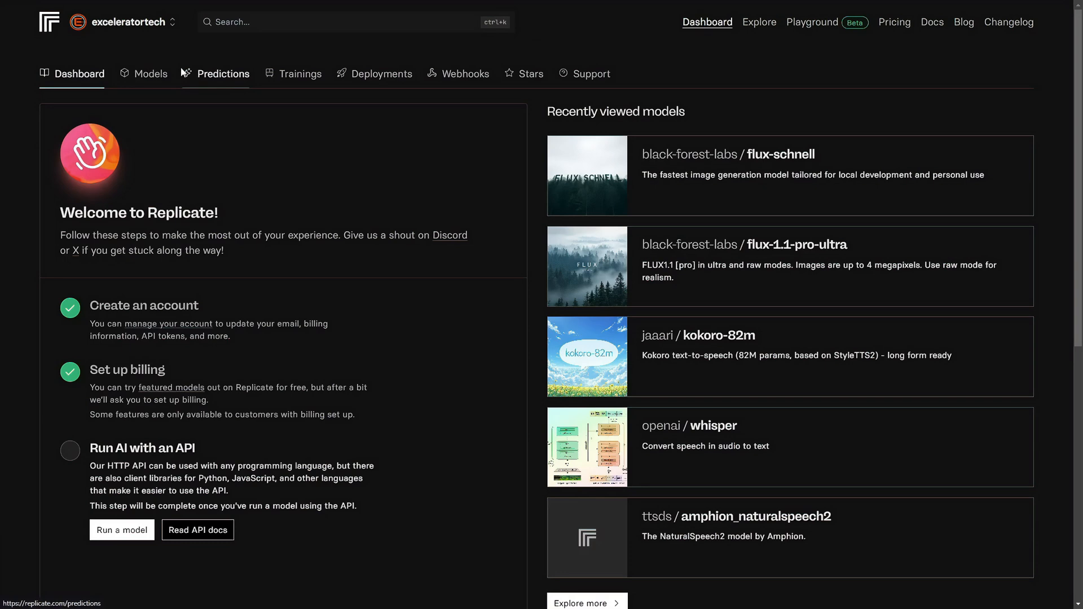
click(221, 73)
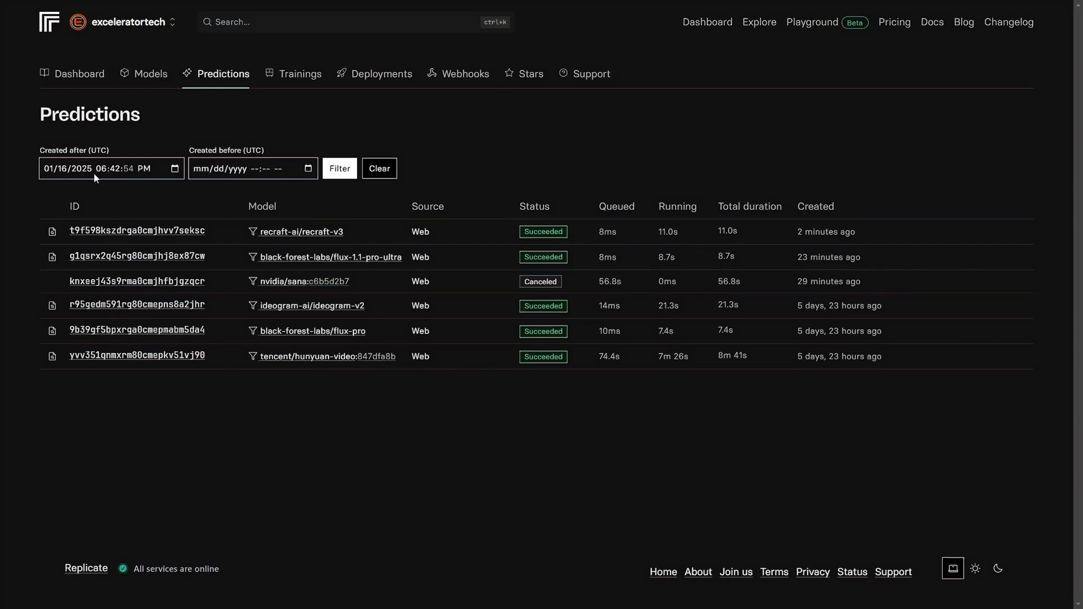
mouse_move(136, 230)
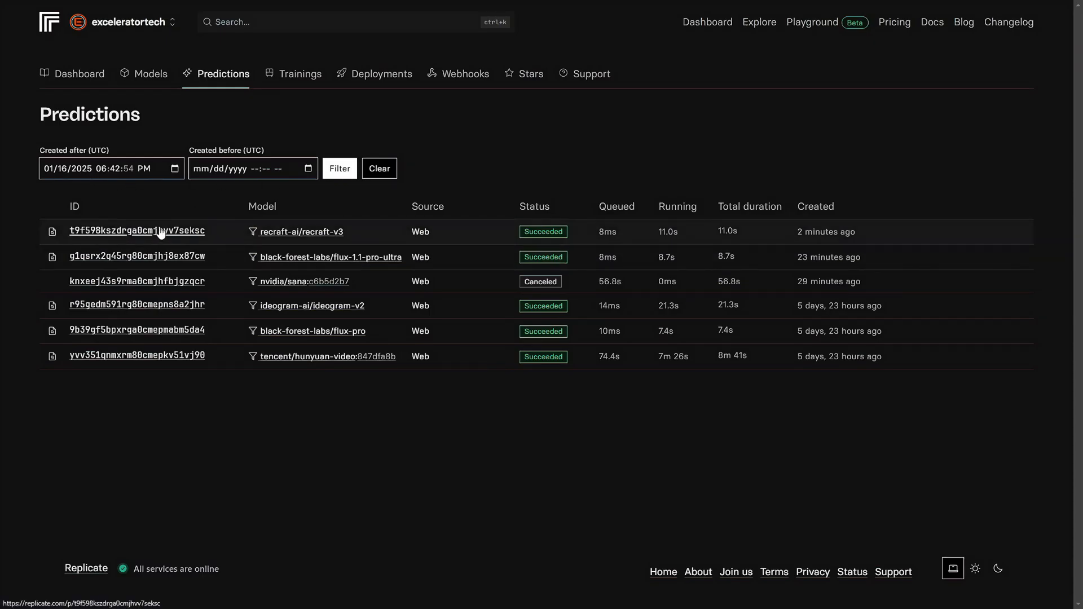
mouse_move(835, 231)
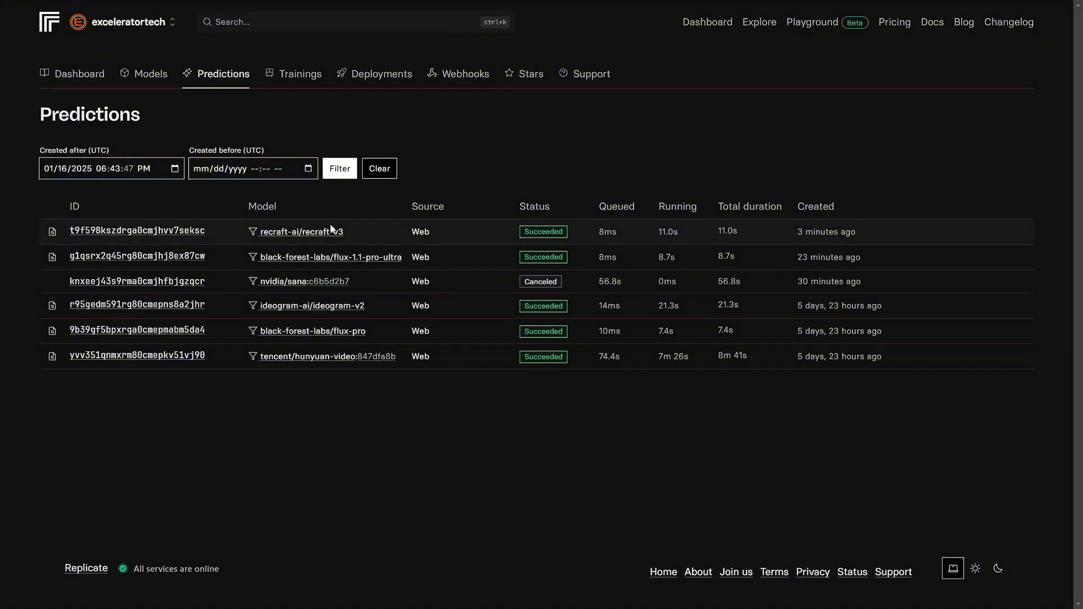
mouse_move(342, 232)
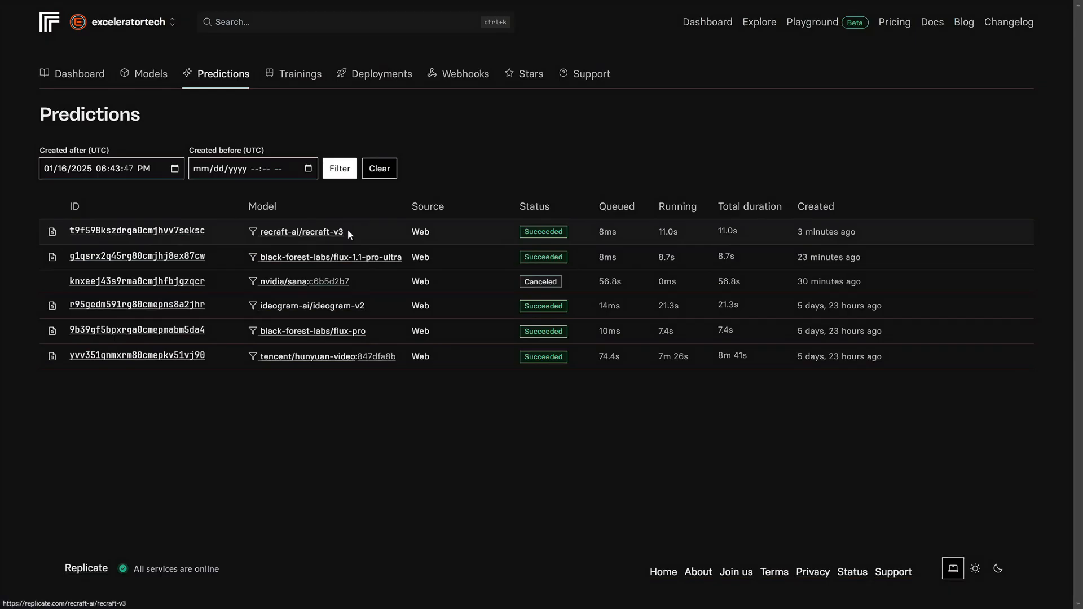
mouse_move(178, 256)
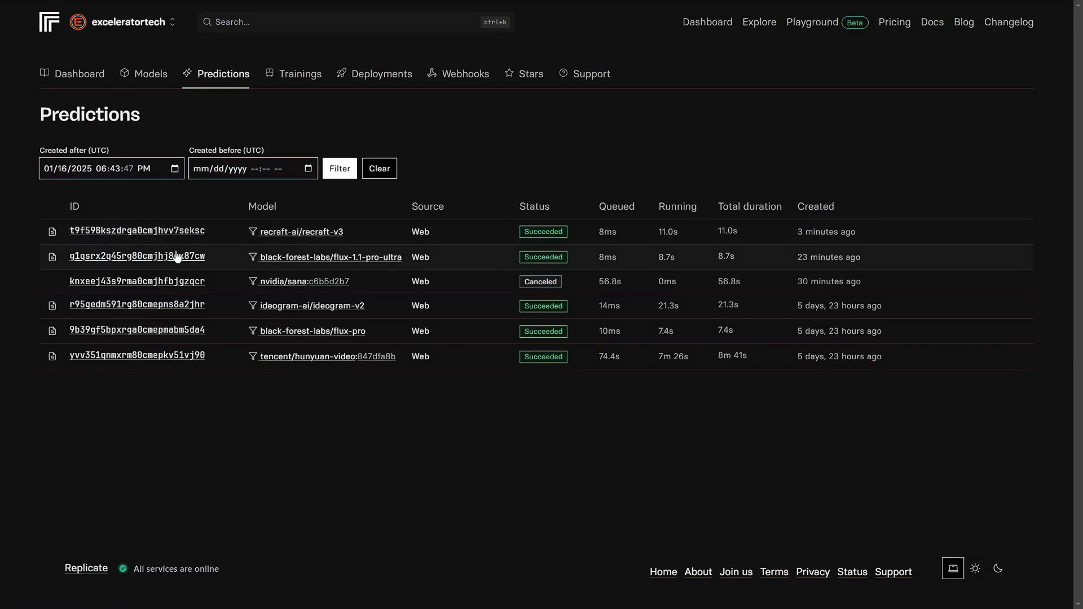
click(136, 256)
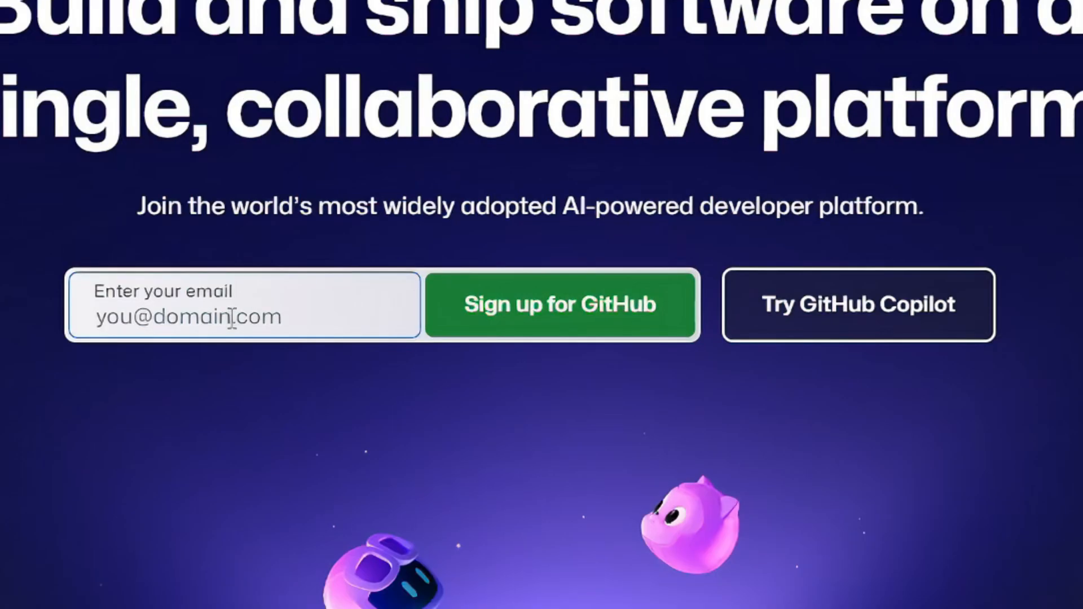
mouse_move(586, 335)
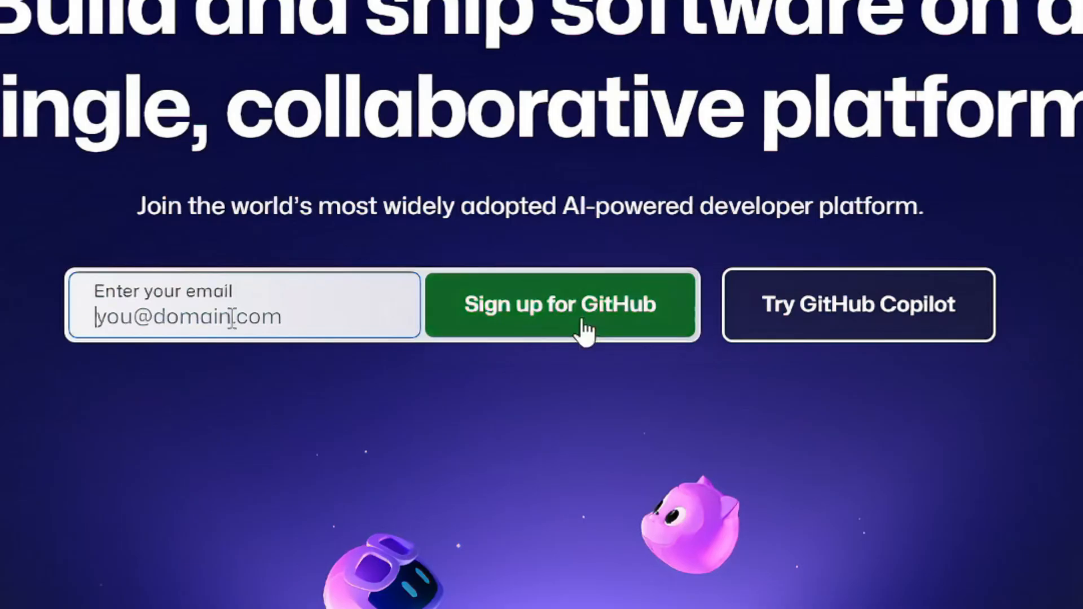
- Sign up for a free GitHub account with the entered email and solve the verification puzzle
click(561, 304)
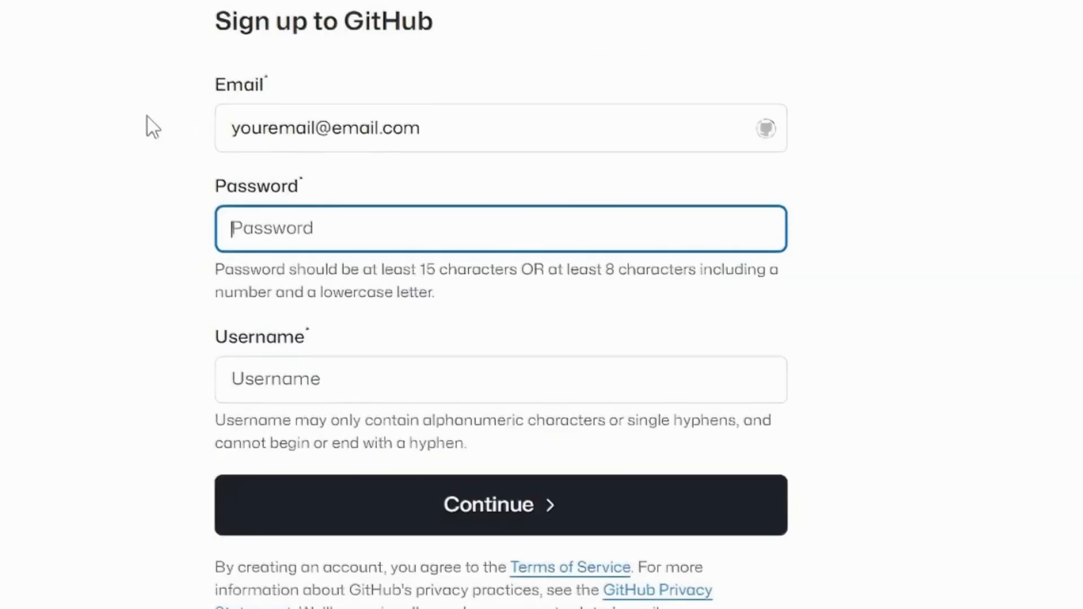
scroll(down, 3)
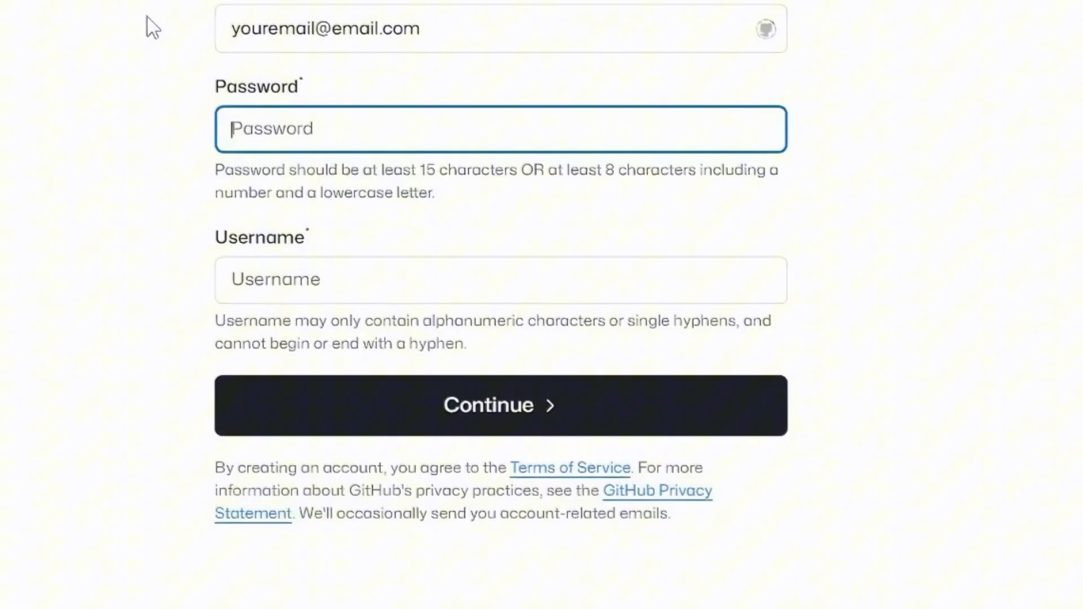
click(500, 405)
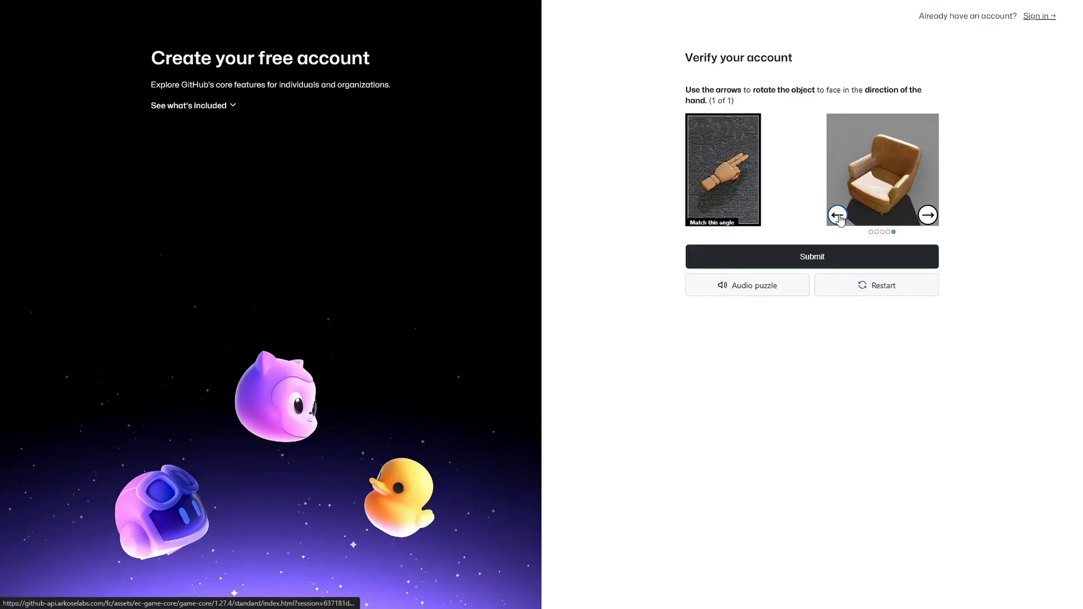
click(811, 256)
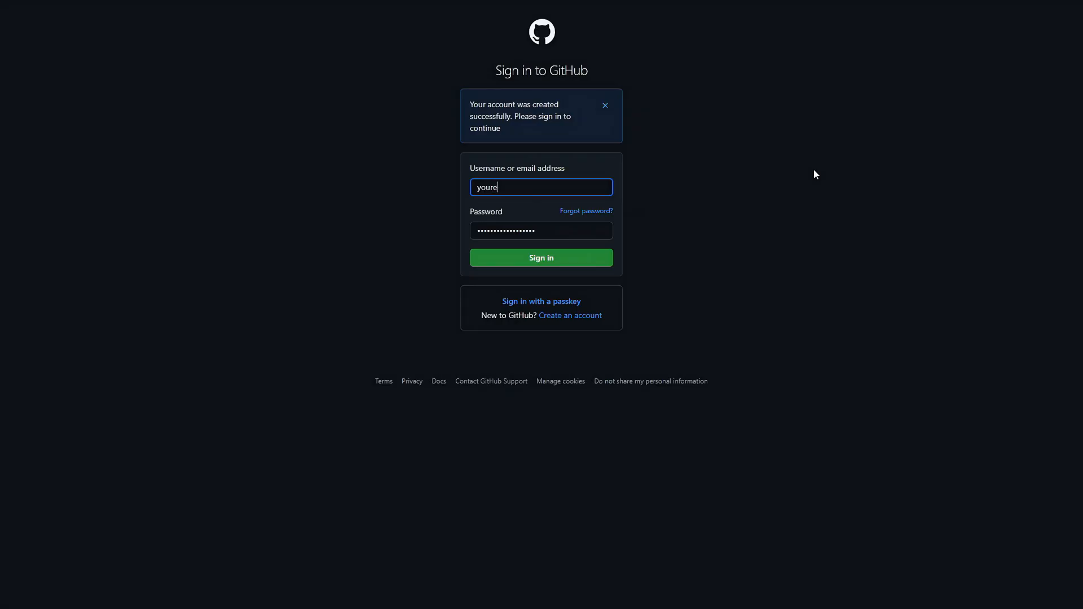
text(mail@email.)
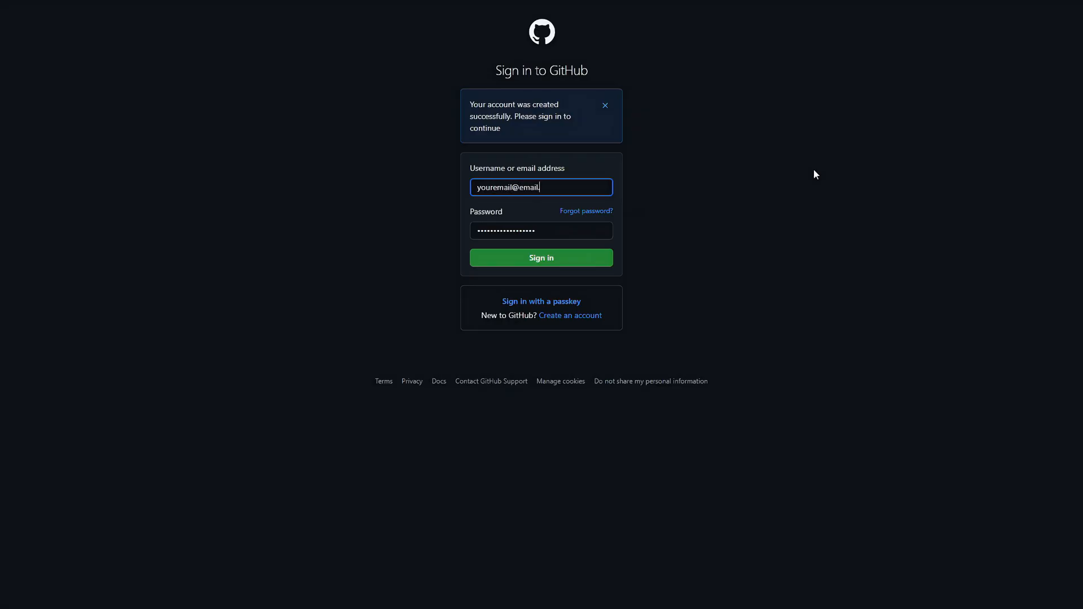
text(.com)
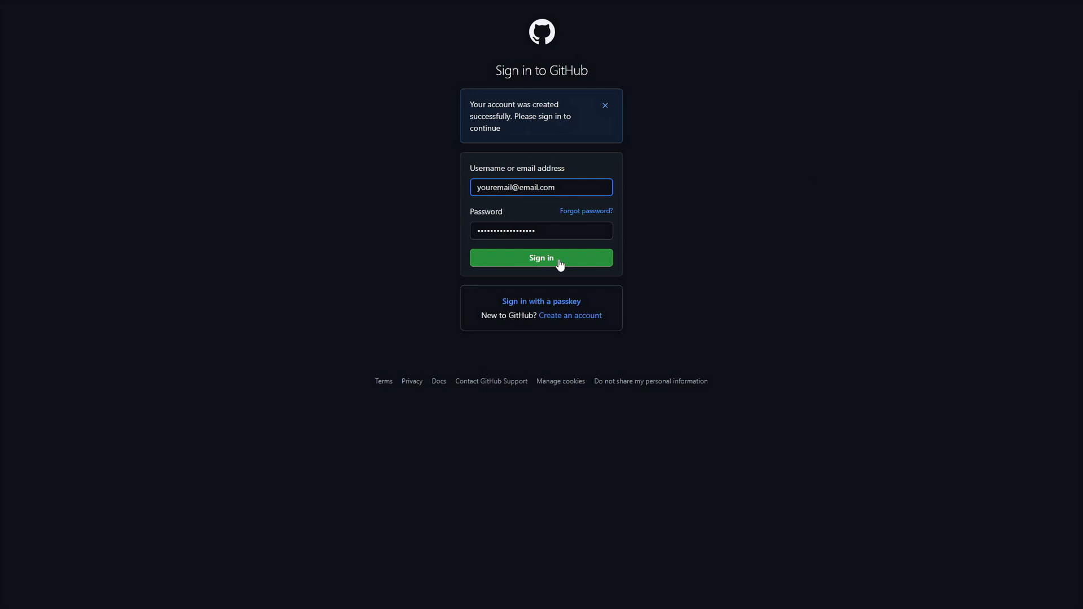
click(541, 257)
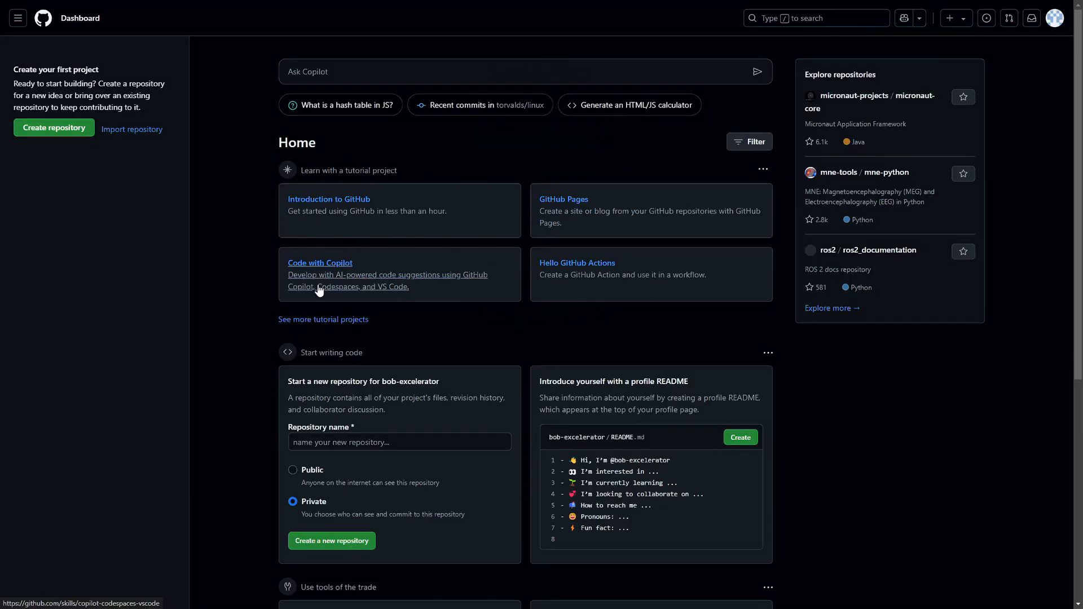
mouse_move(218, 324)
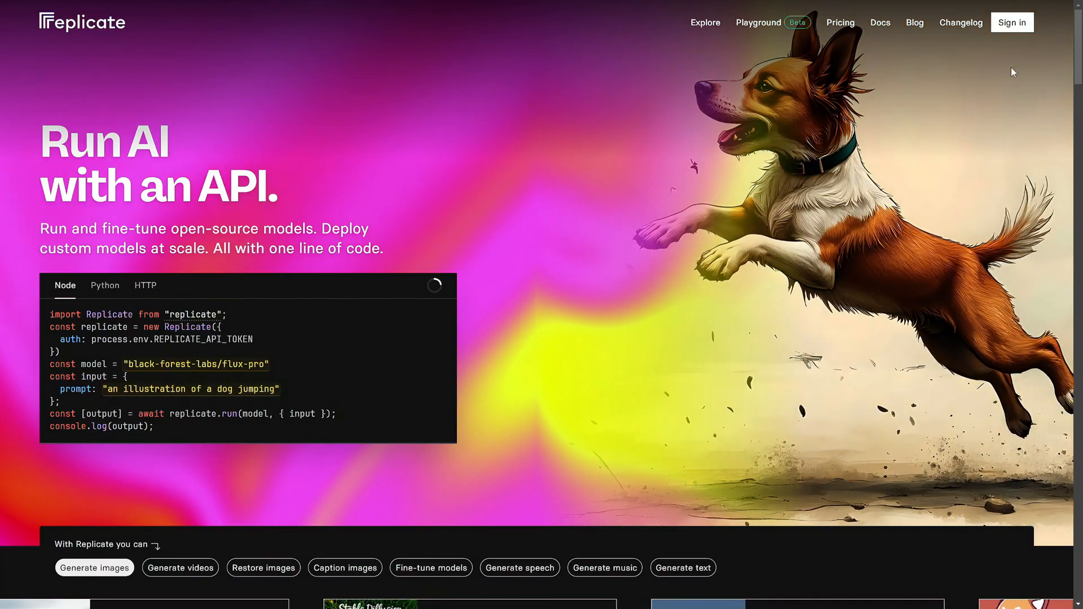
- Sign in to Replicate with the new GitHub account and save the email preferences
click(1011, 23)
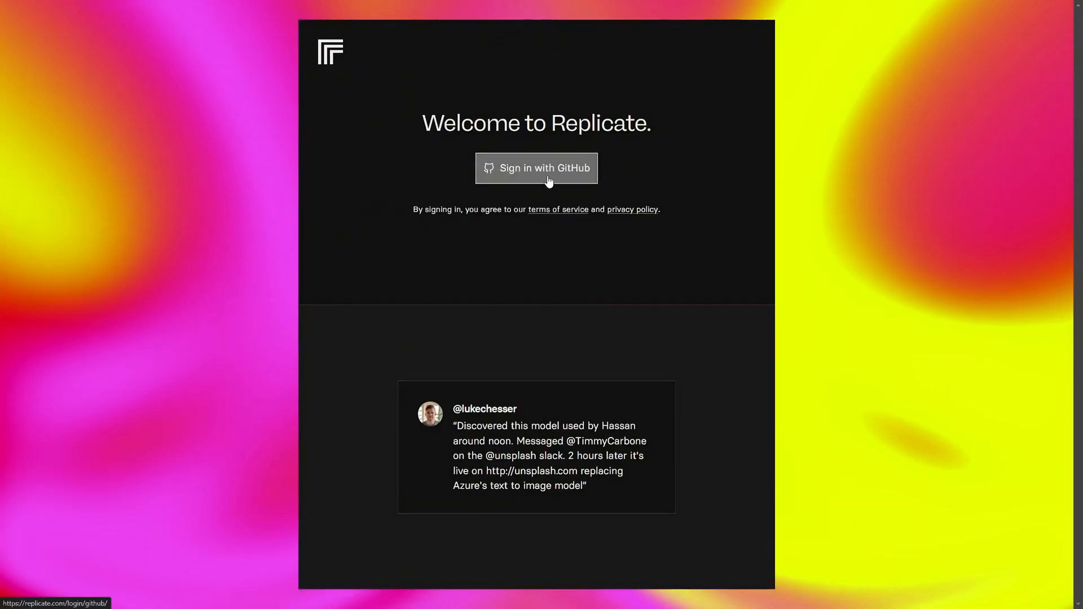
click(536, 168)
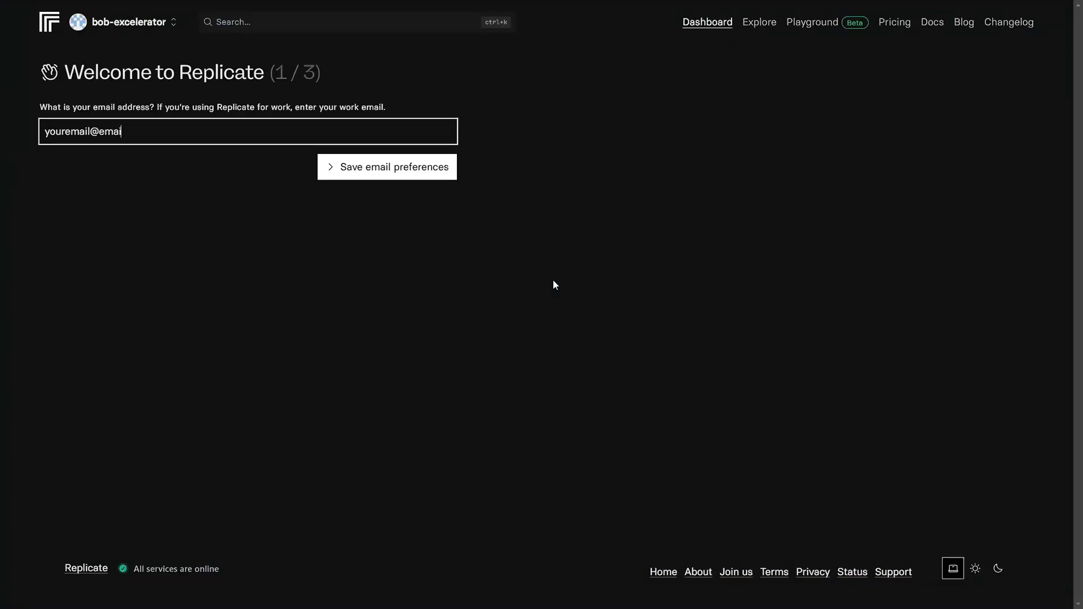
text(l.com)
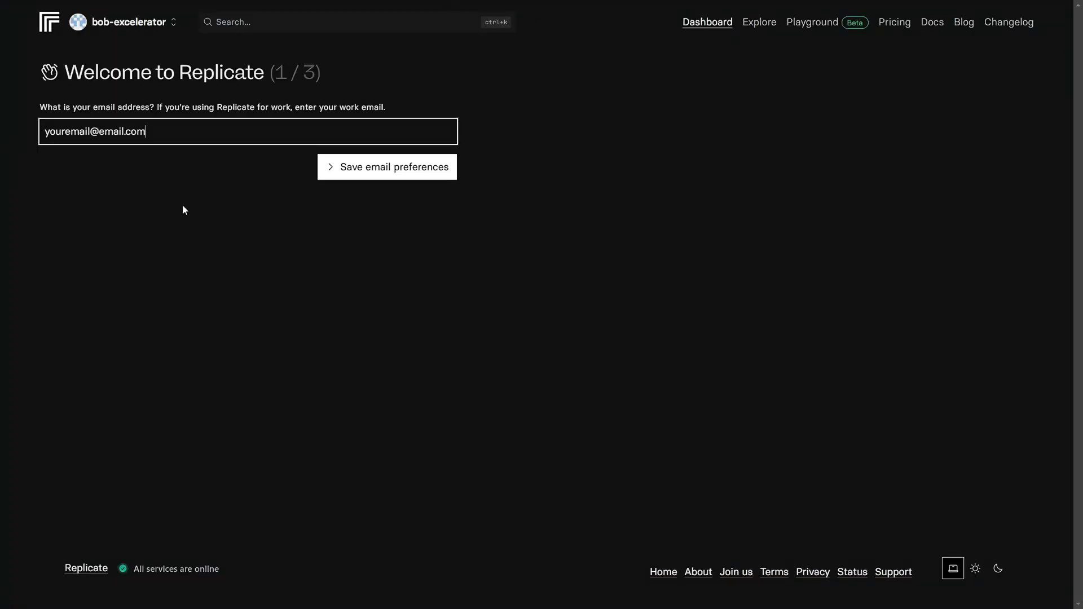
click(387, 167)
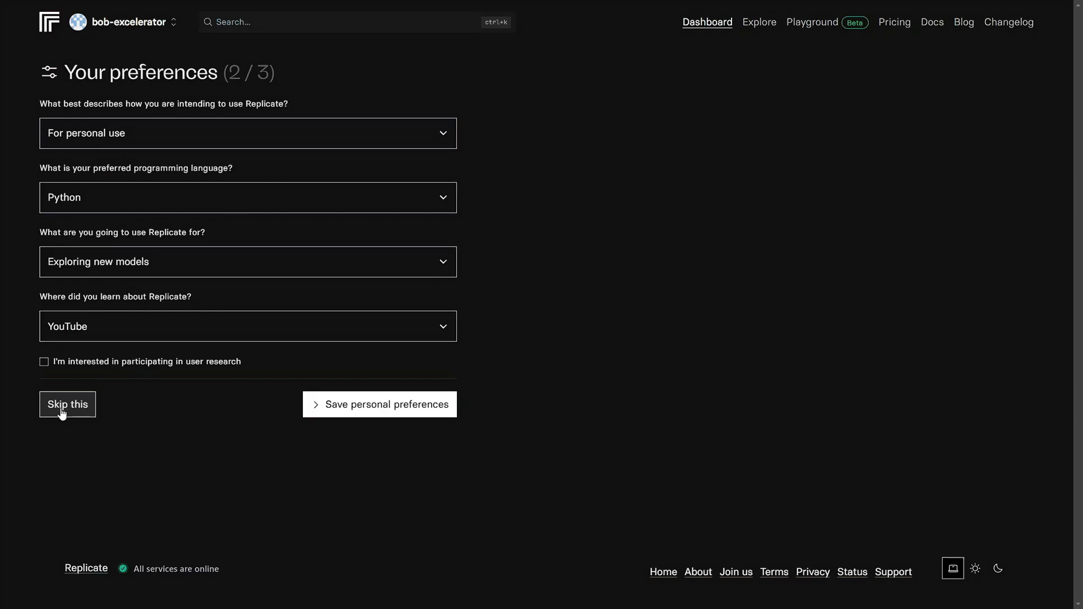
- Skip the onboarding preferences, reach the dashboard and dismiss the quick question popup
click(66, 404)
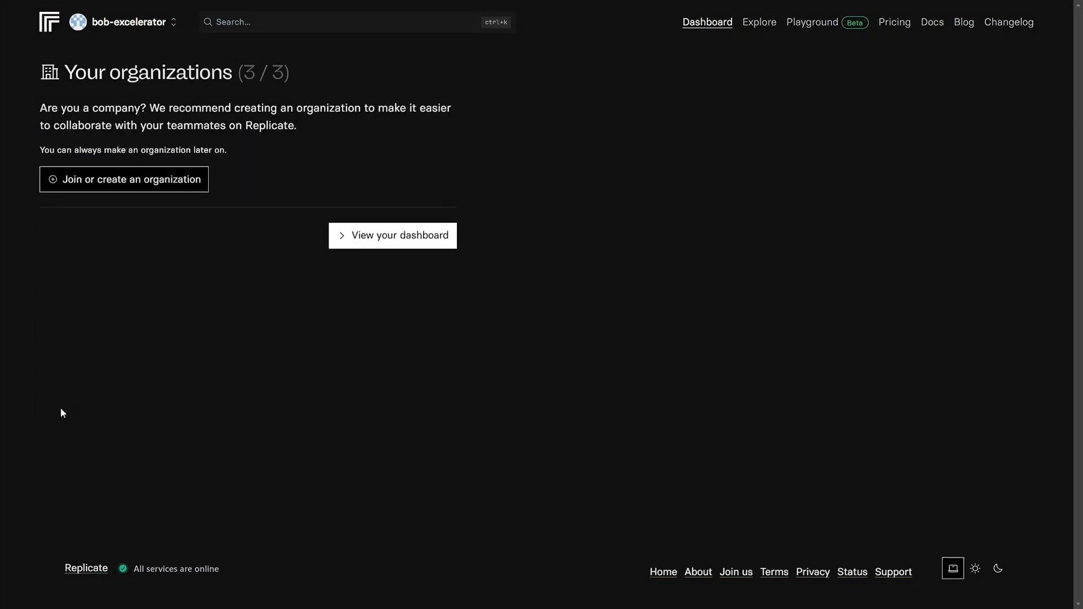
mouse_move(501, 116)
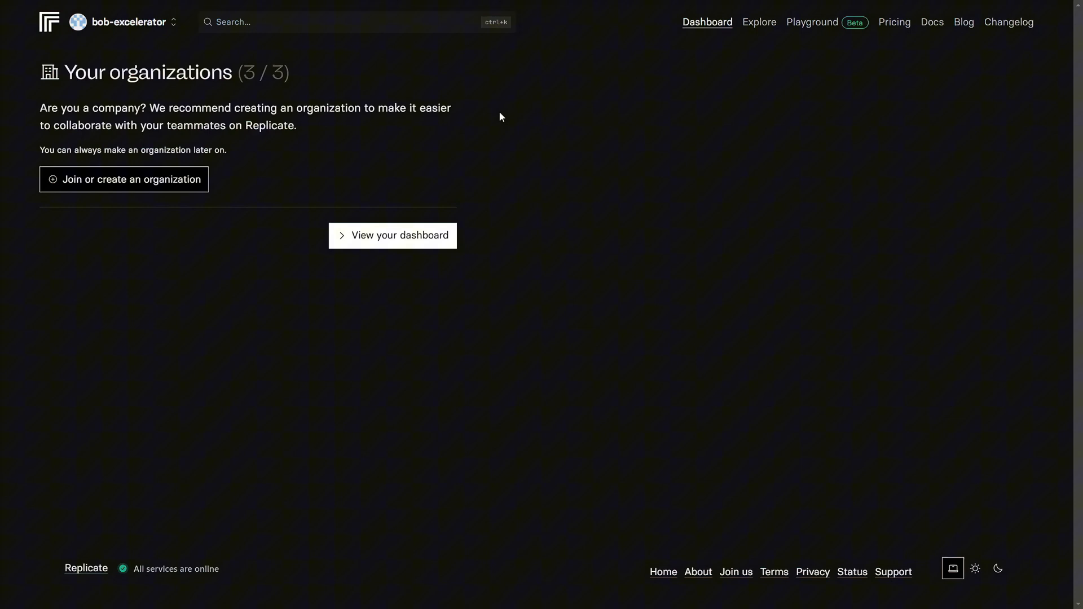
mouse_move(381, 244)
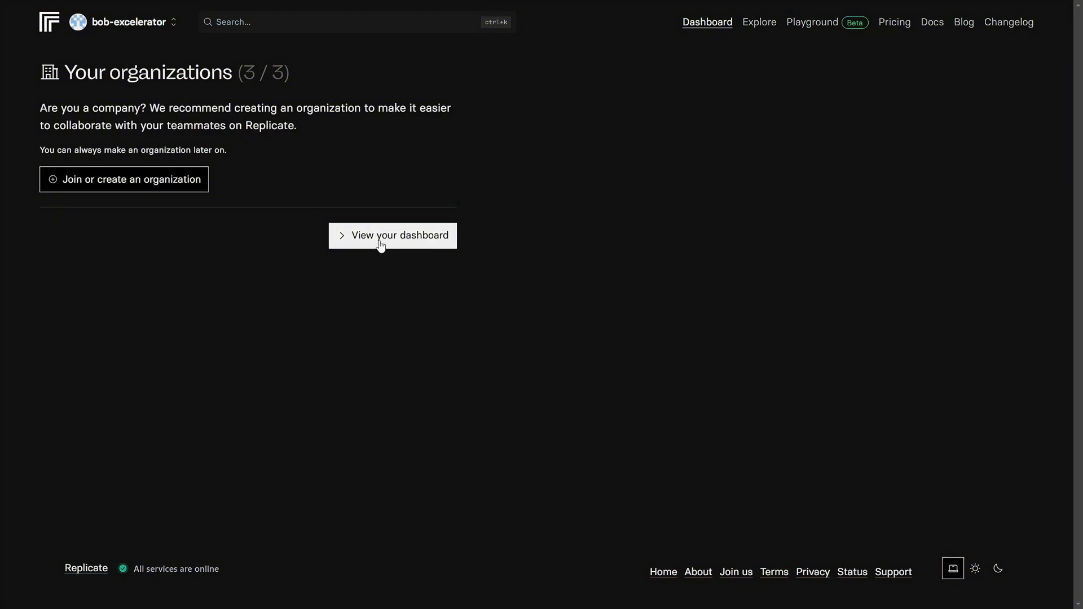
click(393, 236)
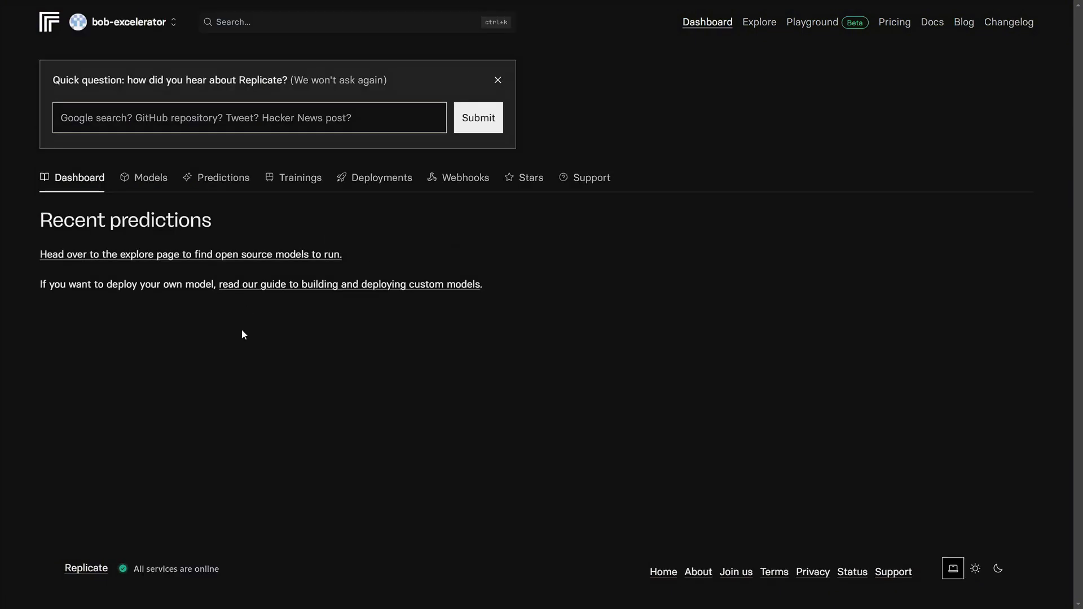
click(249, 118)
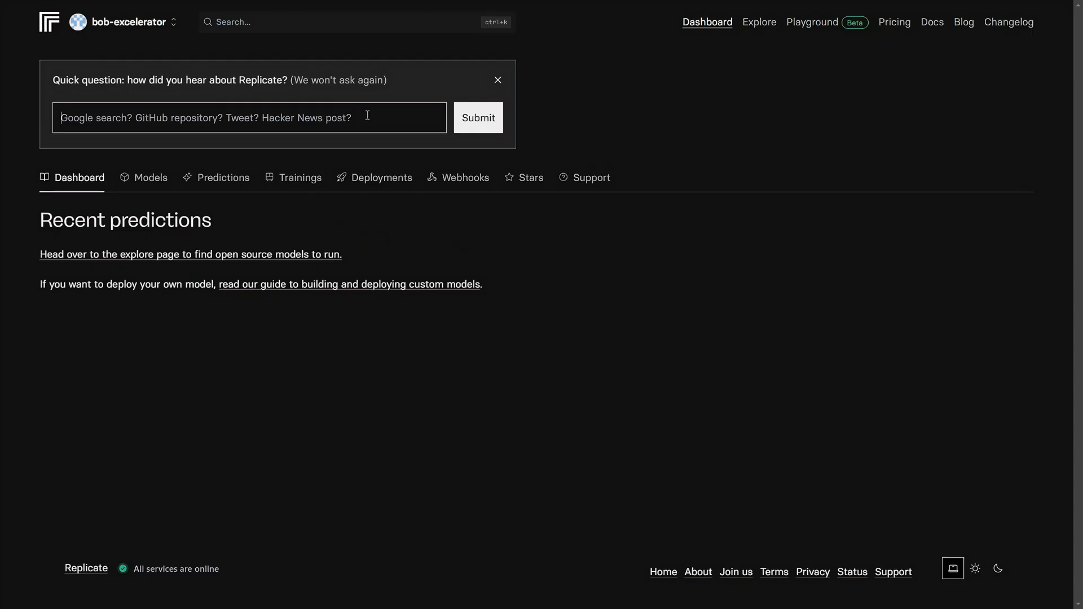
mouse_move(498, 85)
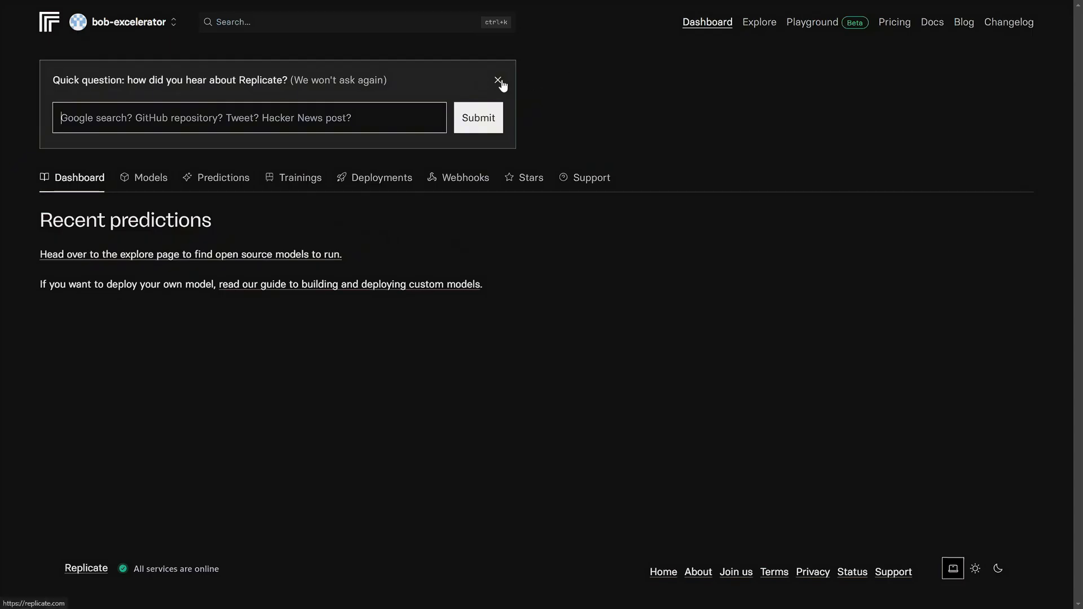
click(498, 81)
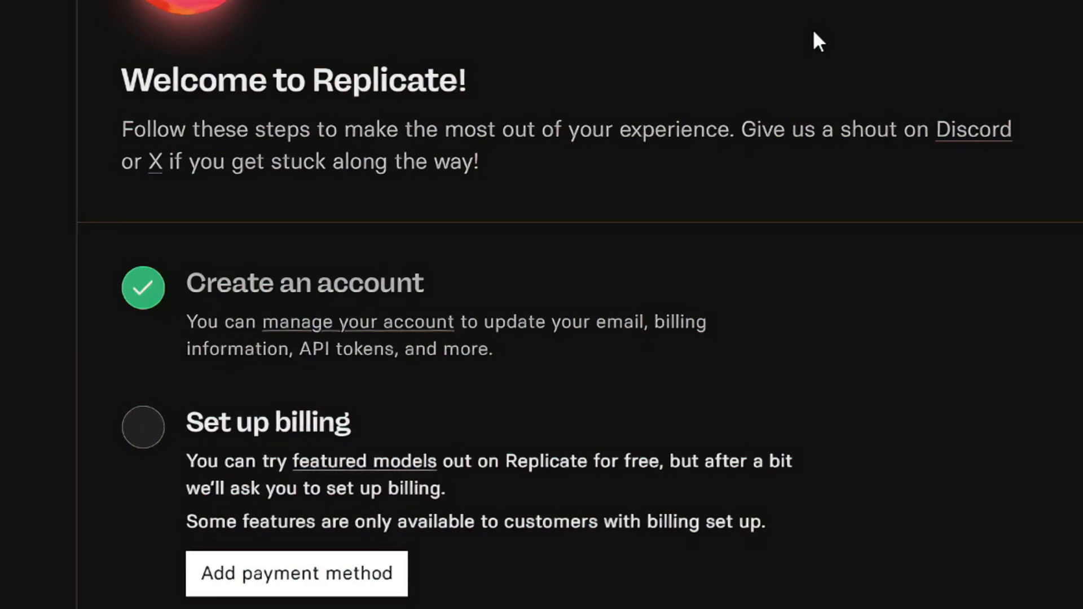
- Browse a featured model from the welcome checklist, then start Add payment method under Set up billing
scroll(down, 3)
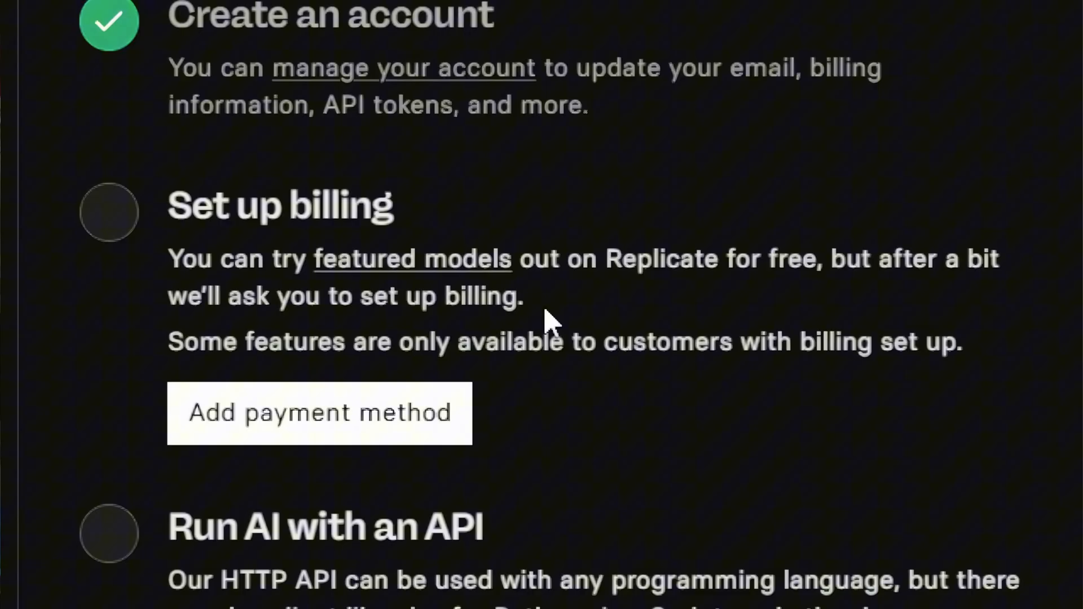
click(834, 10)
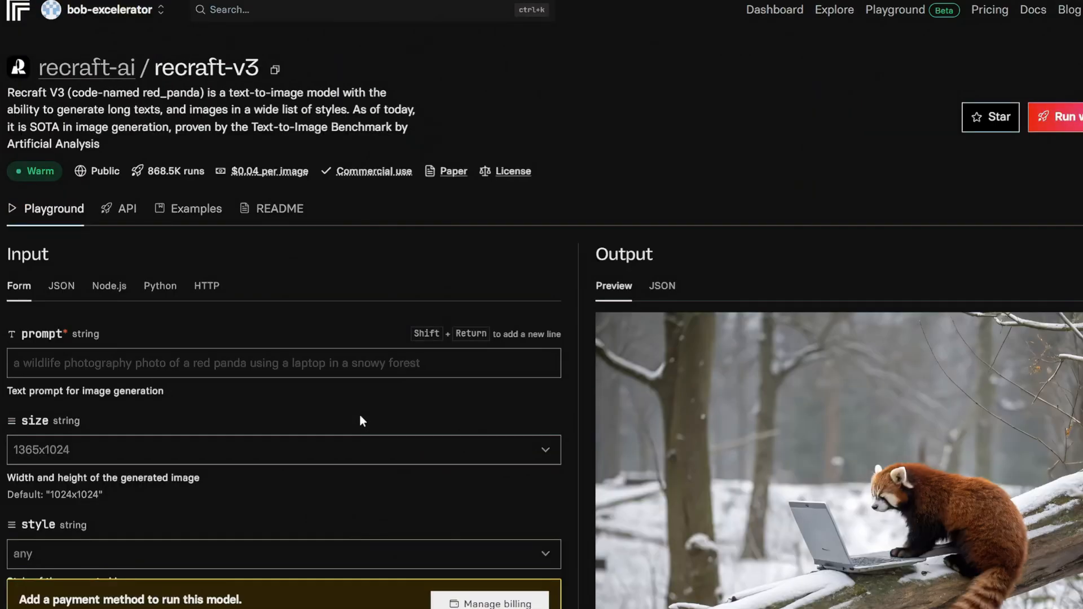
scroll(down, 3)
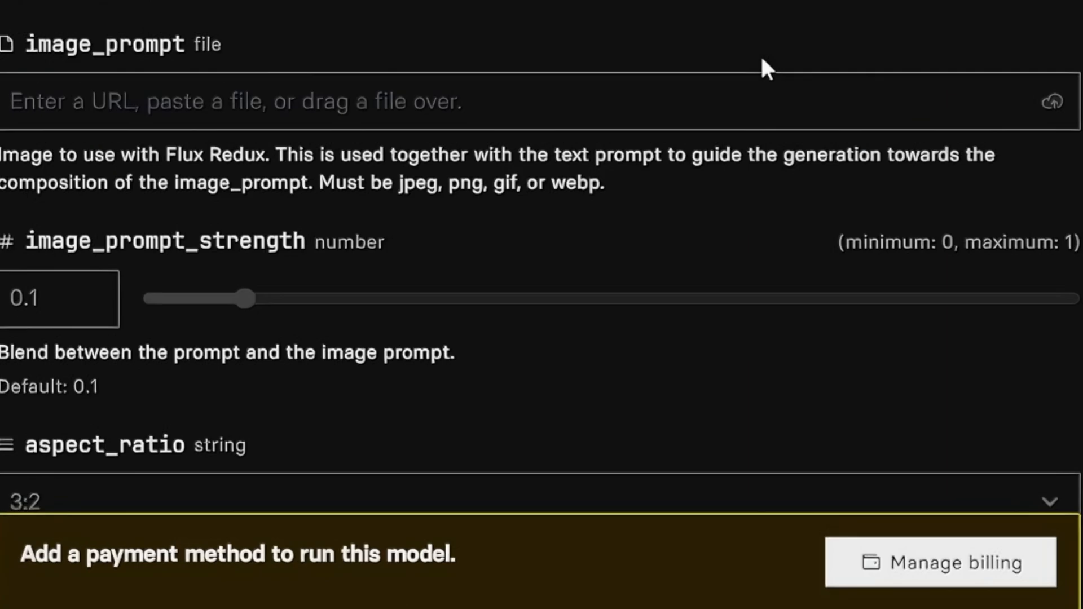
click(940, 561)
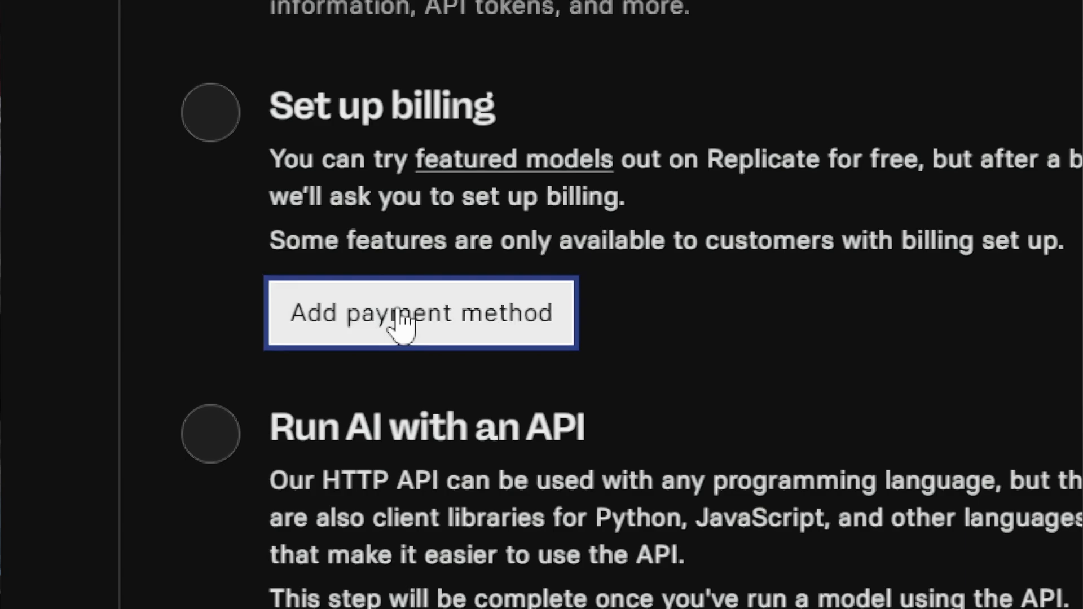
click(420, 313)
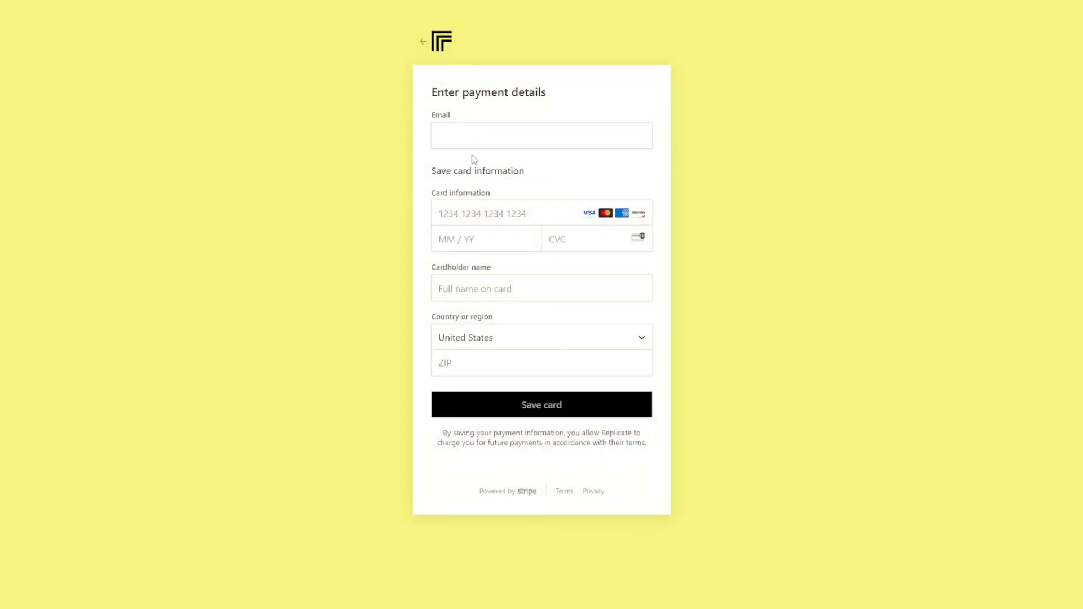